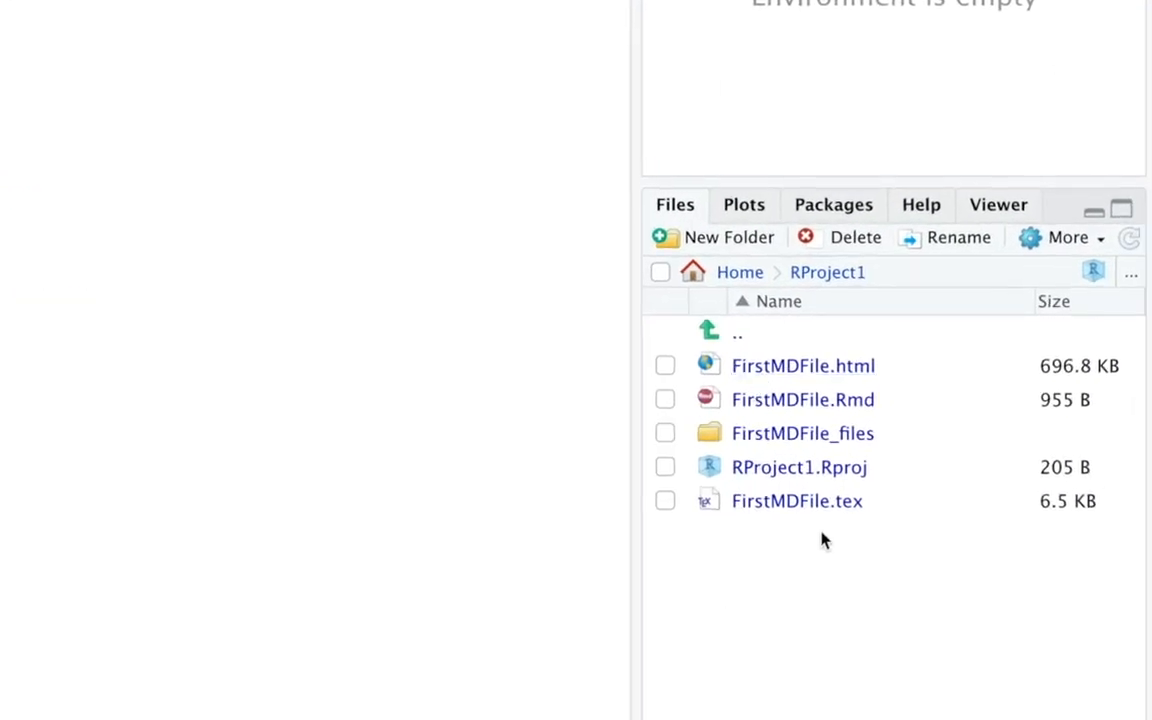
mouse_move(808, 418)
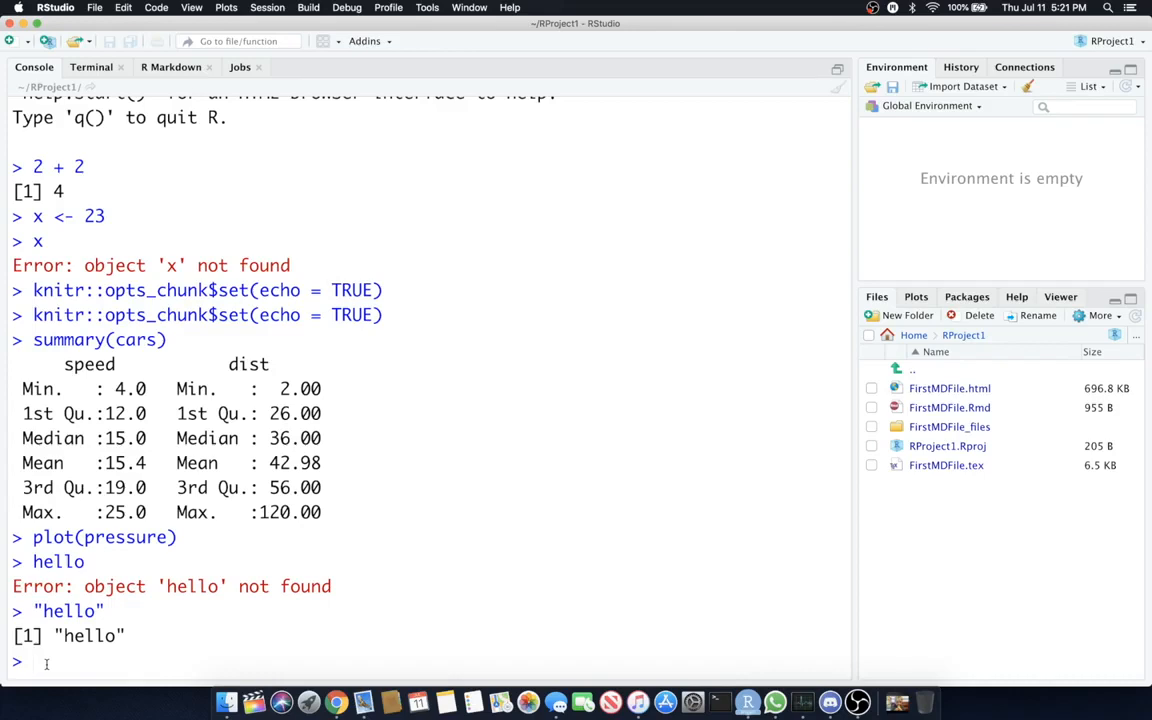
Assign number1 <- c(1,3,4,7,10,11,4) in the console.
text(n)
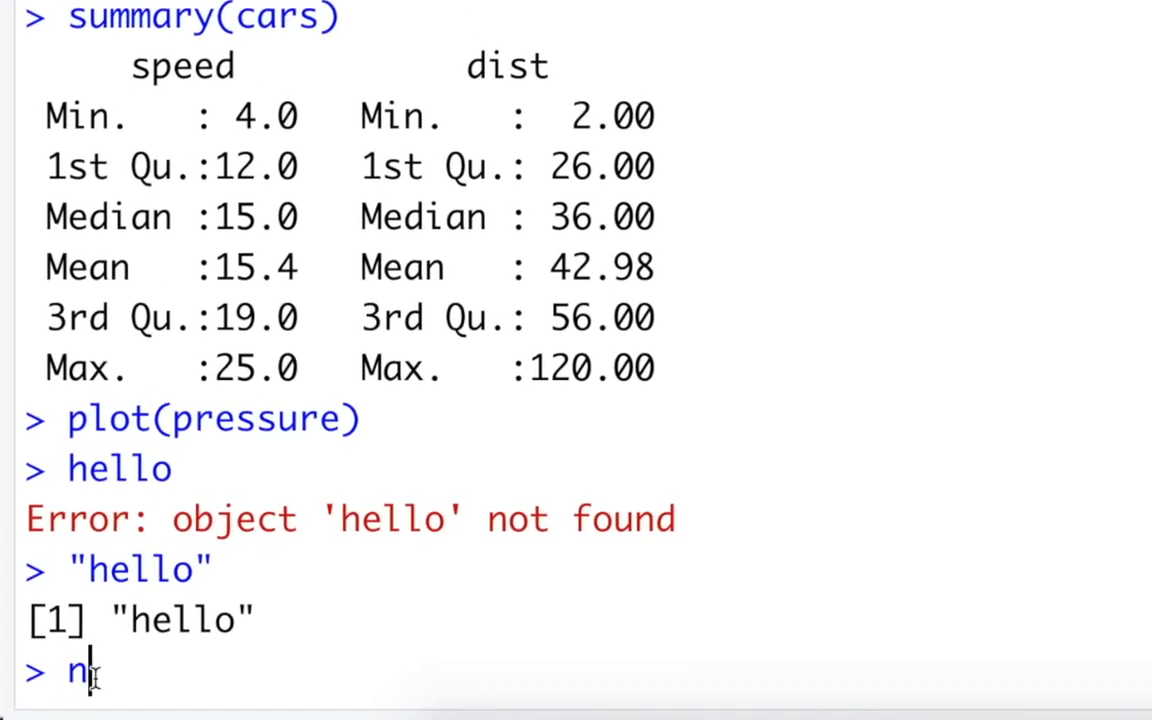
text(umber1)
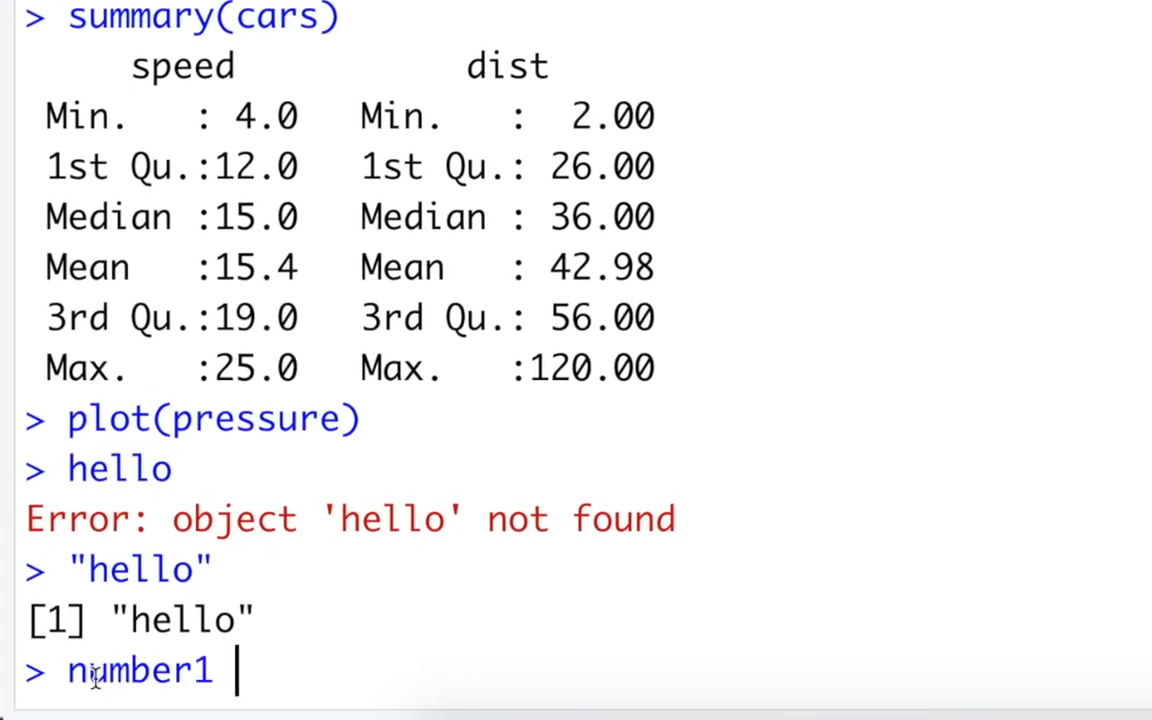
text(<-)
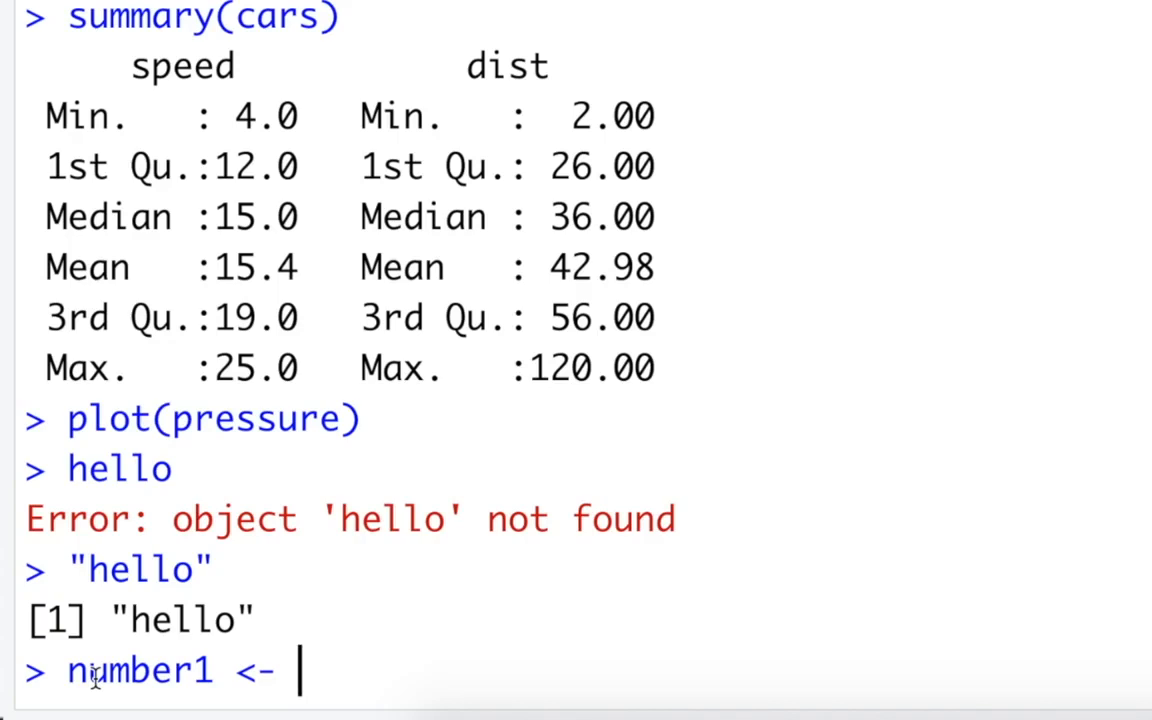
text(c()
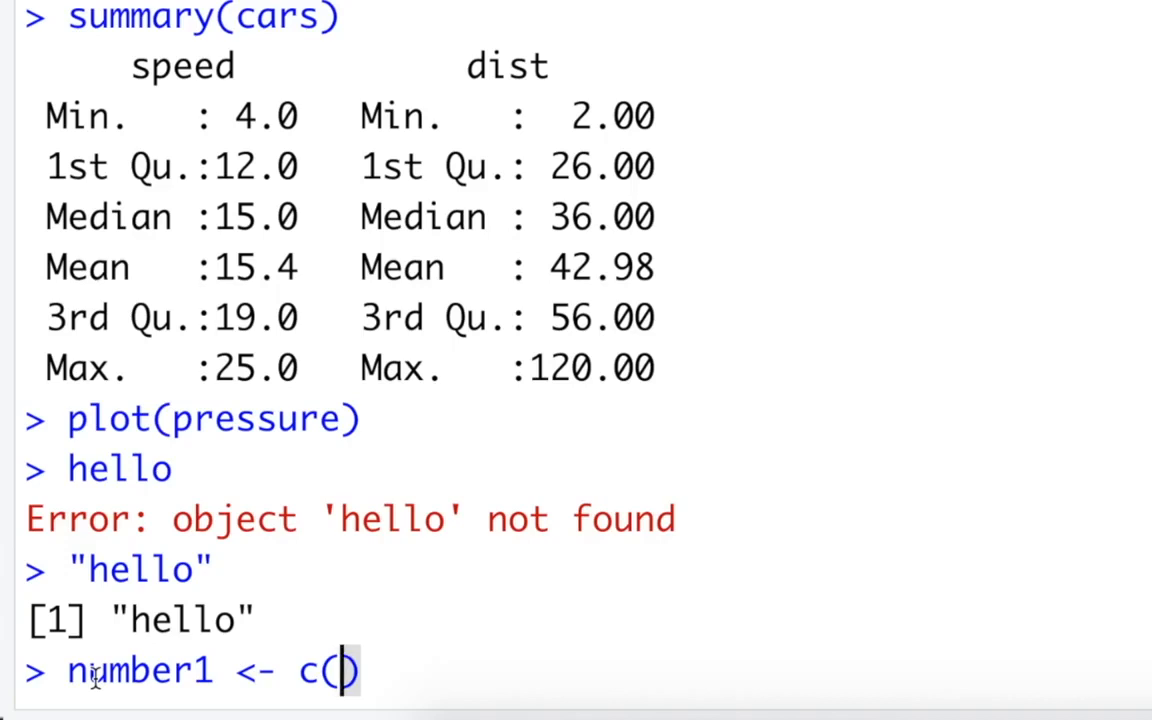
text(1,)
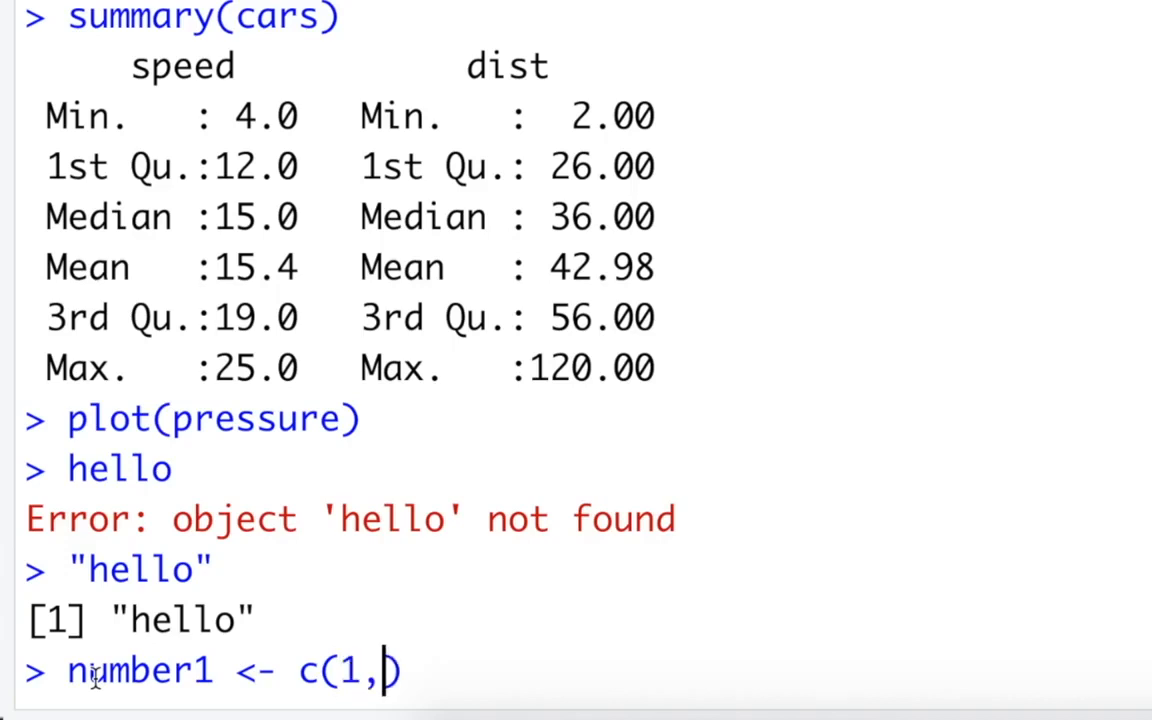
text(3,4)
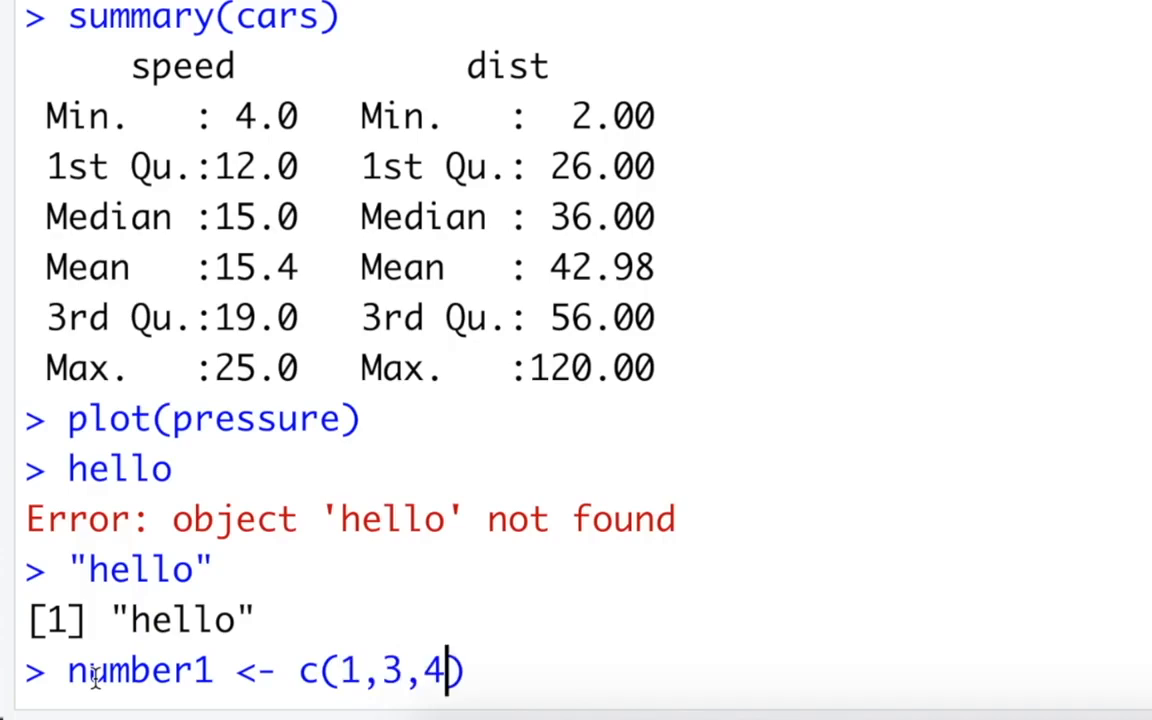
text(,7,1)
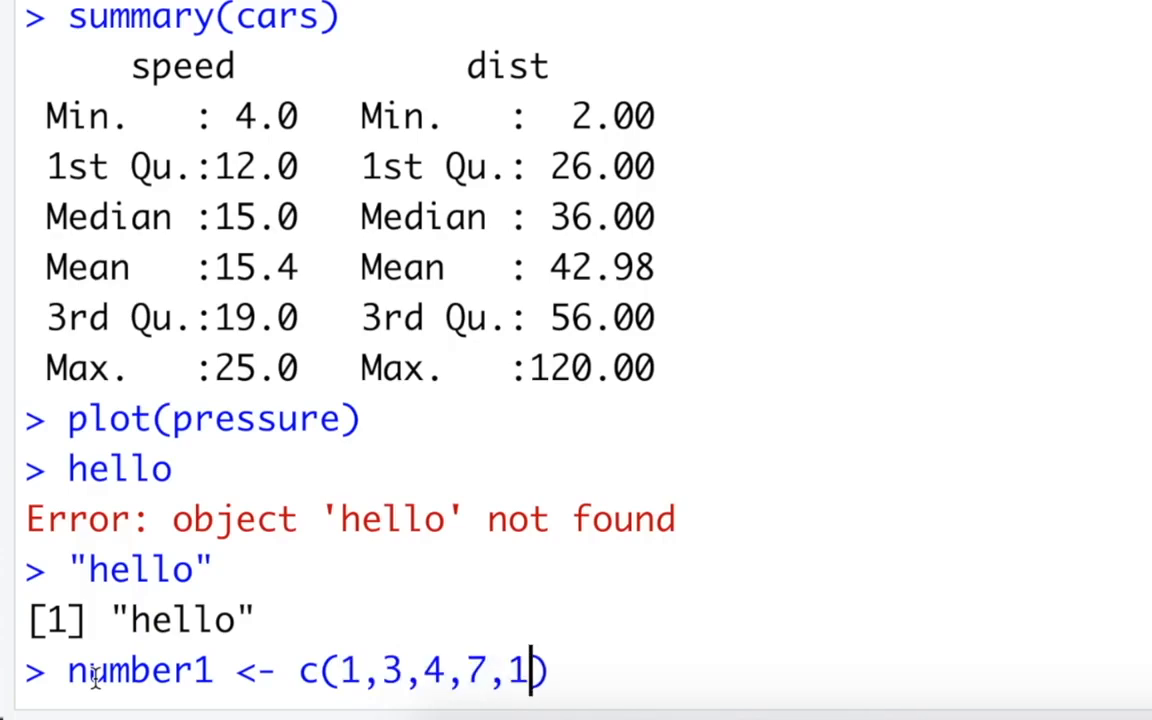
text(0,11,)
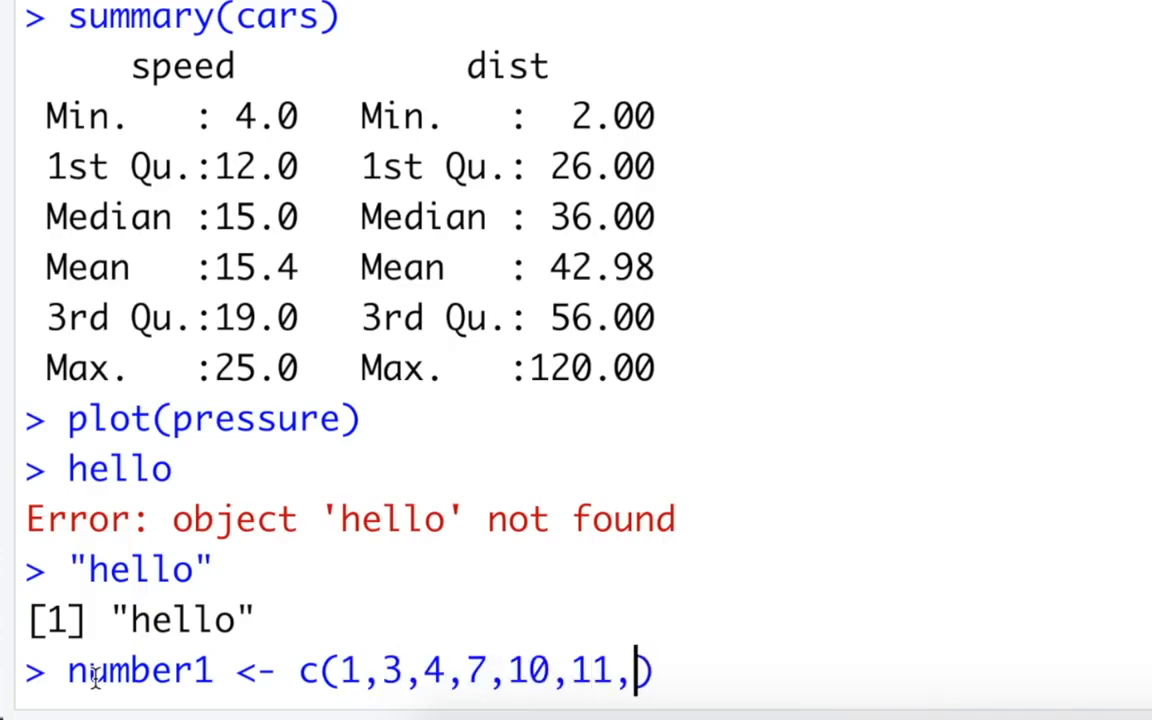
text(4)
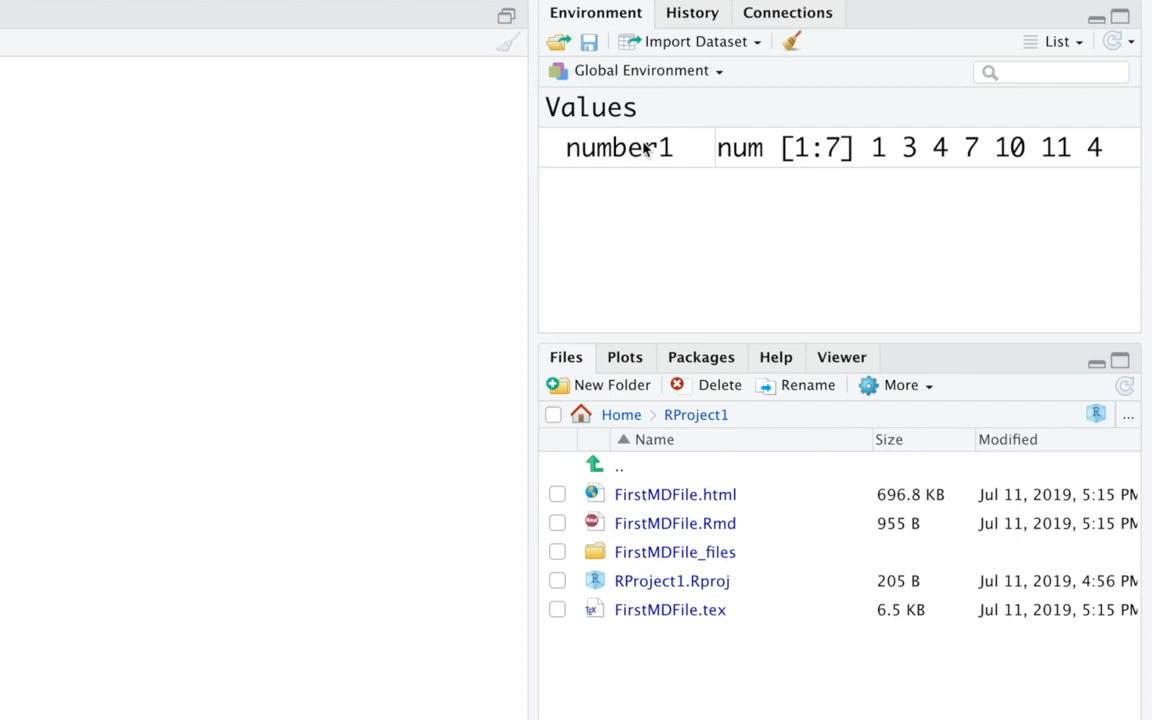
mouse_move(620, 148)
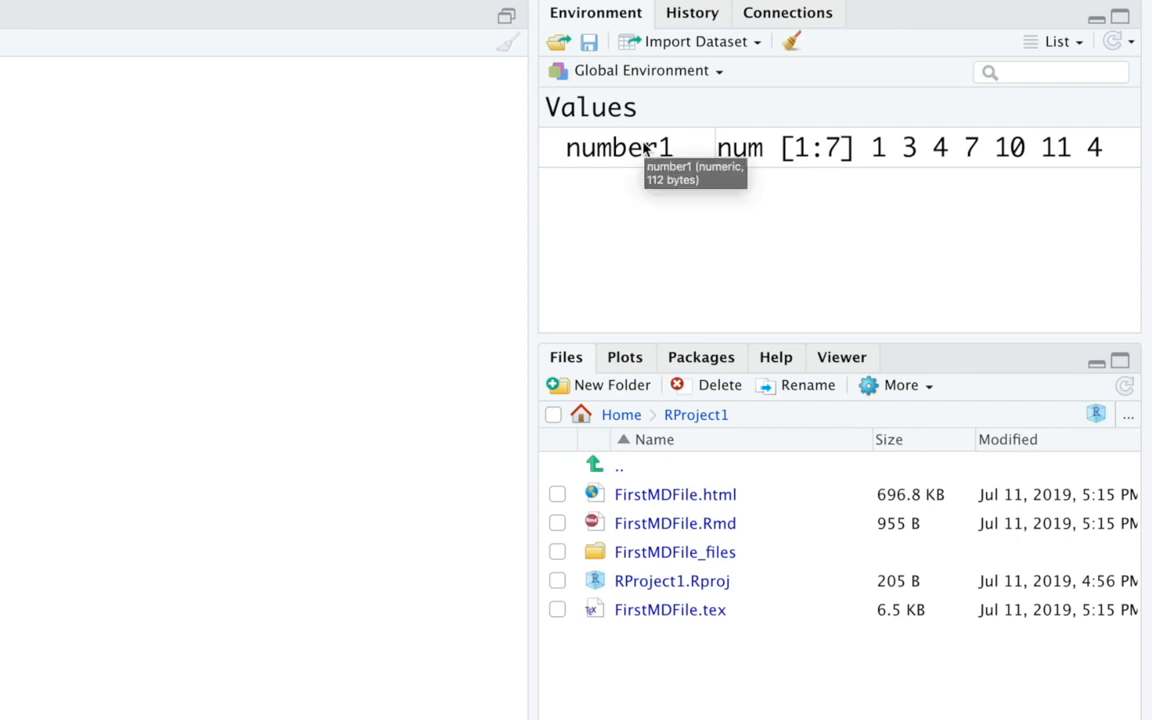
mouse_move(1064, 192)
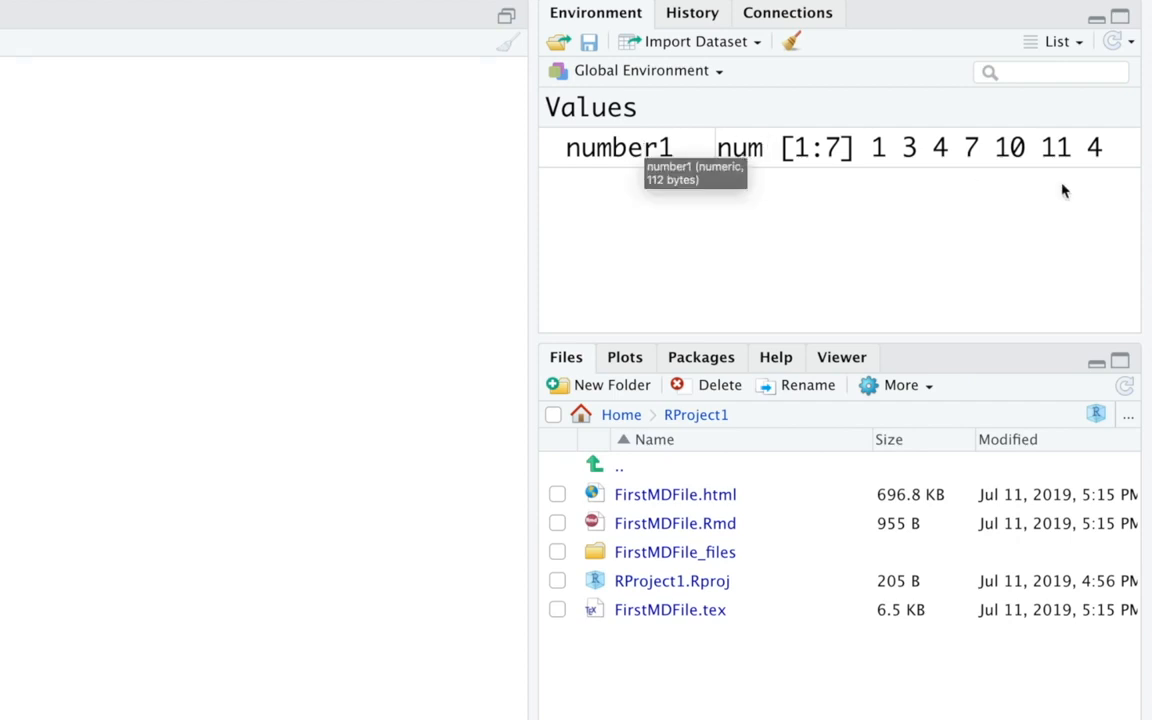
mouse_move(770, 220)
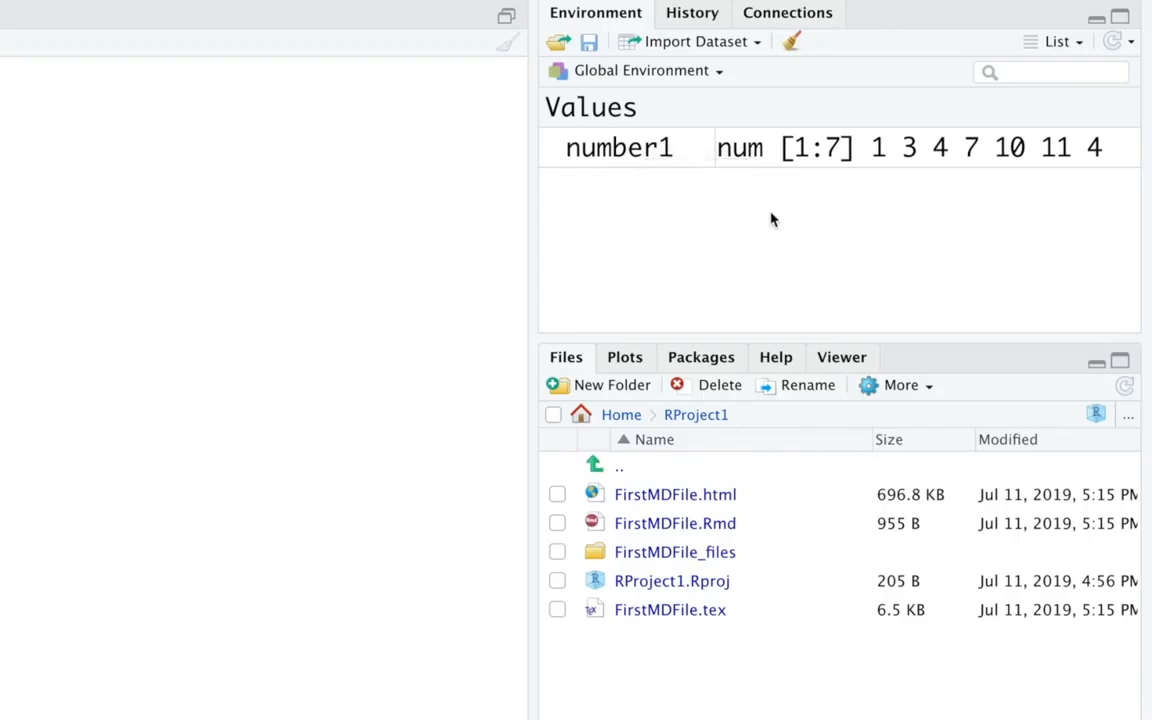
mouse_move(736, 160)
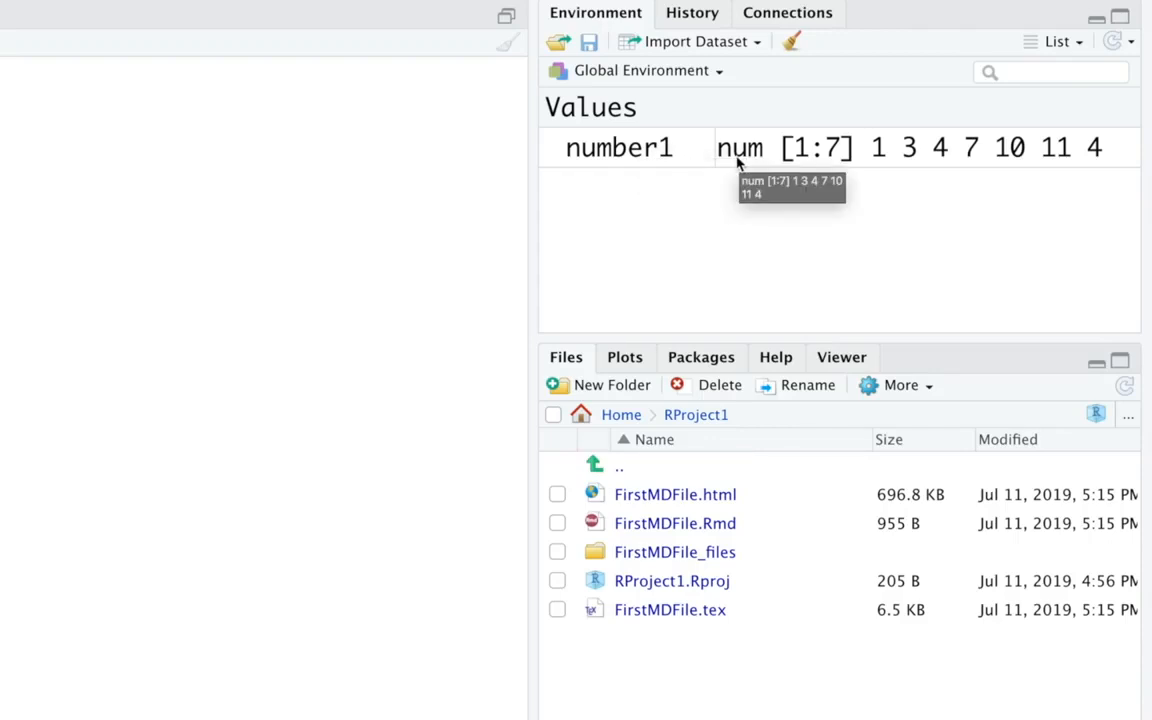
mouse_move(816, 160)
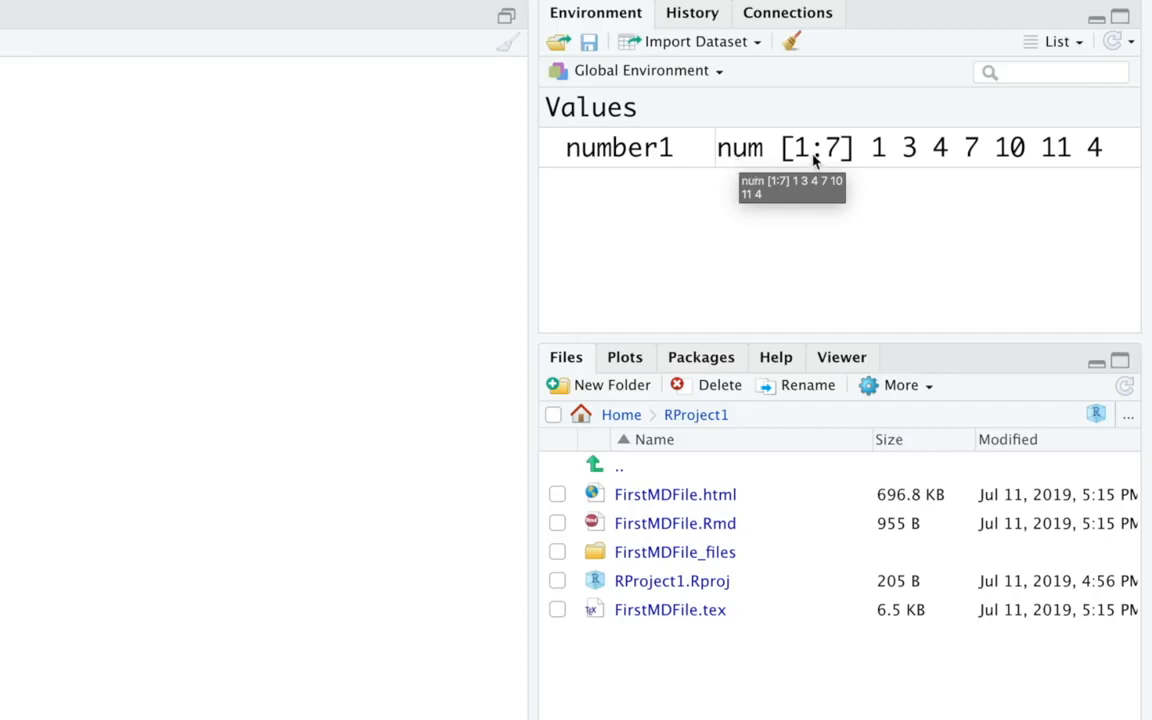
mouse_move(858, 160)
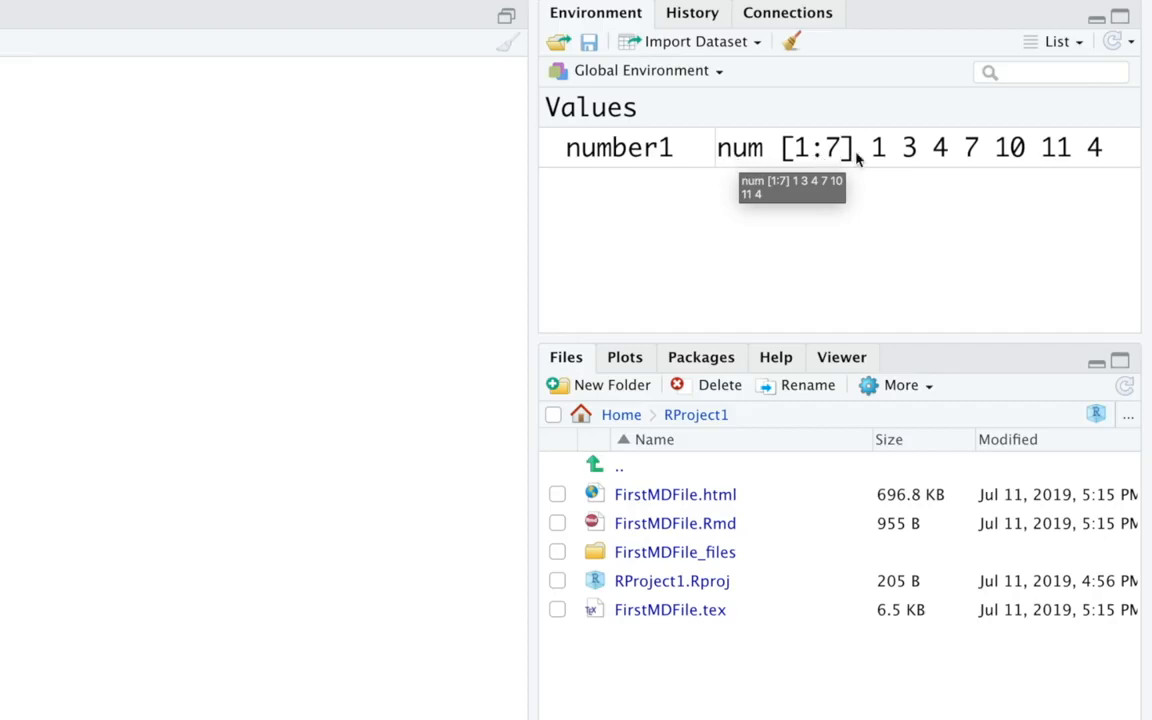
mouse_move(890, 290)
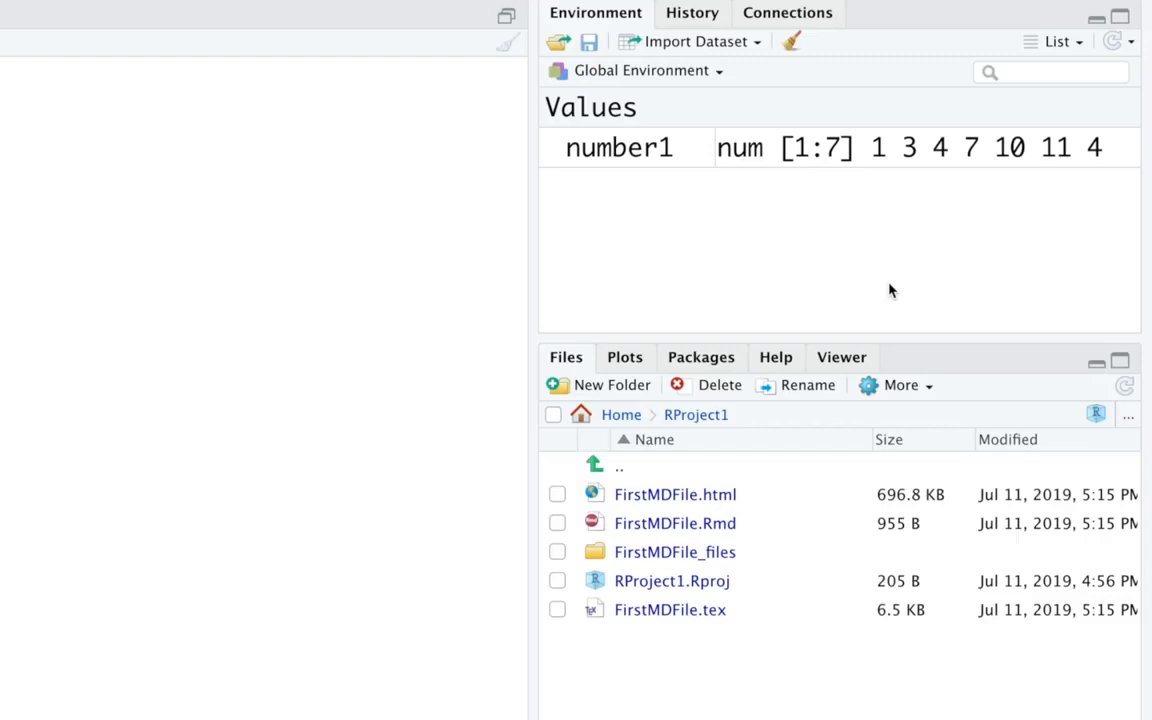
mouse_move(636, 156)
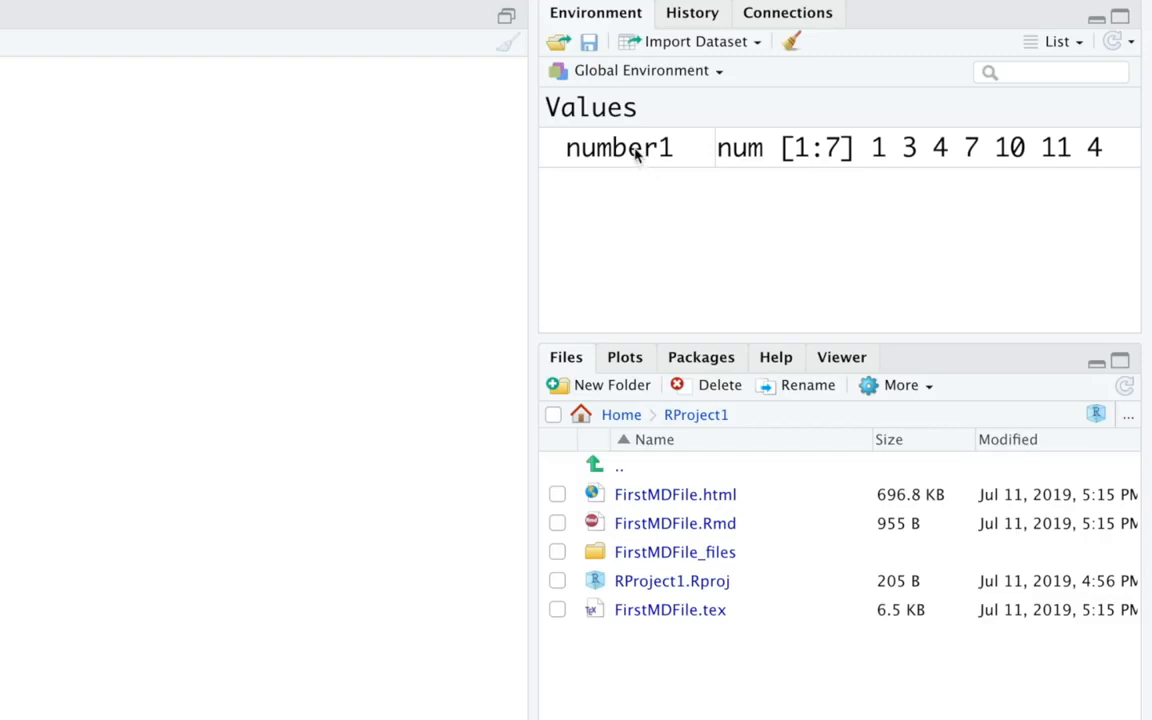
mouse_move(864, 220)
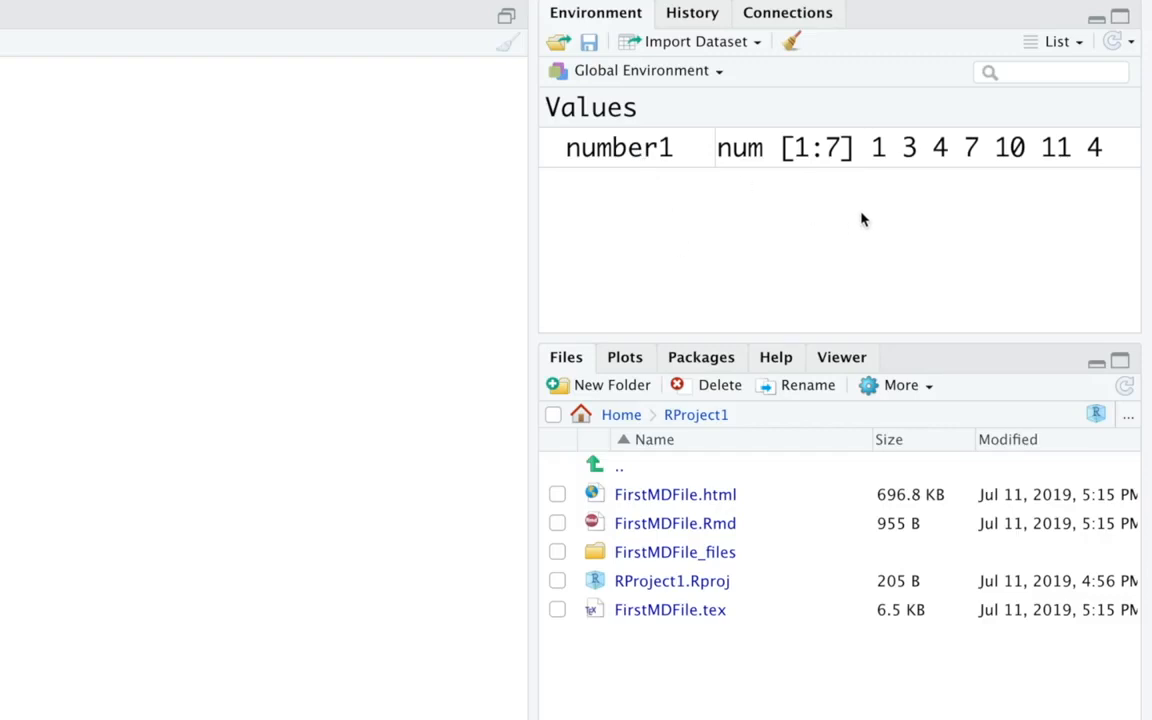
mouse_move(1090, 150)
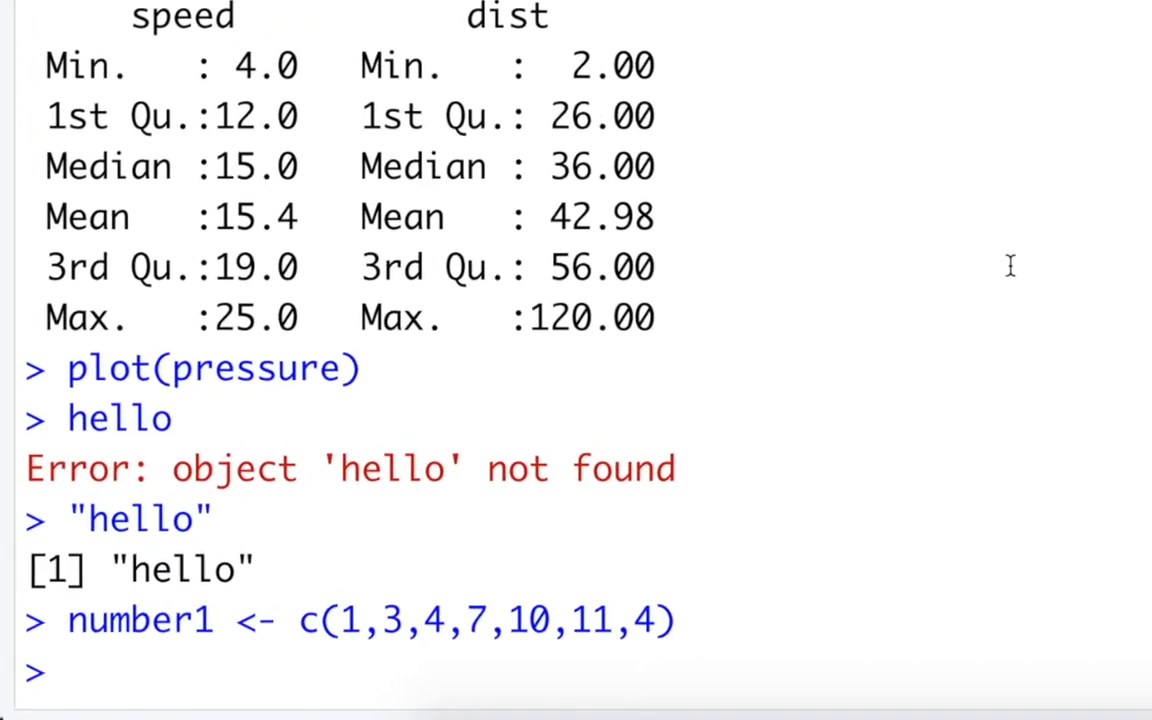
Compute sum(2,2) = 4, sum(3,5) = 8 and sum(3,4,5) = 12.
text(sum()
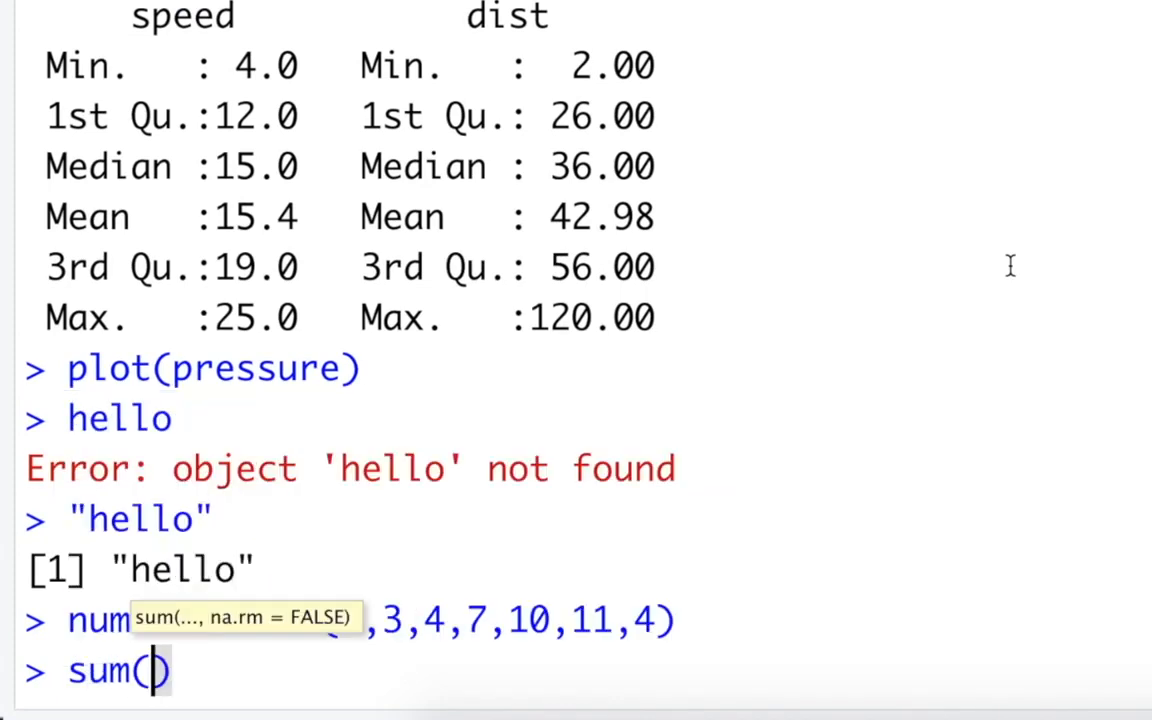
text(2,2)
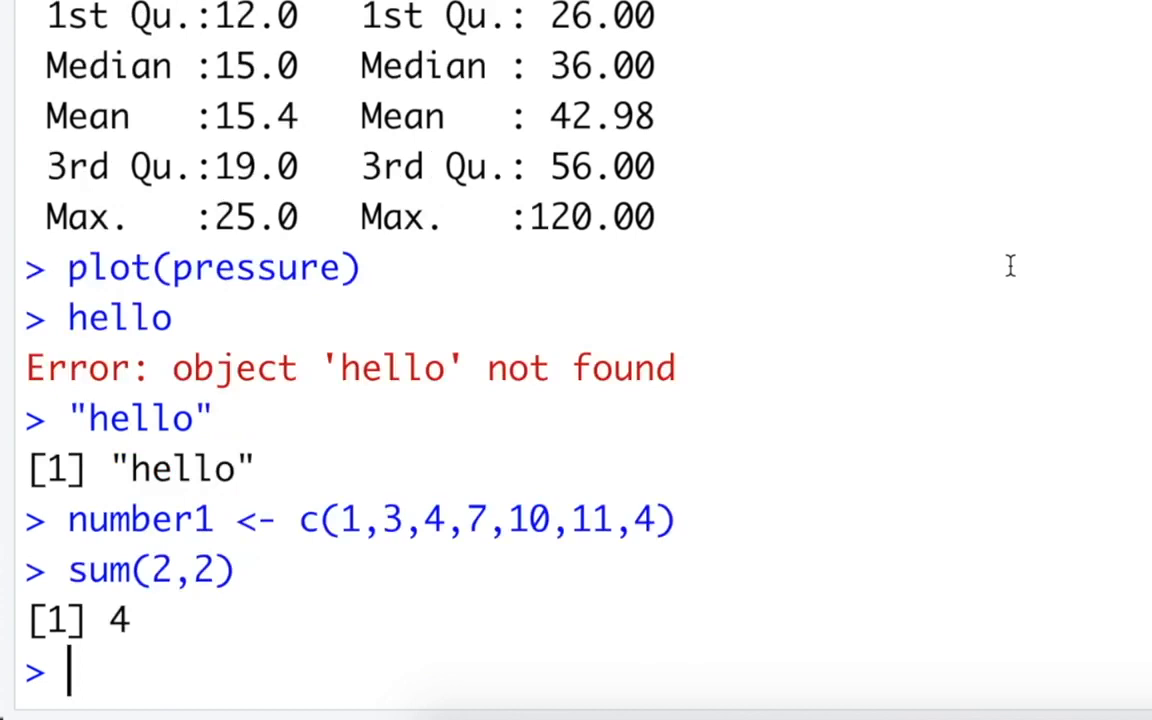
text(sum(3,)
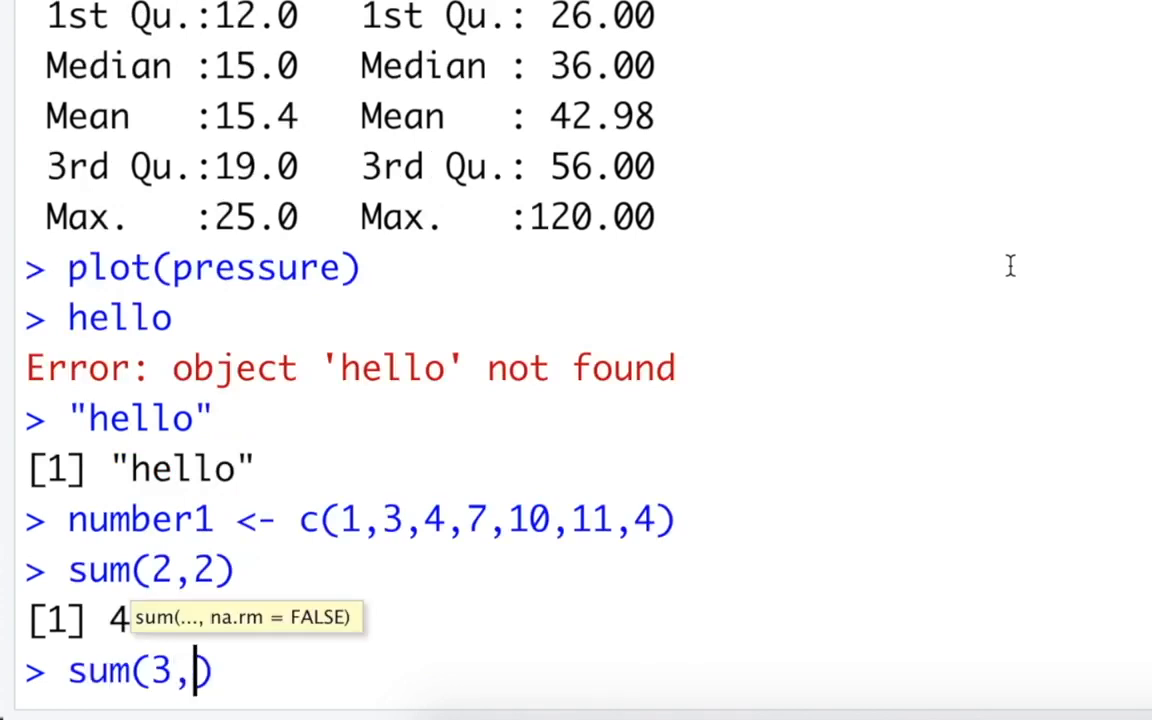
key(enter)
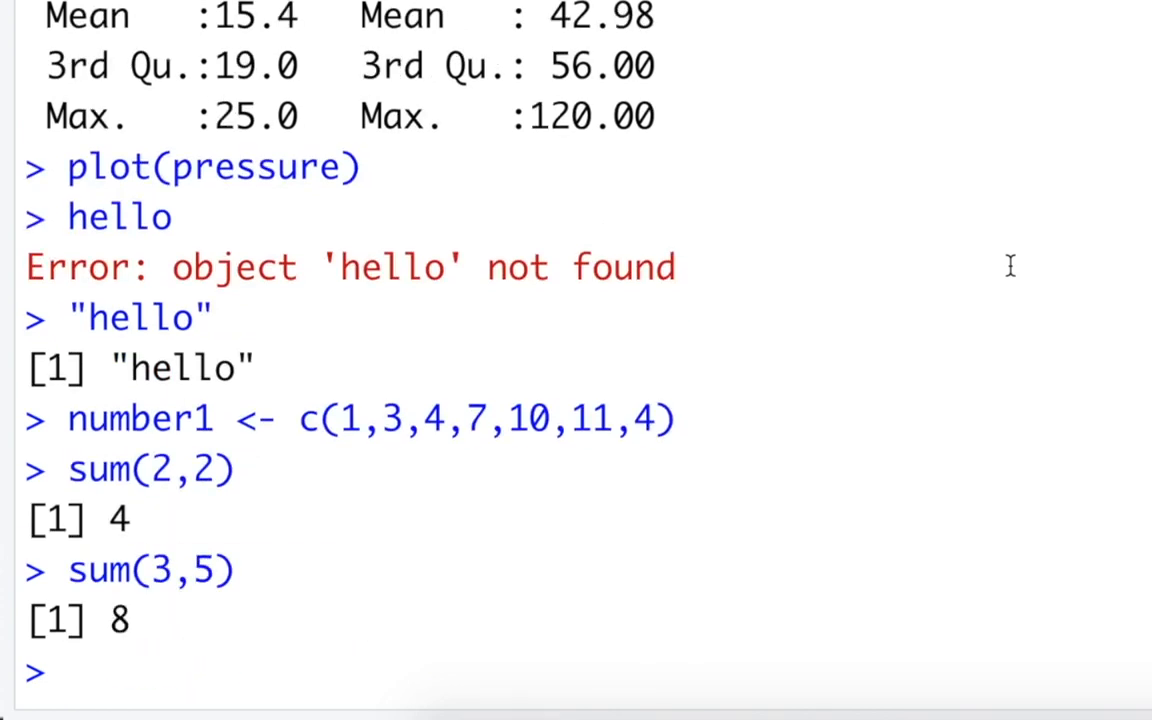
text(sum(3,4)
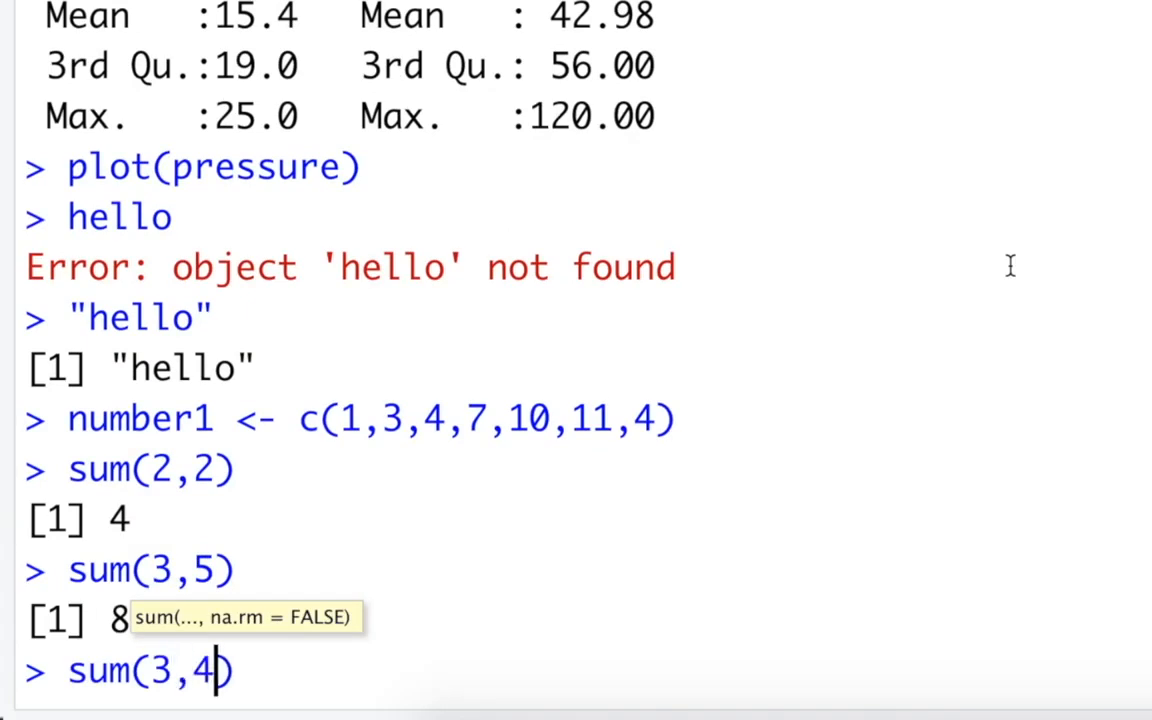
text(,5)
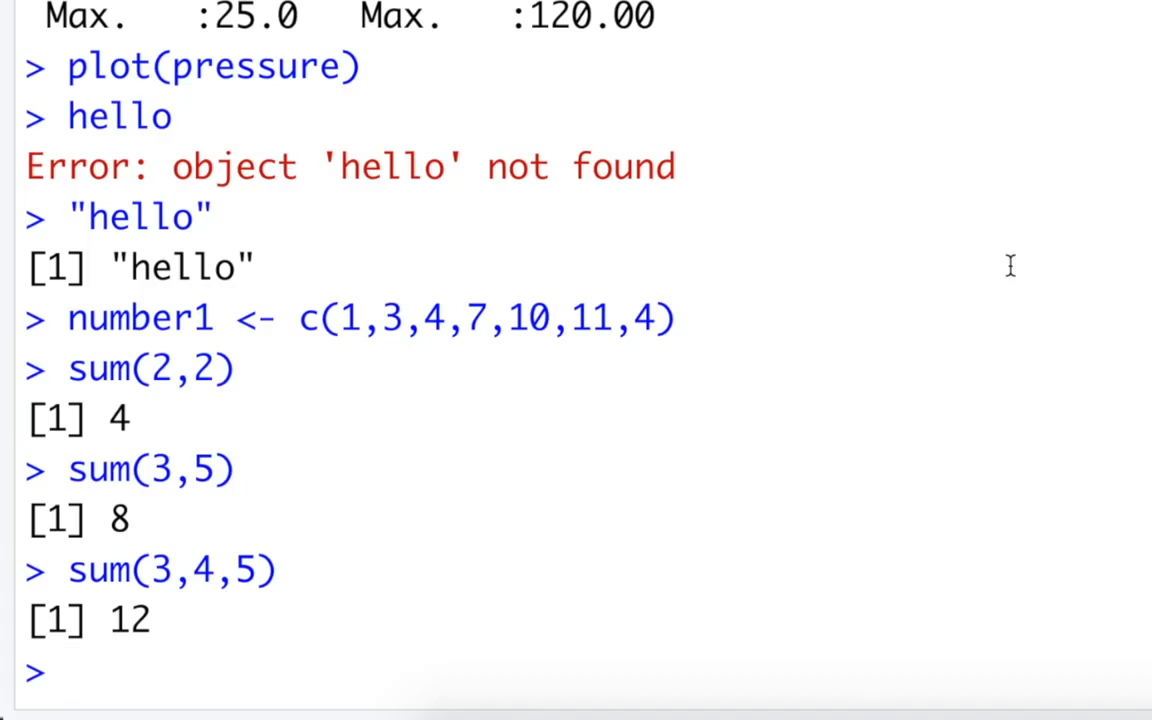
Compute sum(number1), giving 40, and highlight the result.
text(sum()
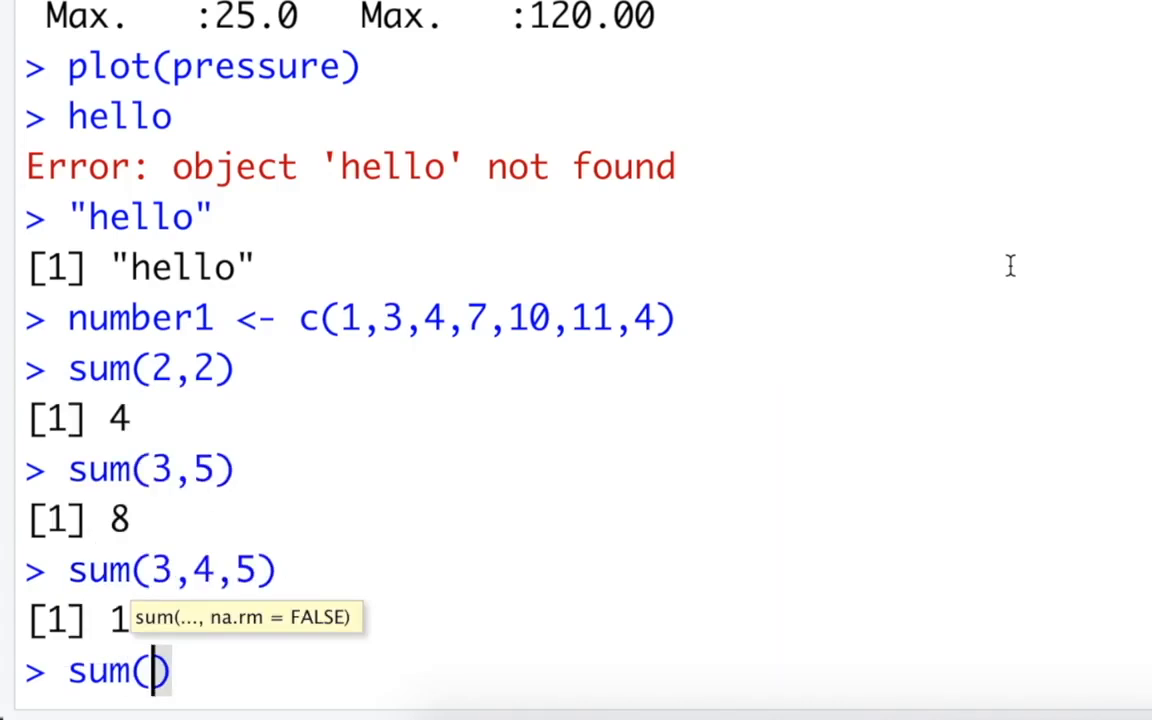
text(number1)
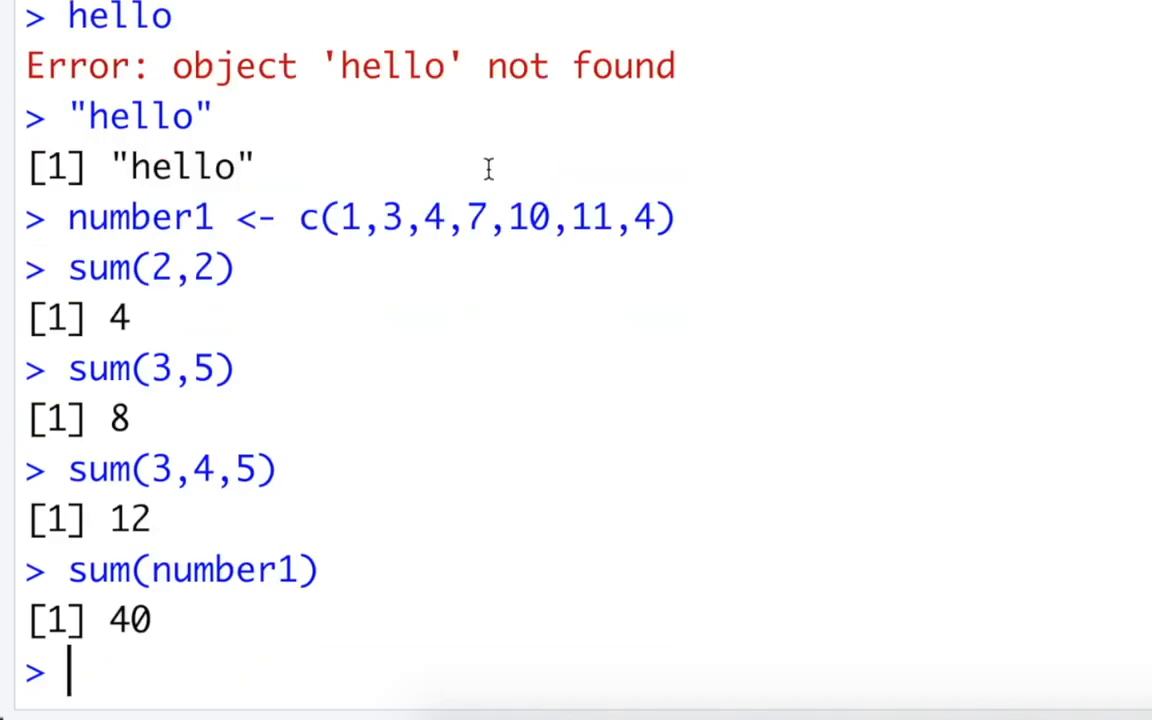
drag(340, 218, 650, 218)
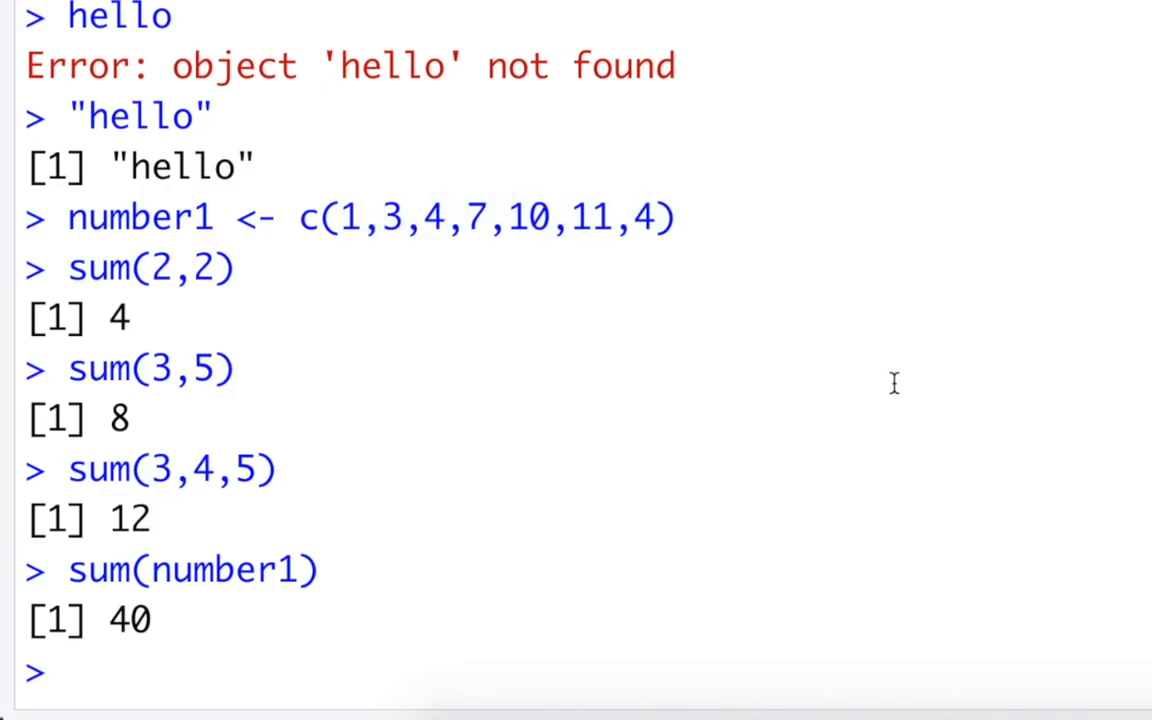
text(number)
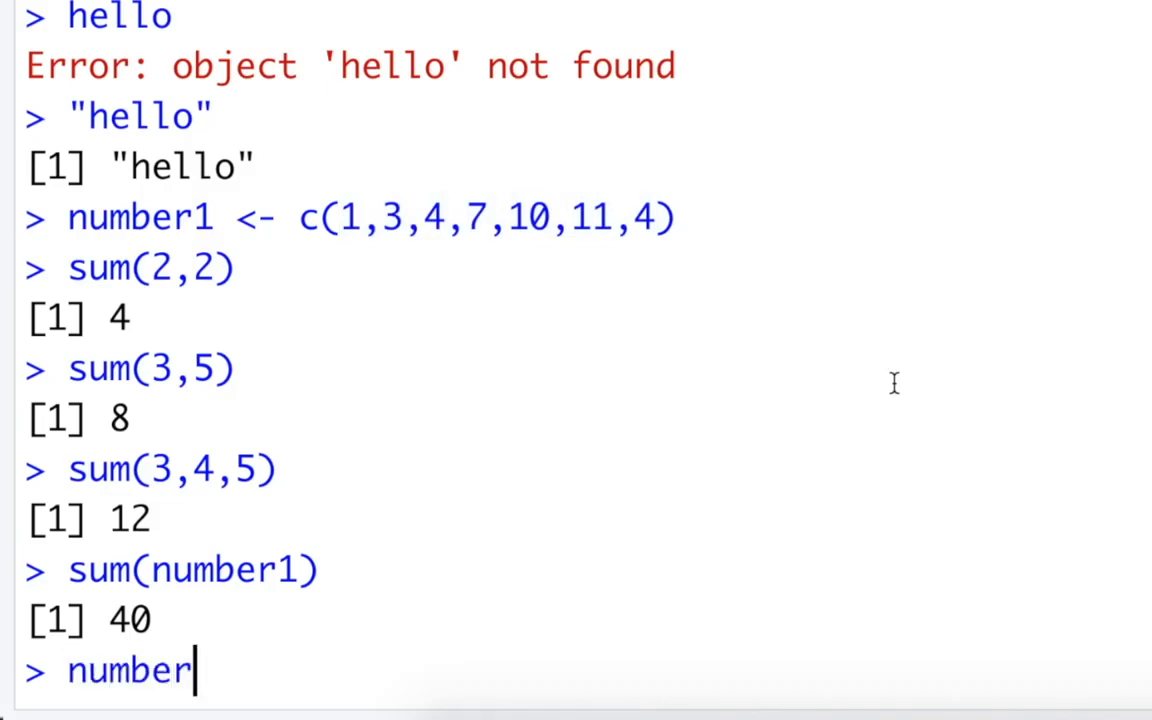
text(1 * 2)
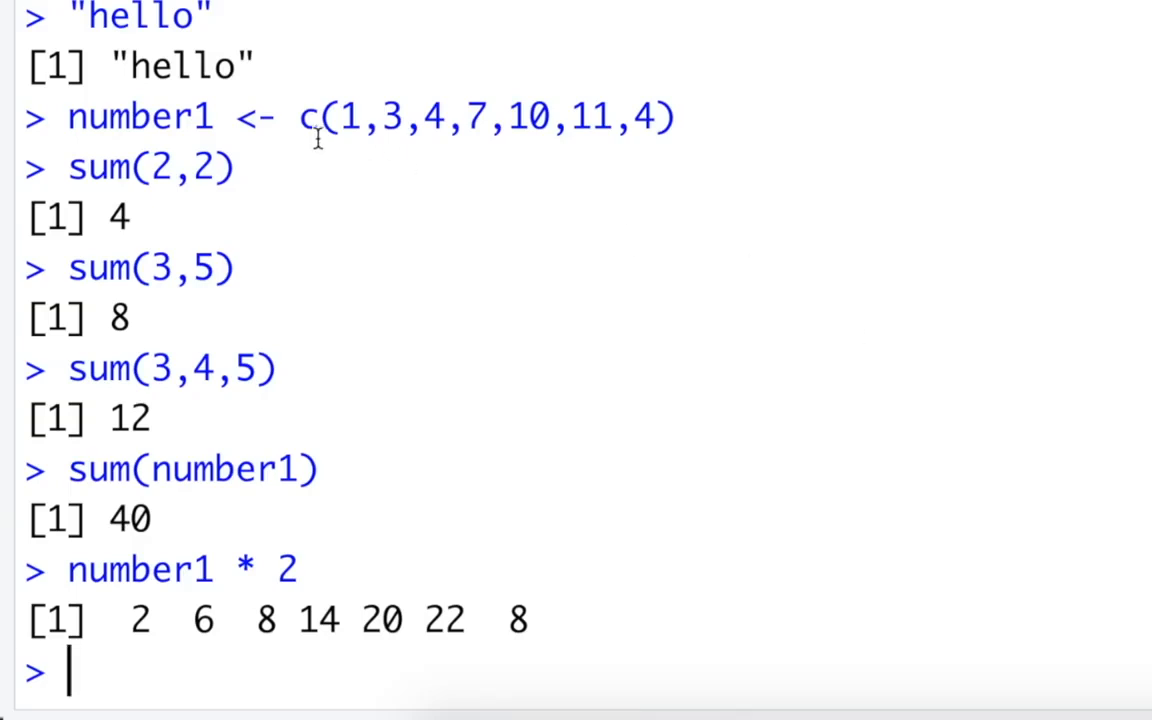
drag(340, 116, 656, 116)
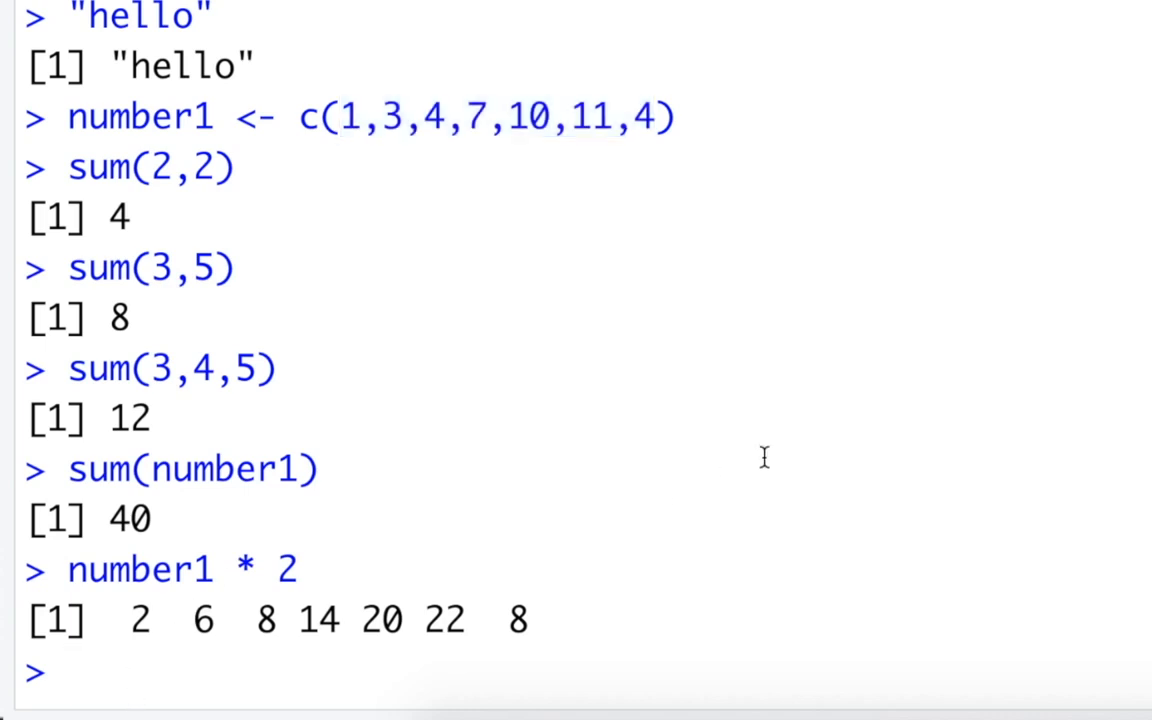
text(number1)
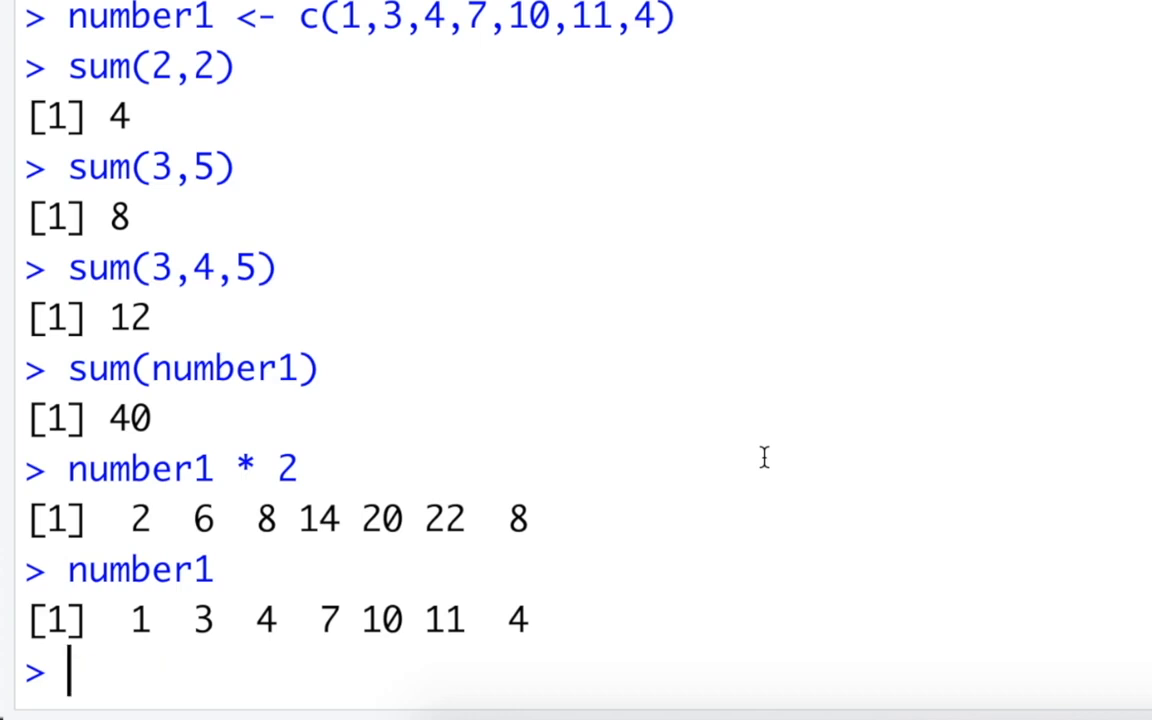
text(number1)
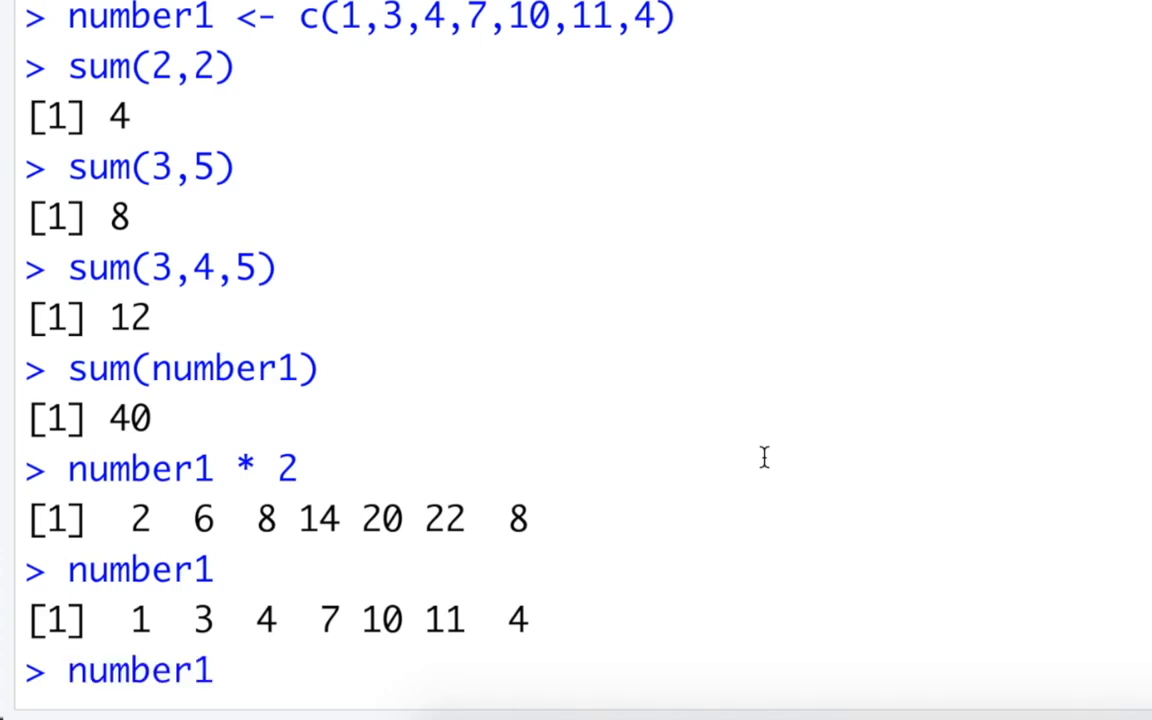
text(sum(number1))
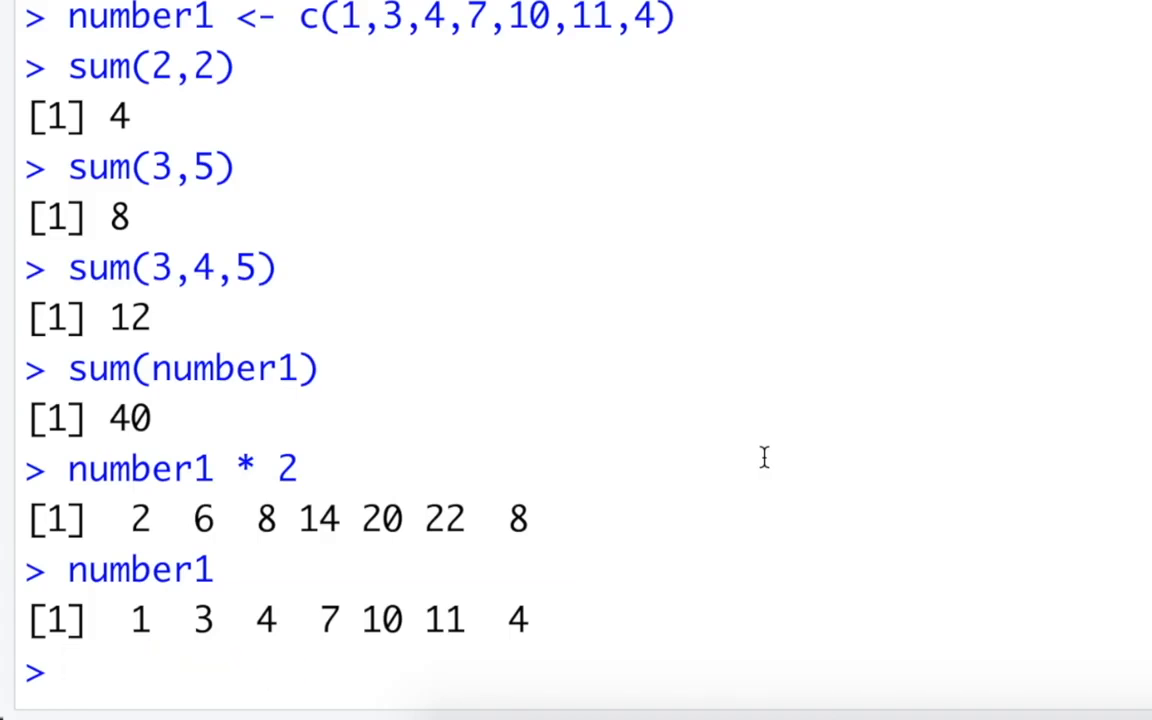
text(number1 * 2)
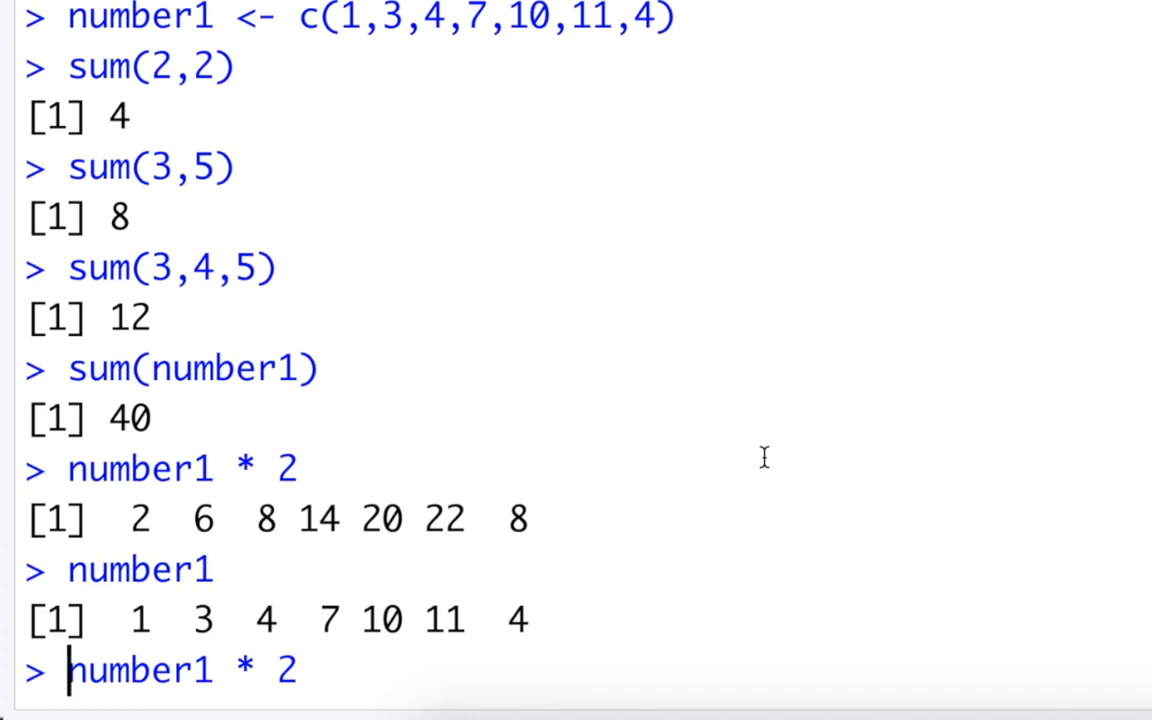
text(number1 <)
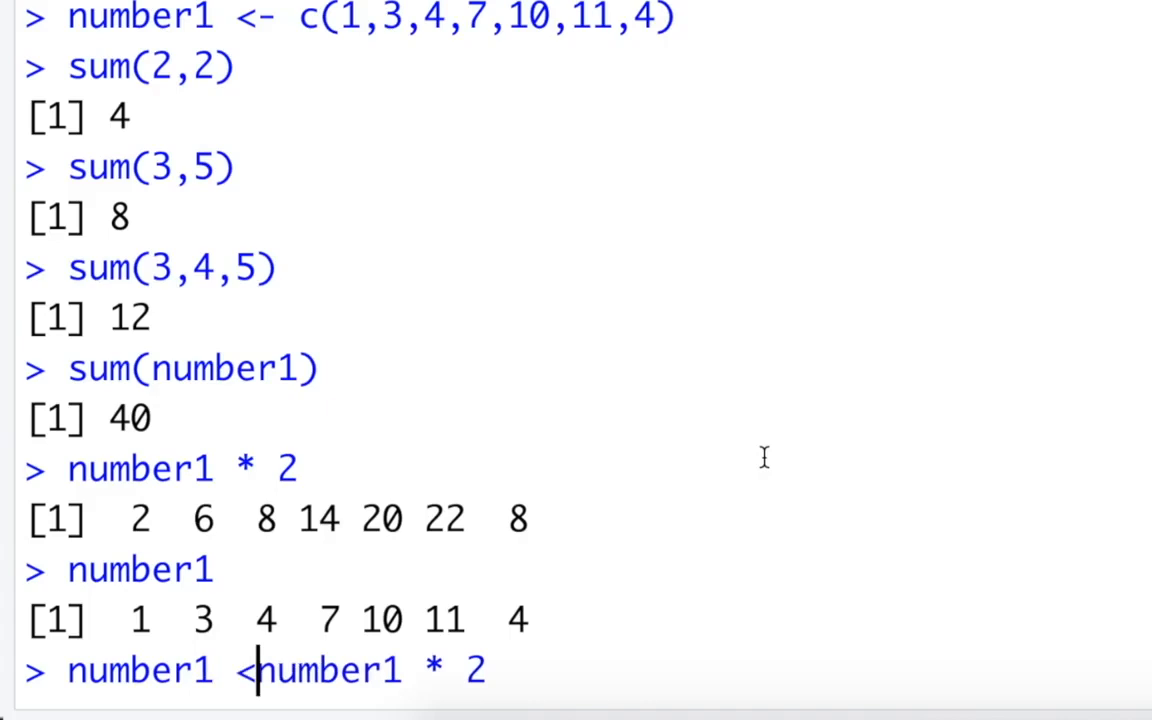
text(-)
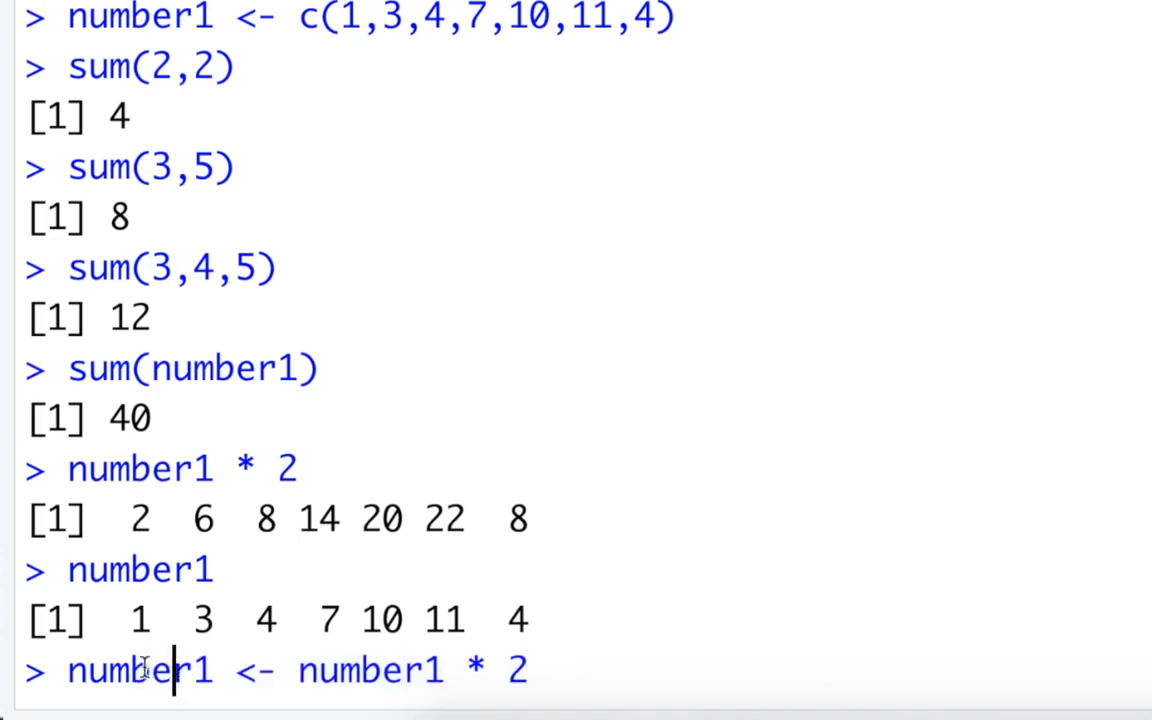
double_click(140, 668)
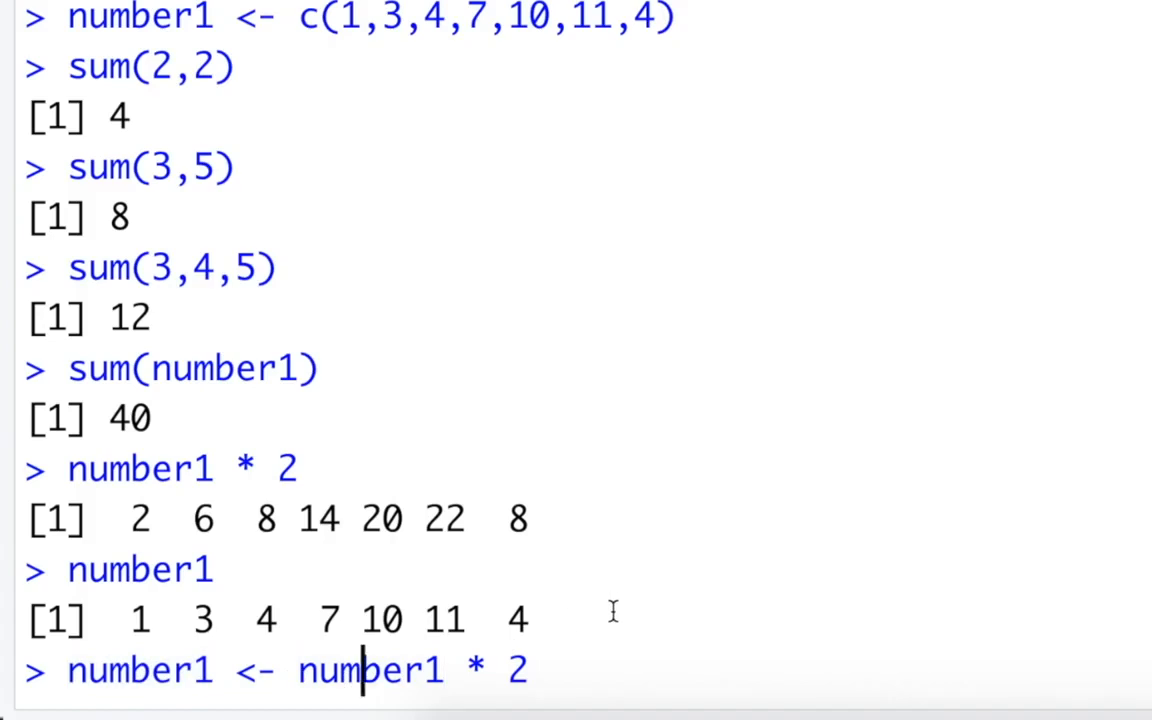
mouse_move(360, 670)
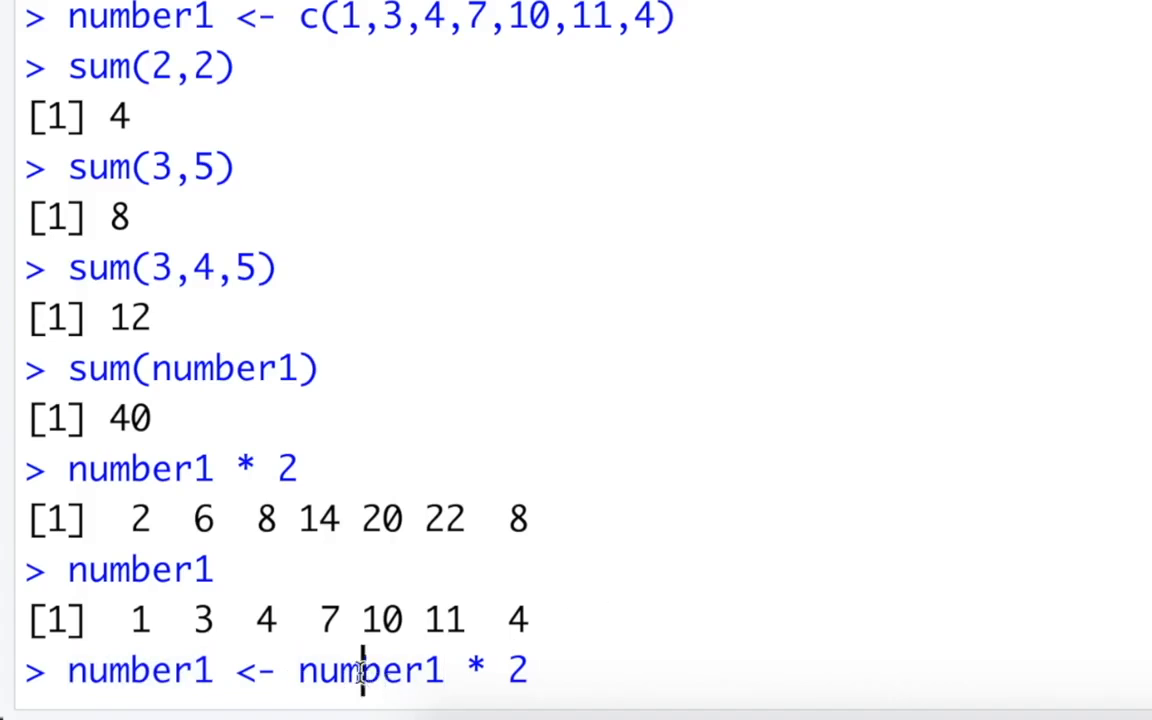
mouse_move(376, 670)
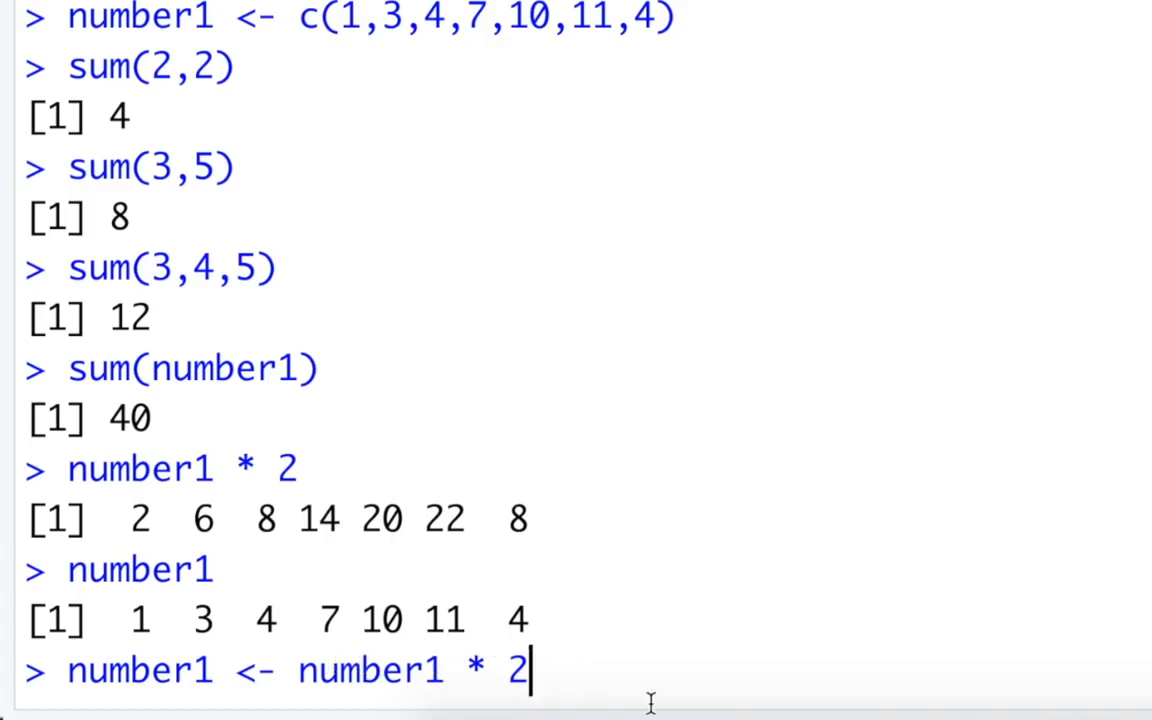
mouse_move(156, 690)
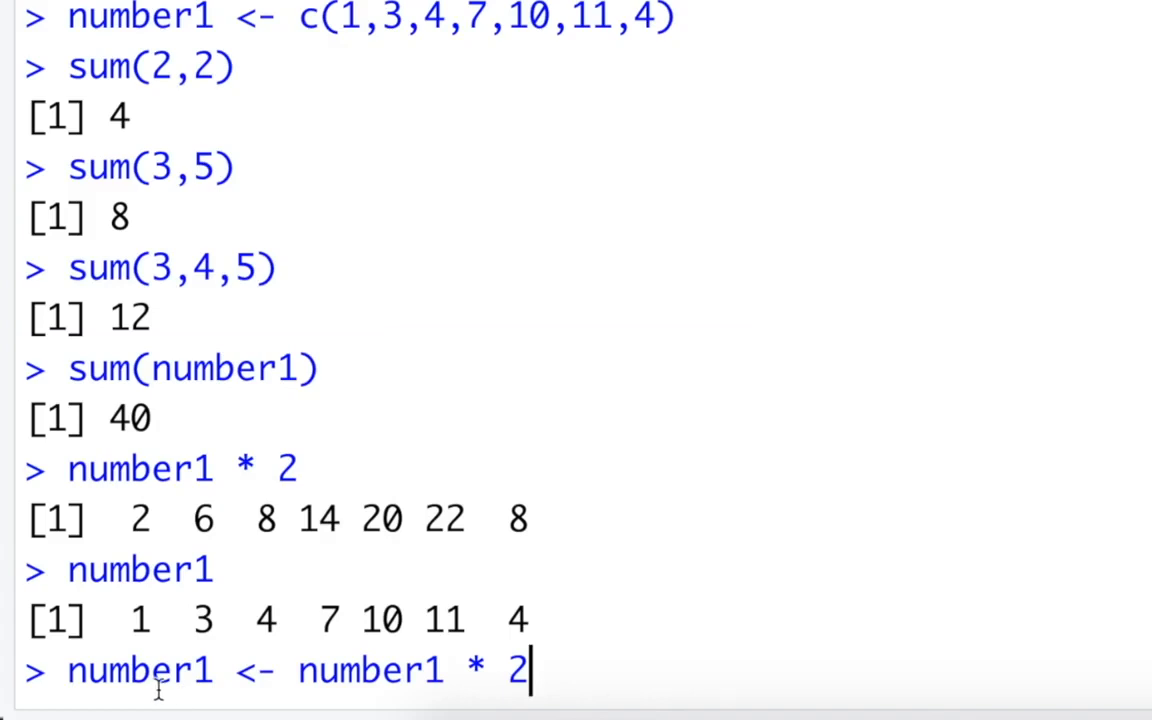
scroll(down, 3)
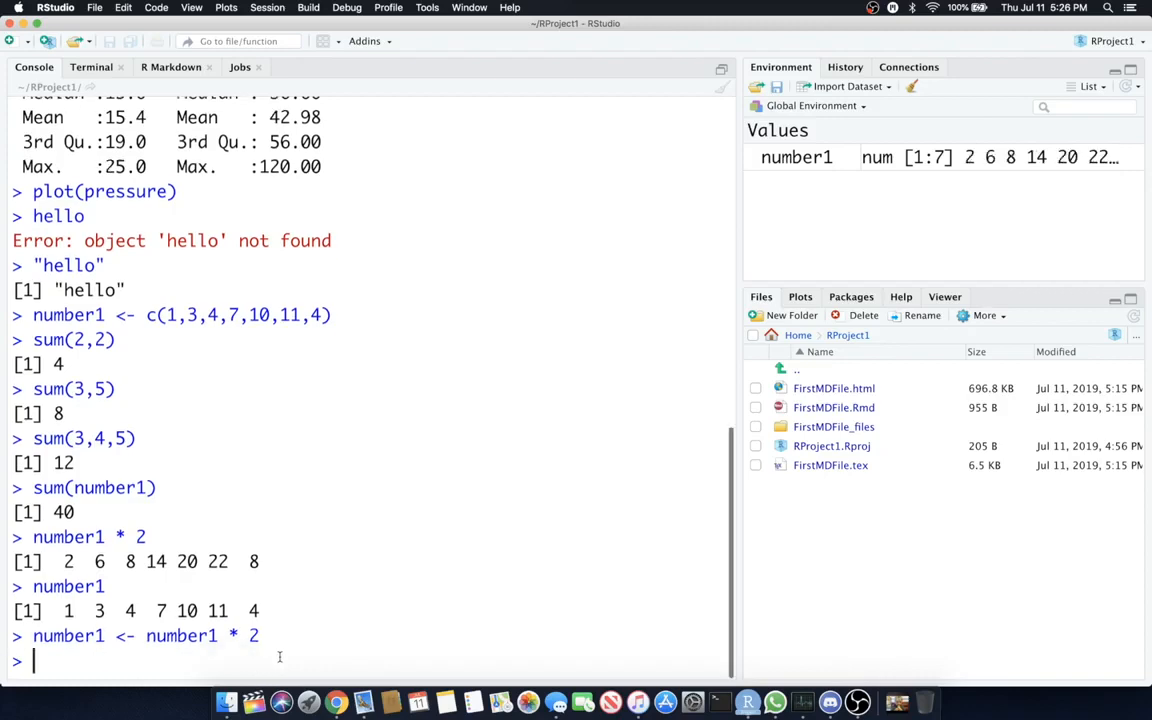
text(num)
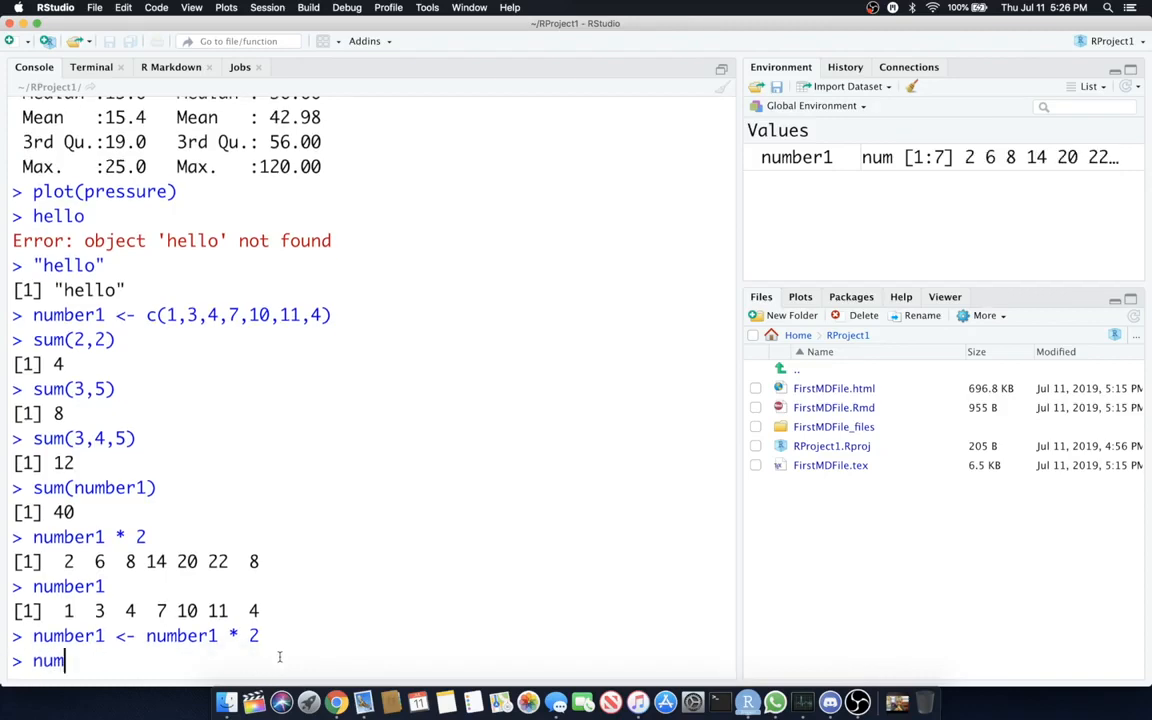
key(enter)
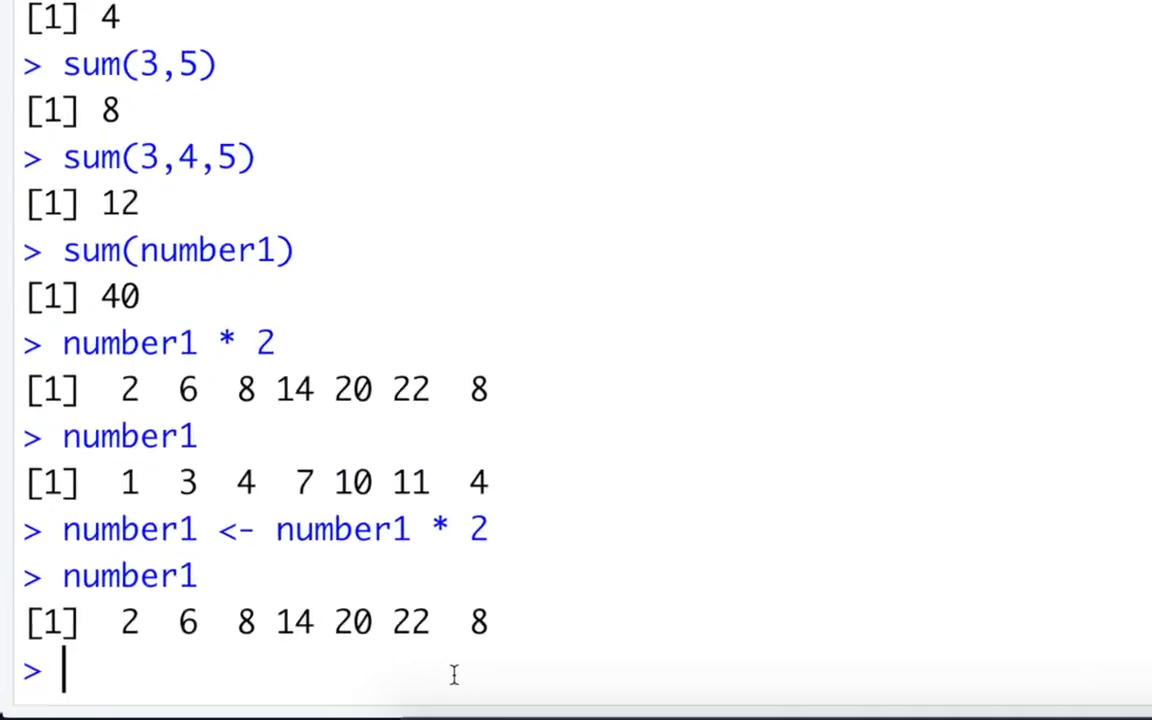
text(mean(number1)
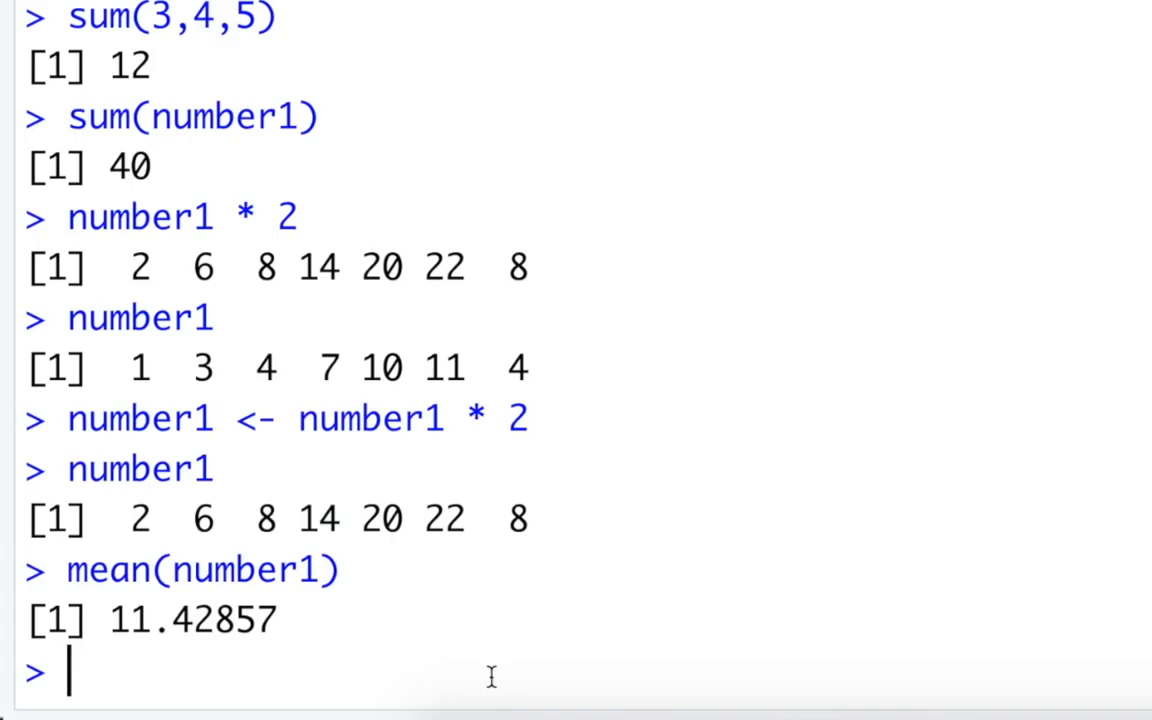
mouse_move(960, 290)
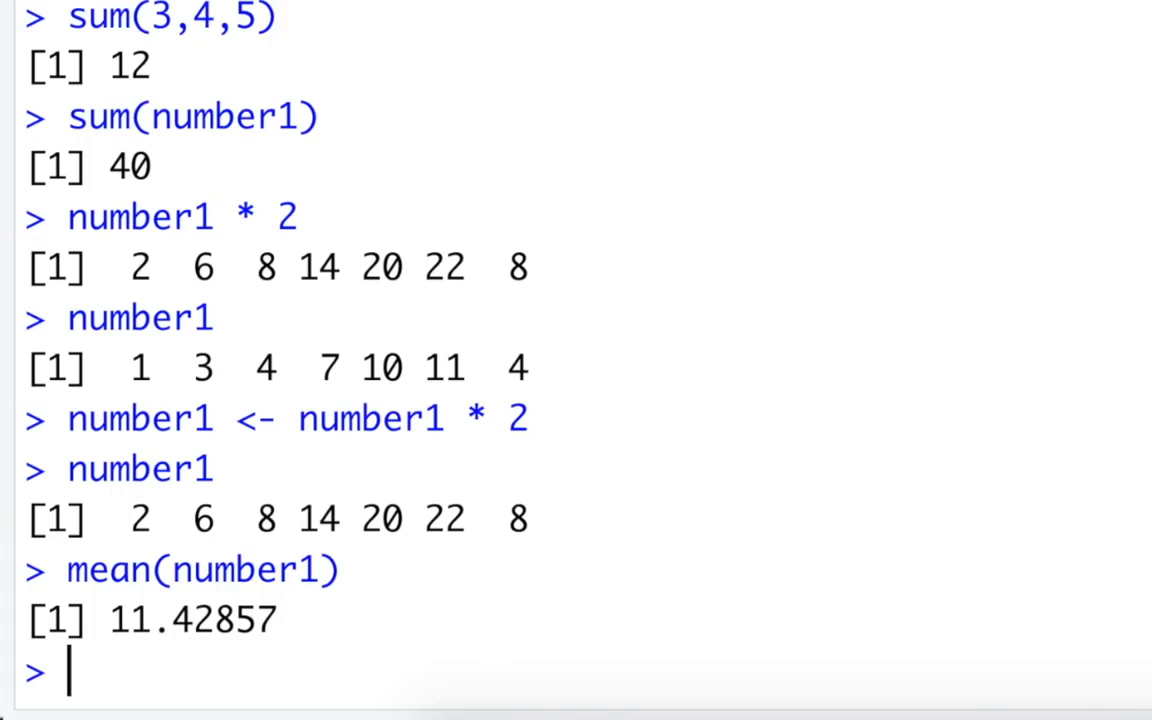
mouse_move(196, 658)
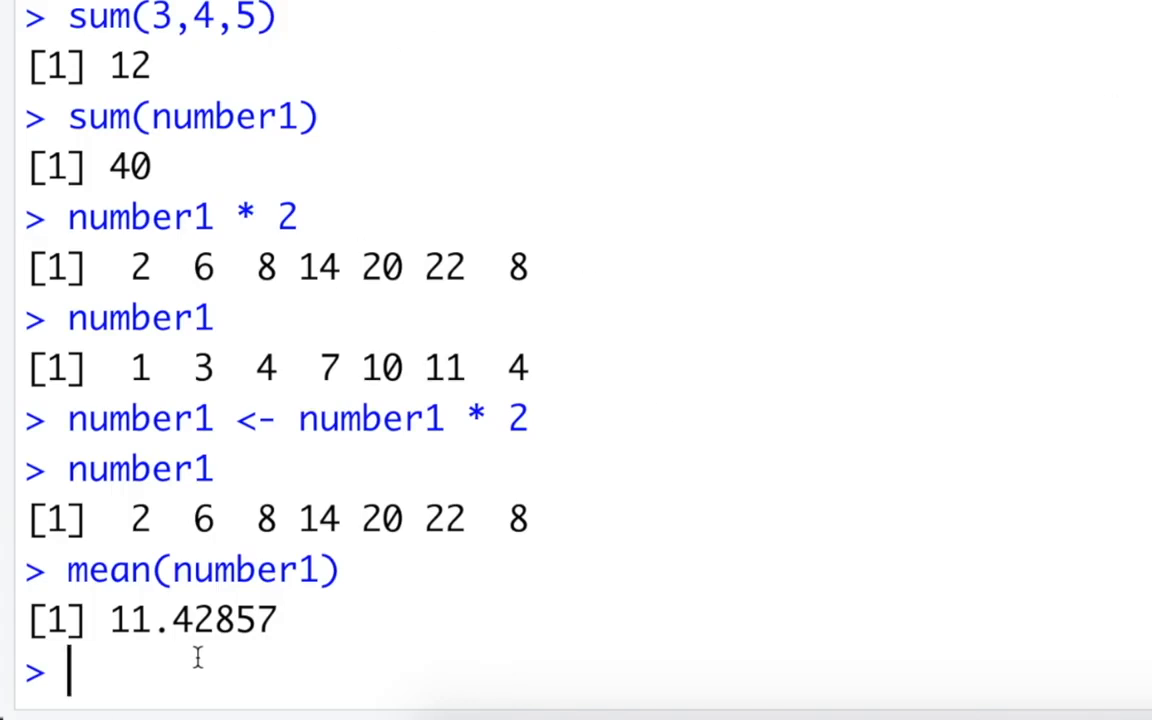
text(n)
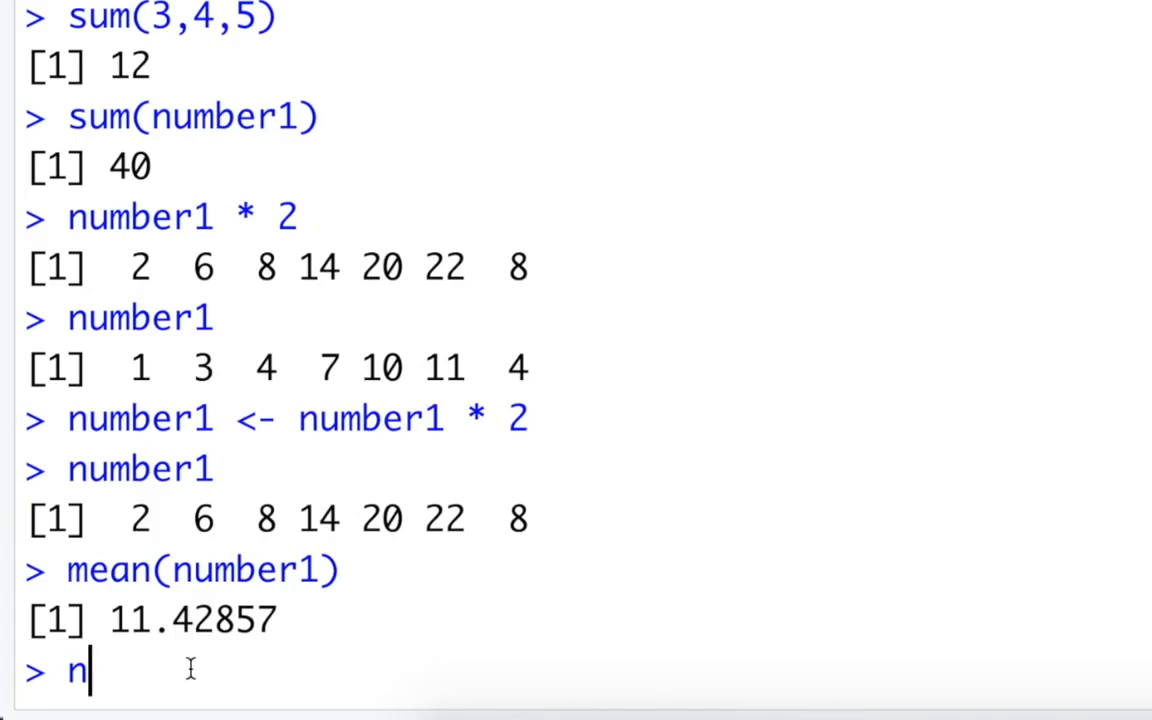
text(umber1)
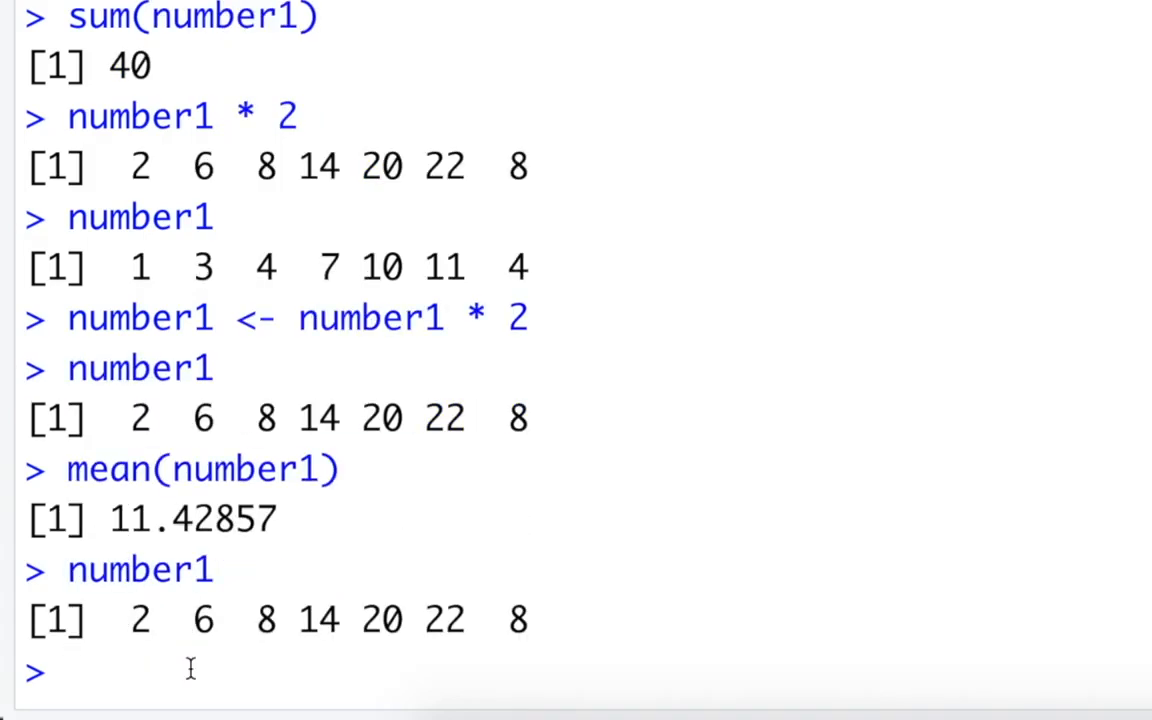
Print number1 again and run length(number1), returning 7.
text(nu)
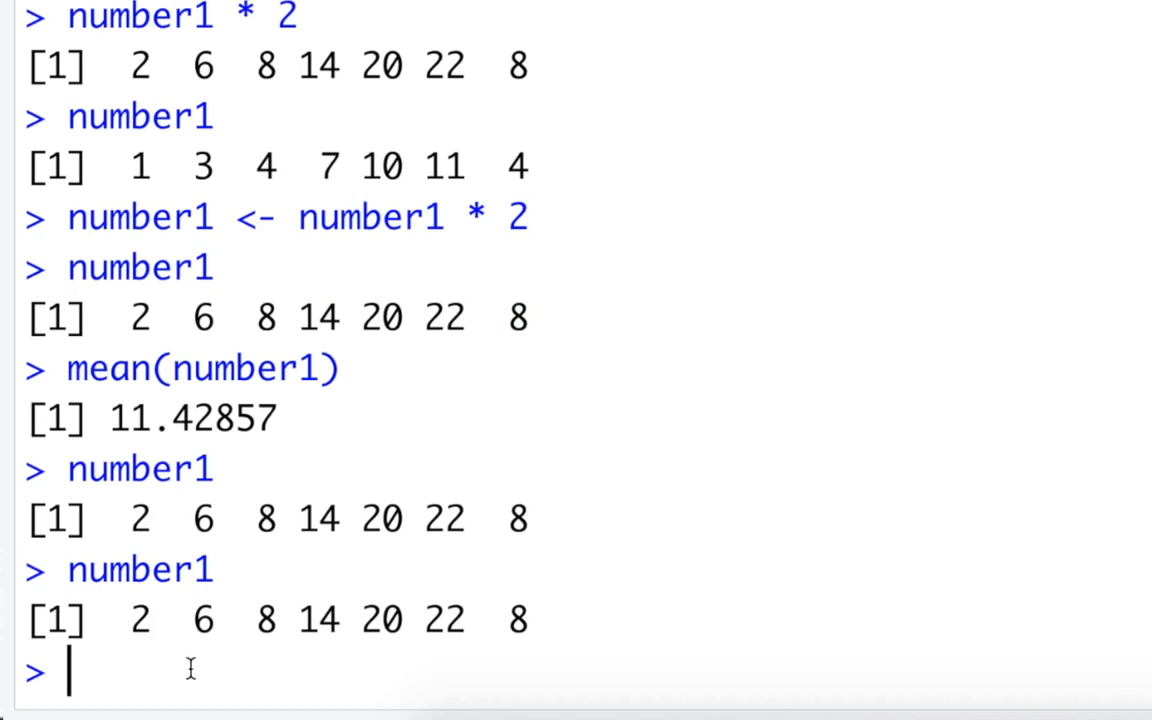
text(leng)
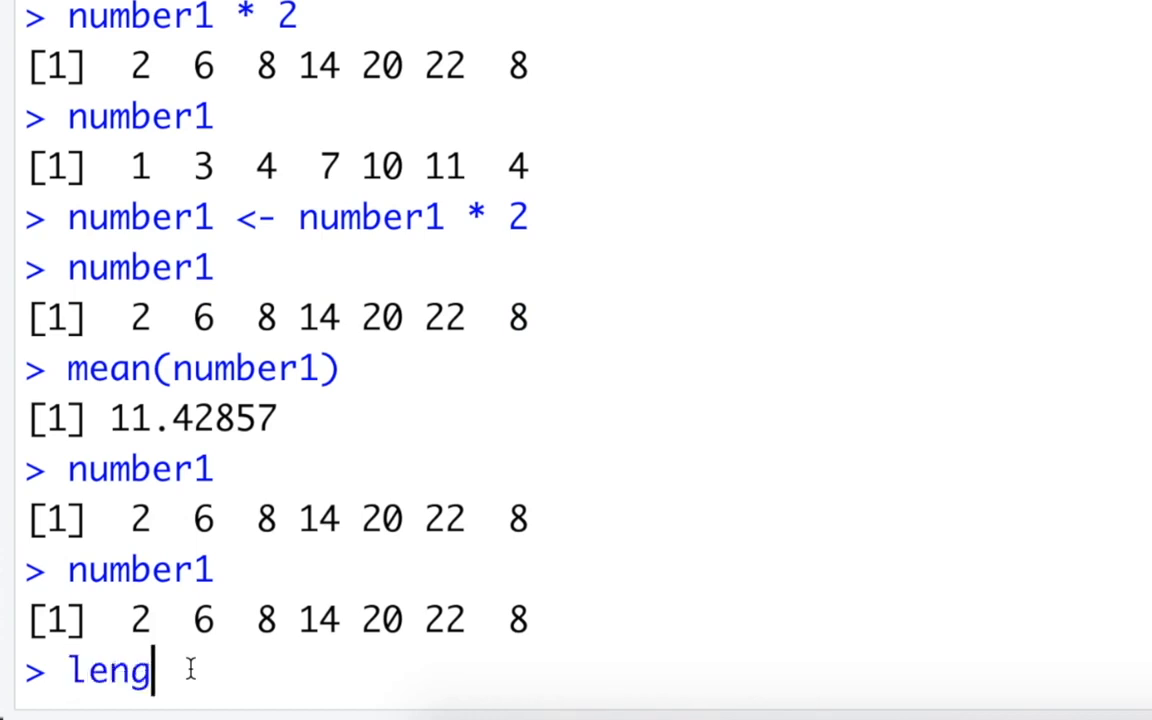
text(th()
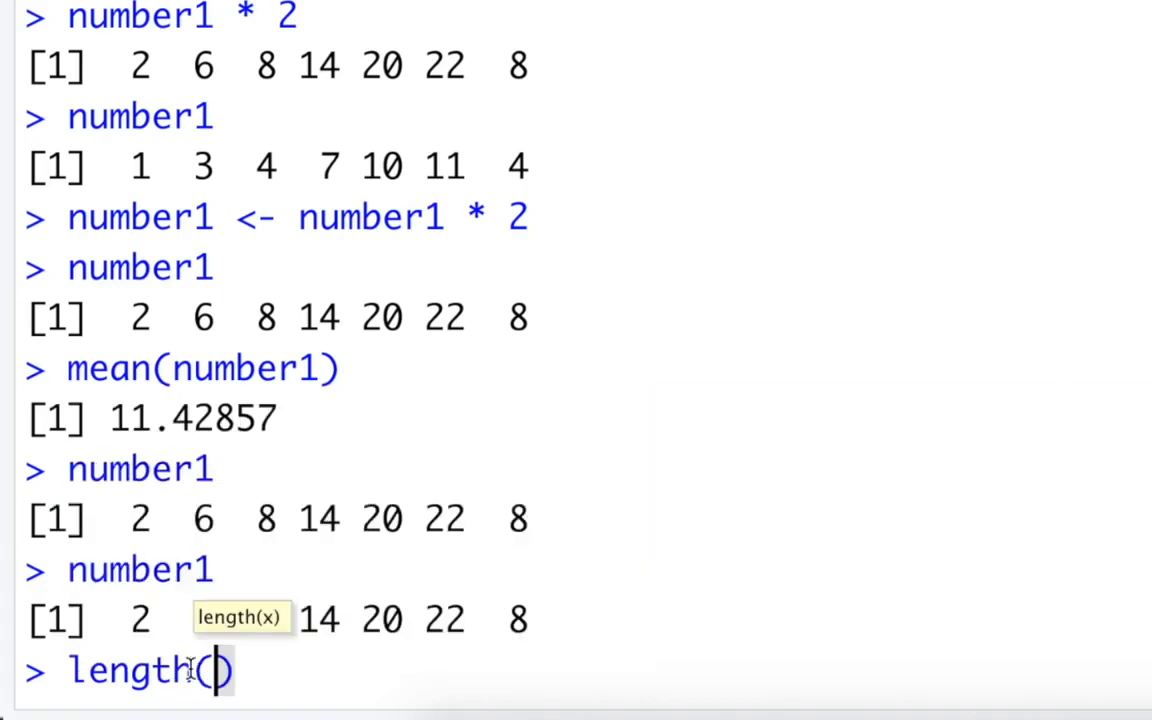
text(number1)
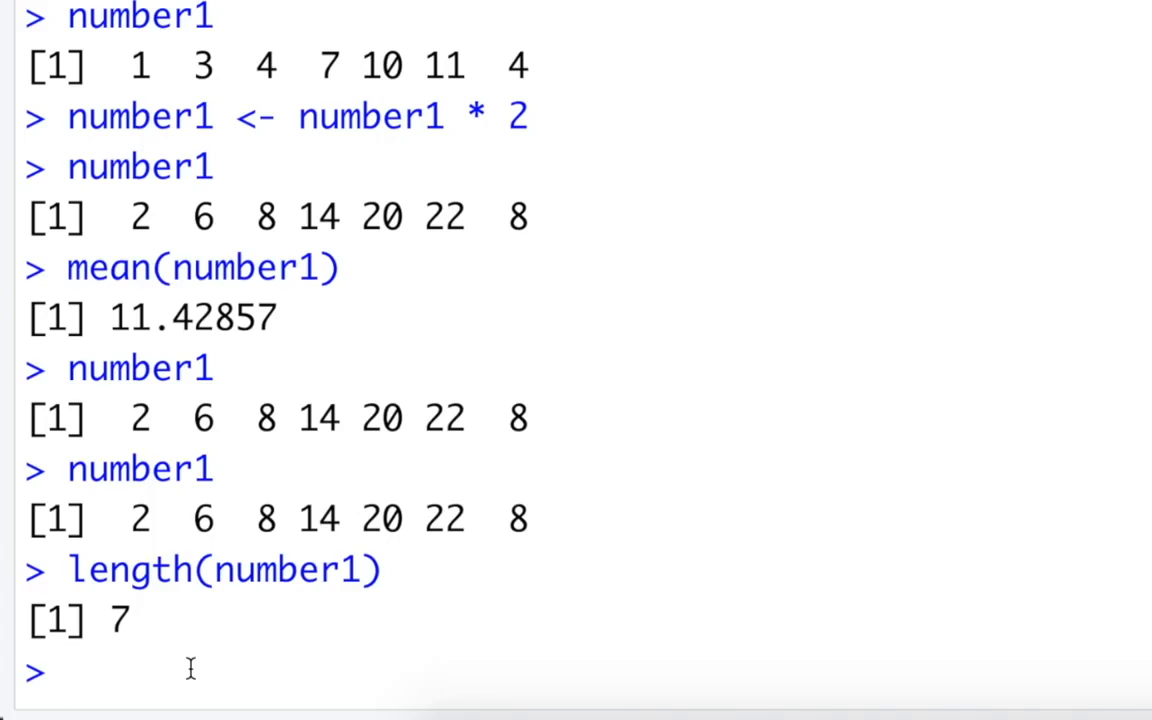
Run cumsum(number1), then min 2, max 22 and unique values of number1.
text(s)
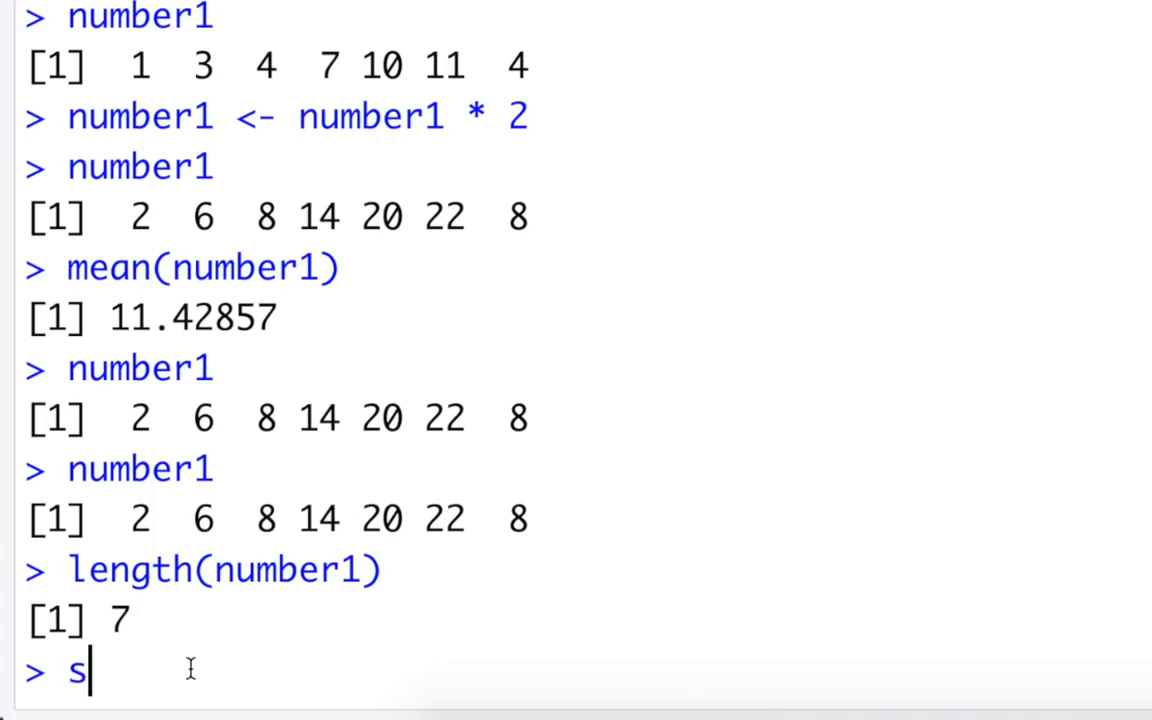
text(umsu)
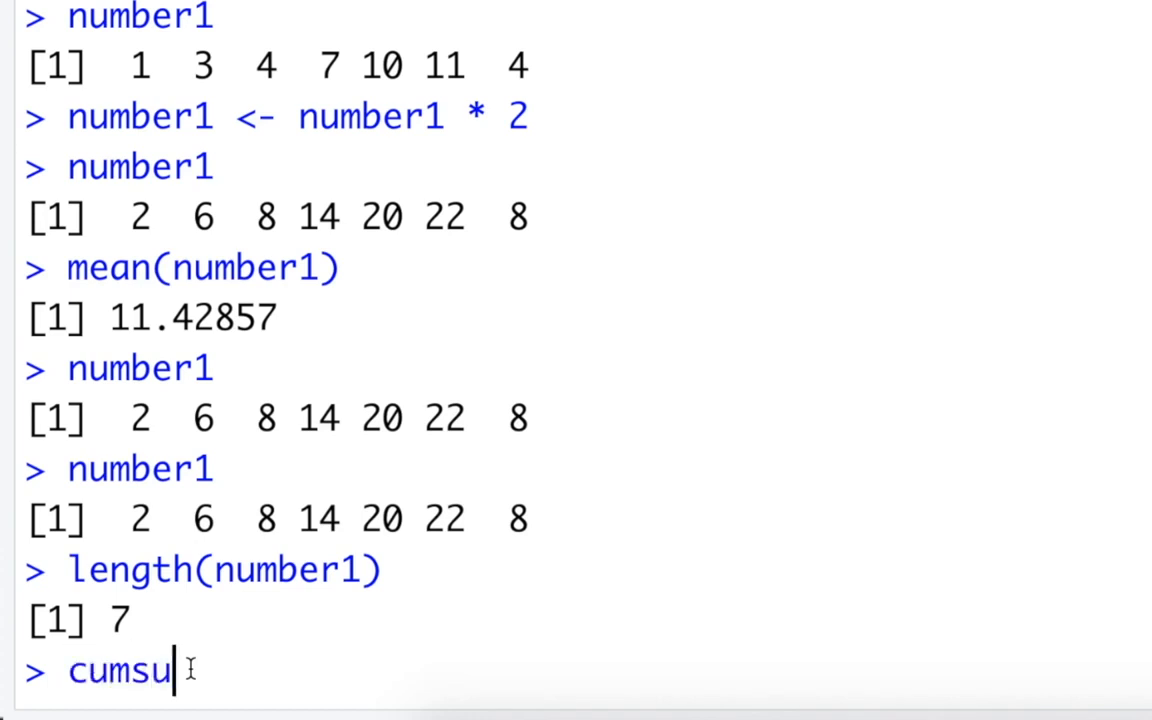
text(m(number1))
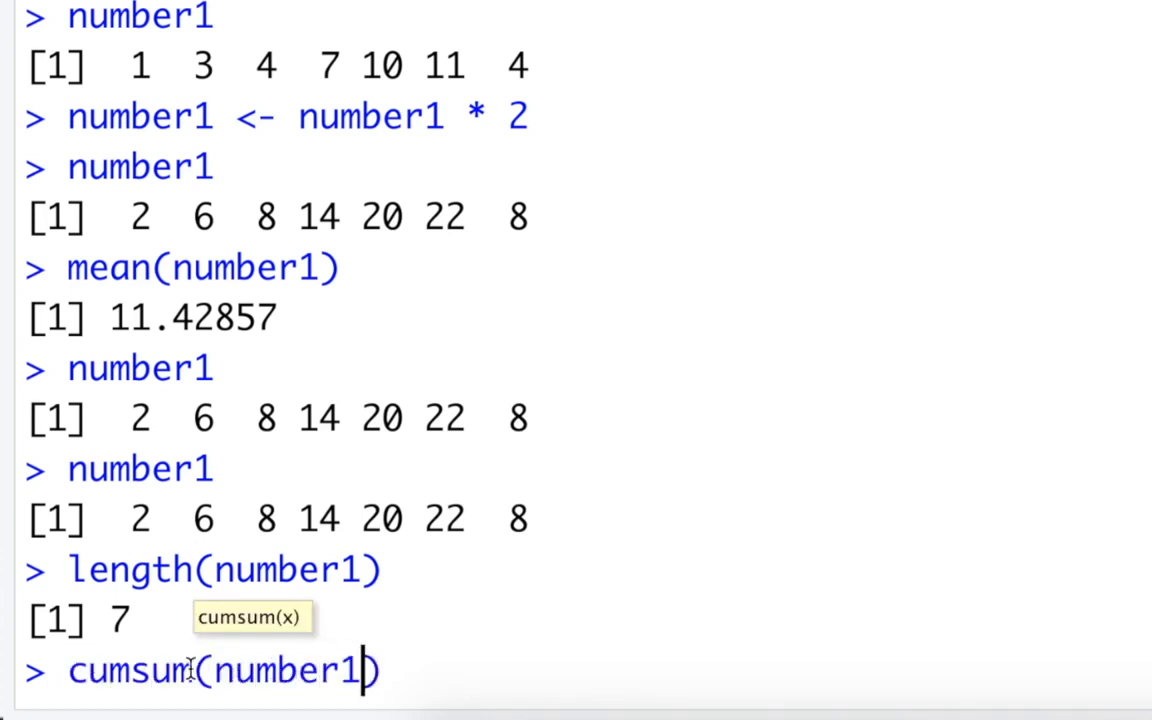
key(Return)
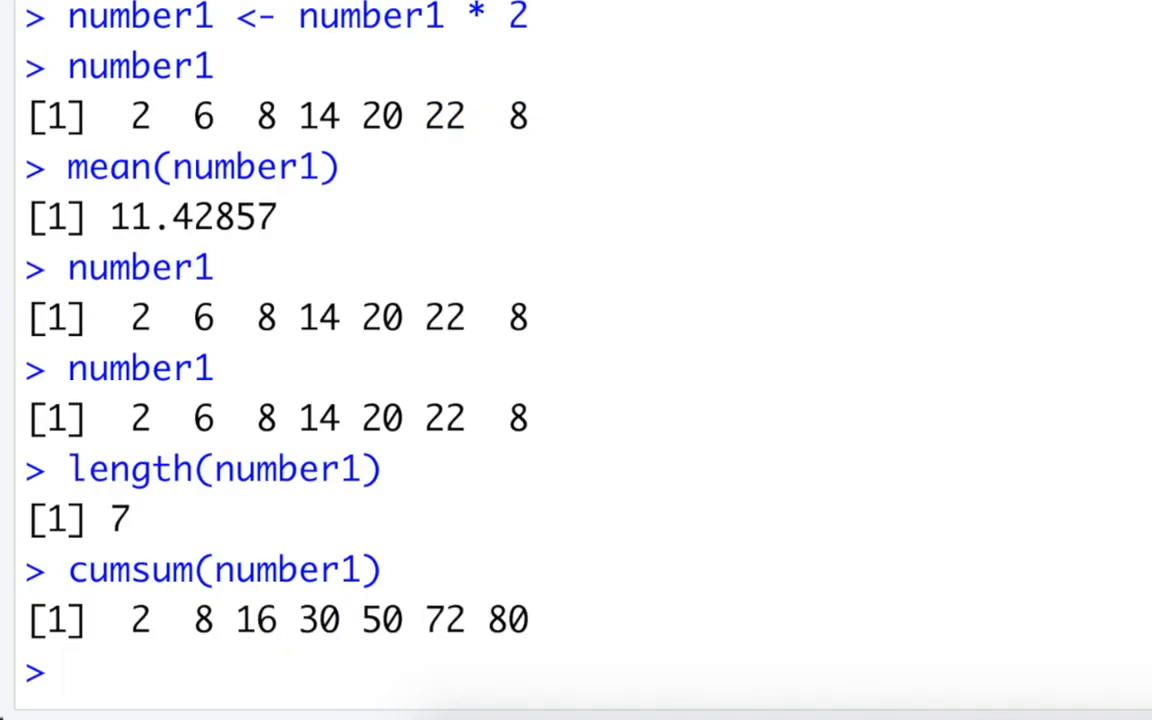
mouse_move(168, 660)
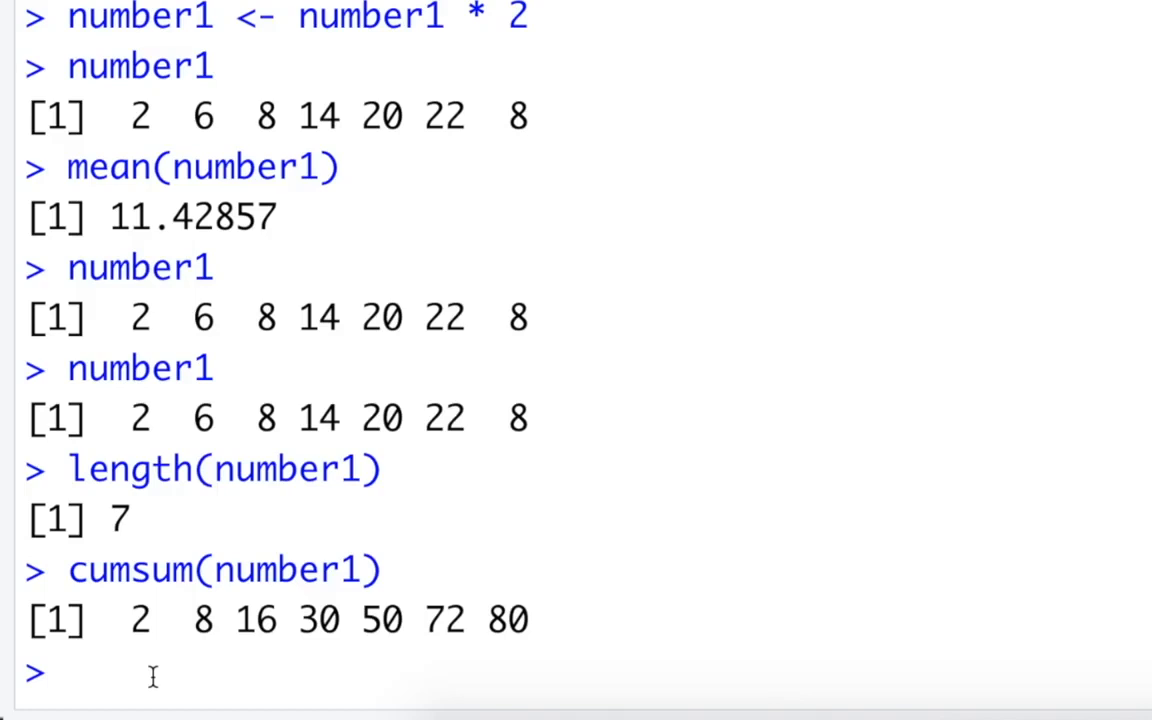
text(min(number1))
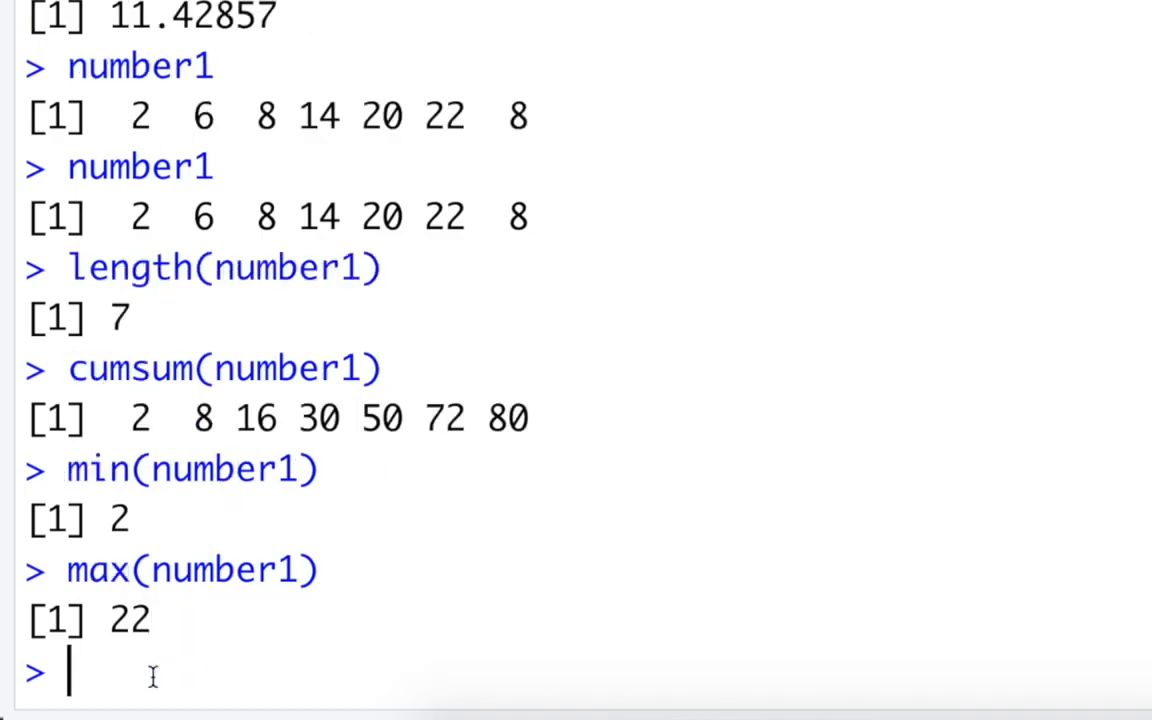
text(unique(number1)
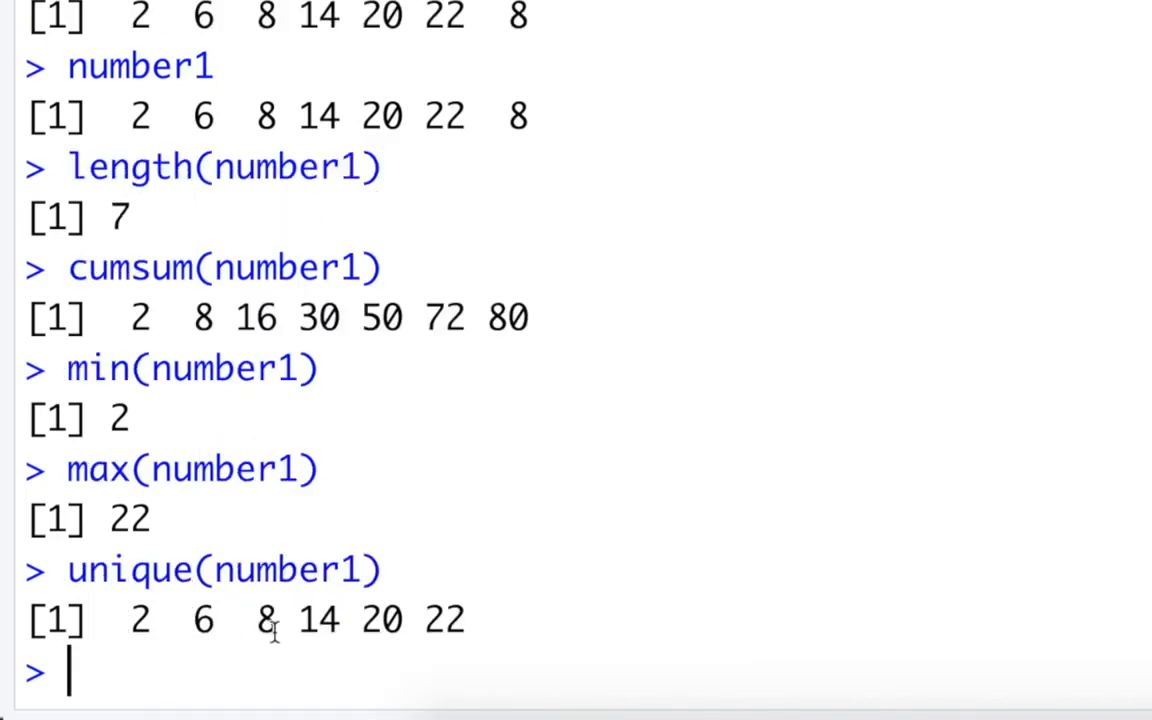
mouse_move(156, 558)
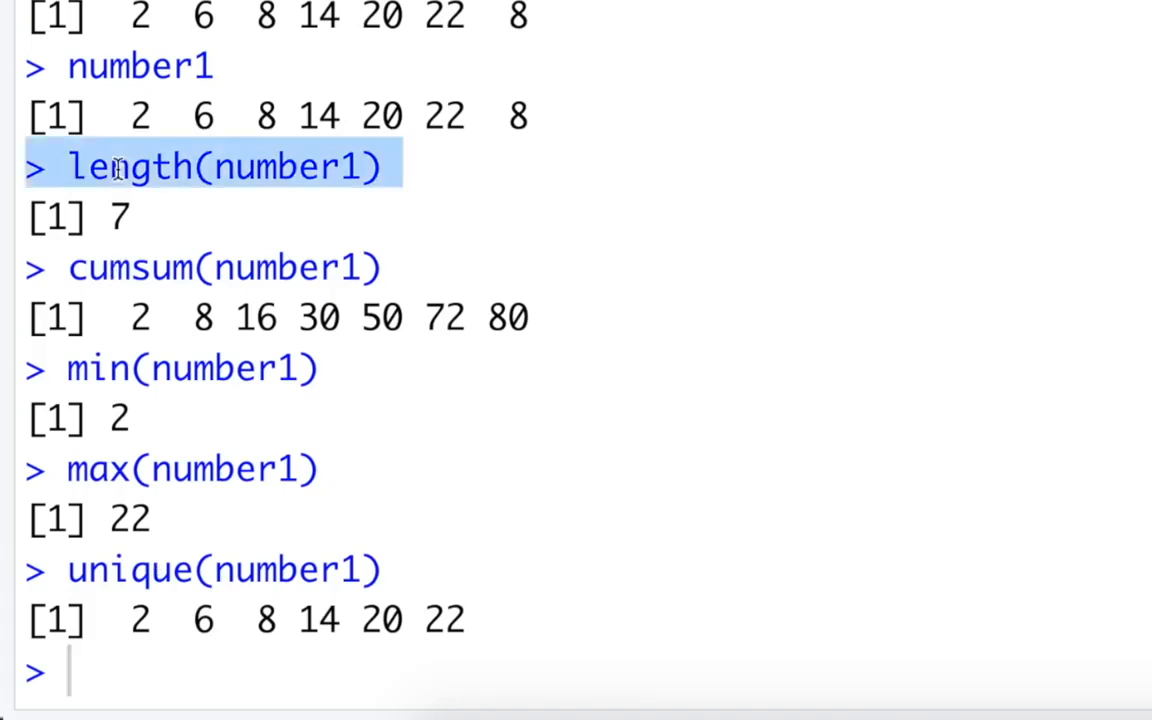
click(222, 166)
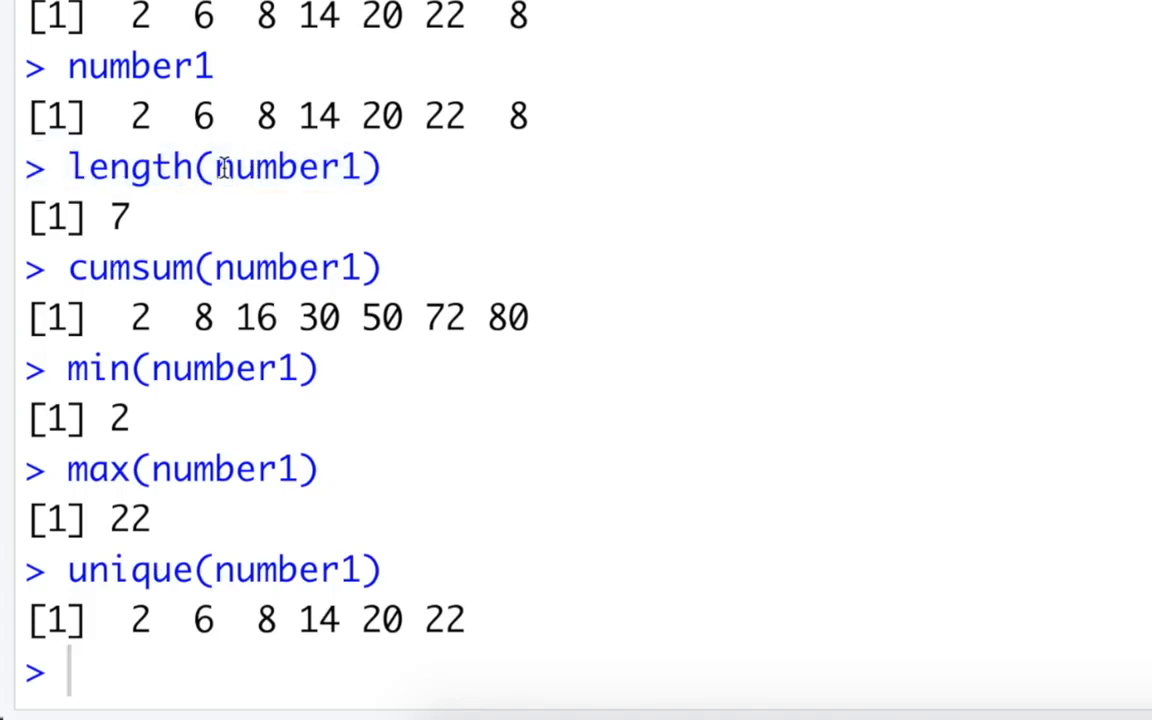
mouse_move(264, 580)
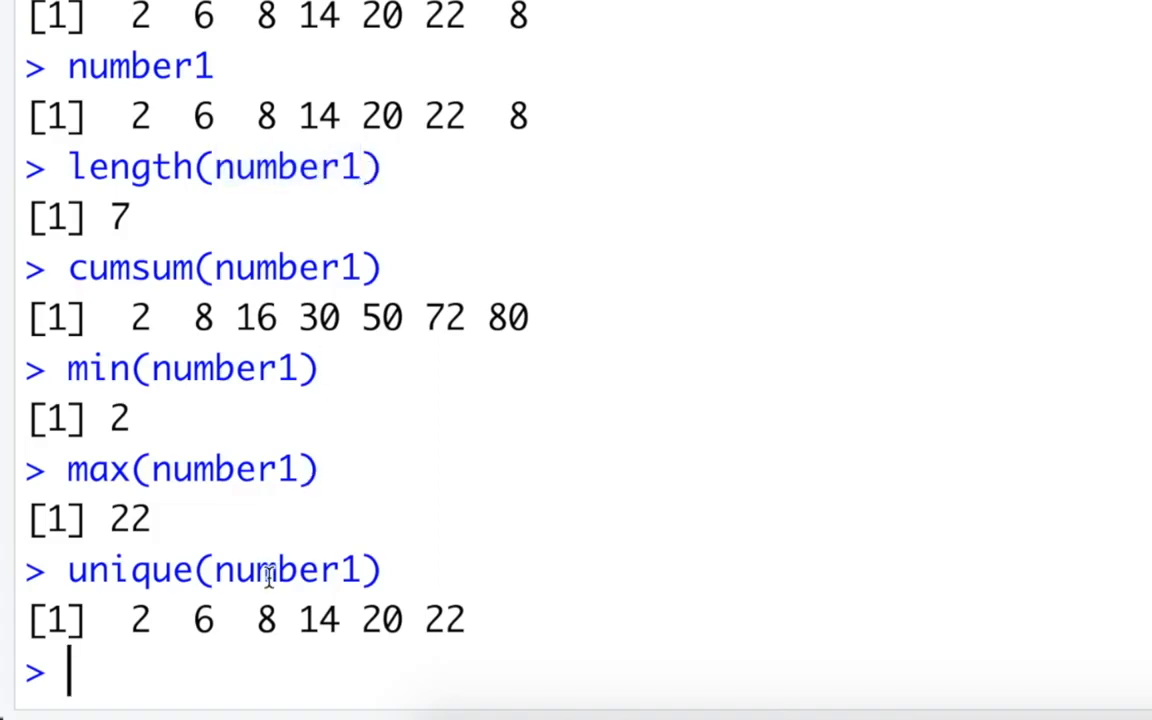
mouse_move(730, 540)
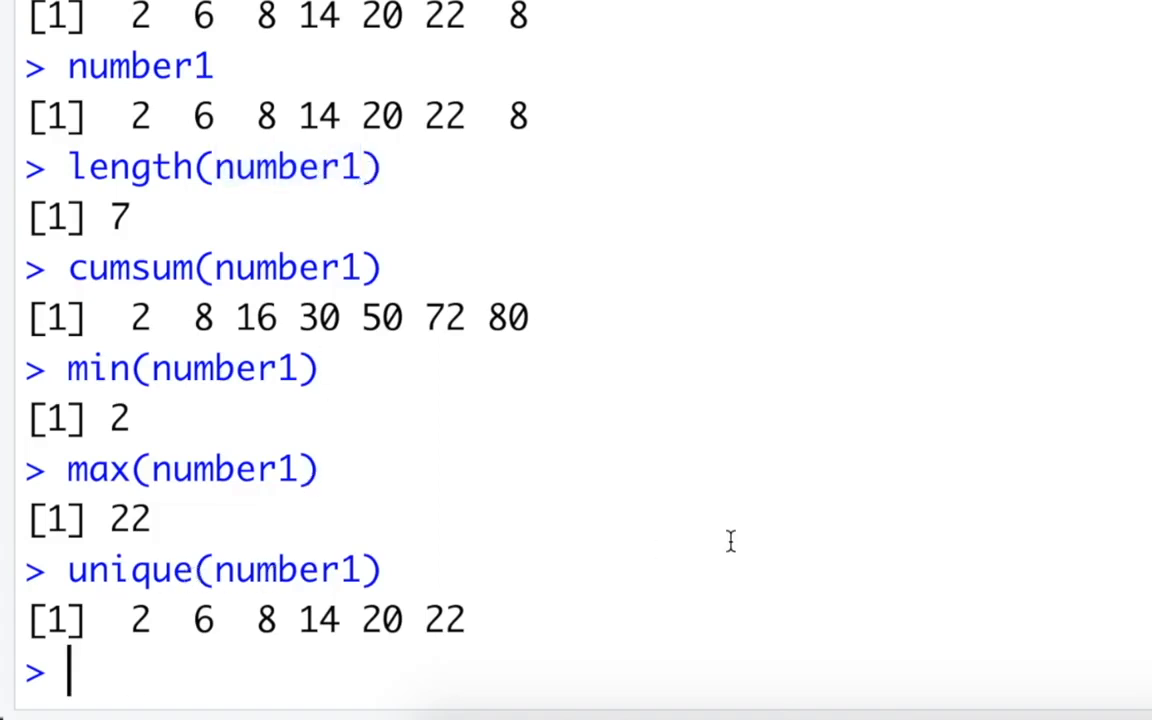
mouse_move(904, 536)
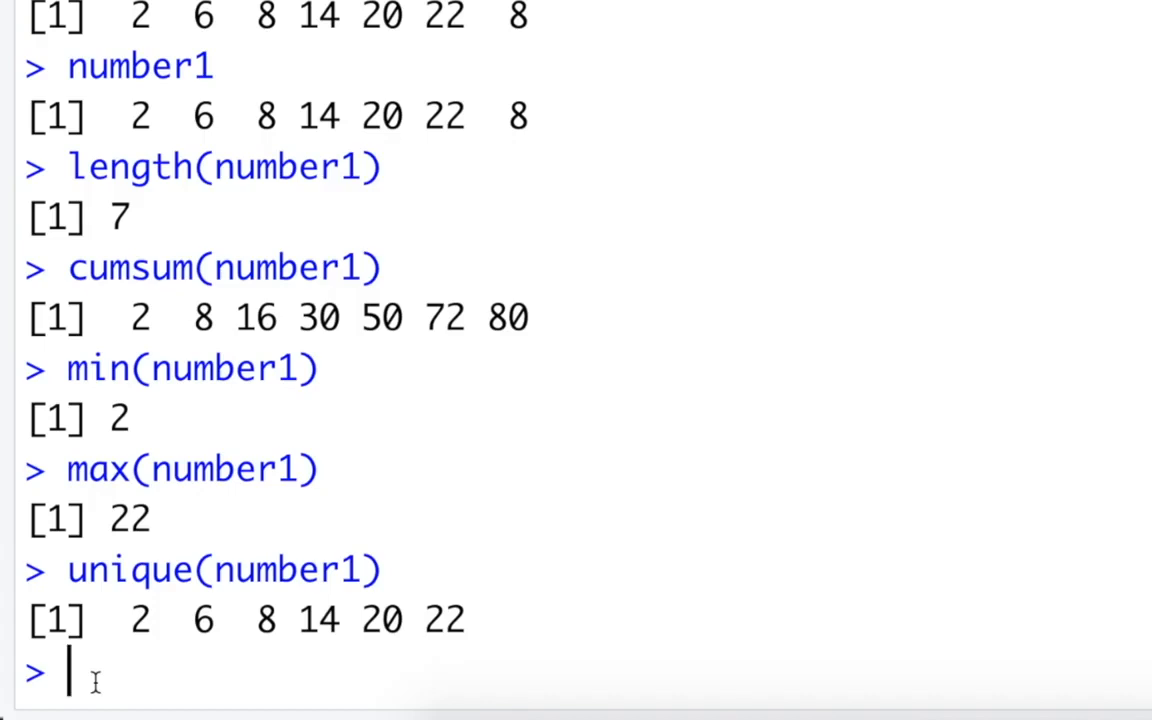
Run sort(number1) ascending, then sort(number1, decreasing = TRUE) from 22 down to 2.
text(sort()
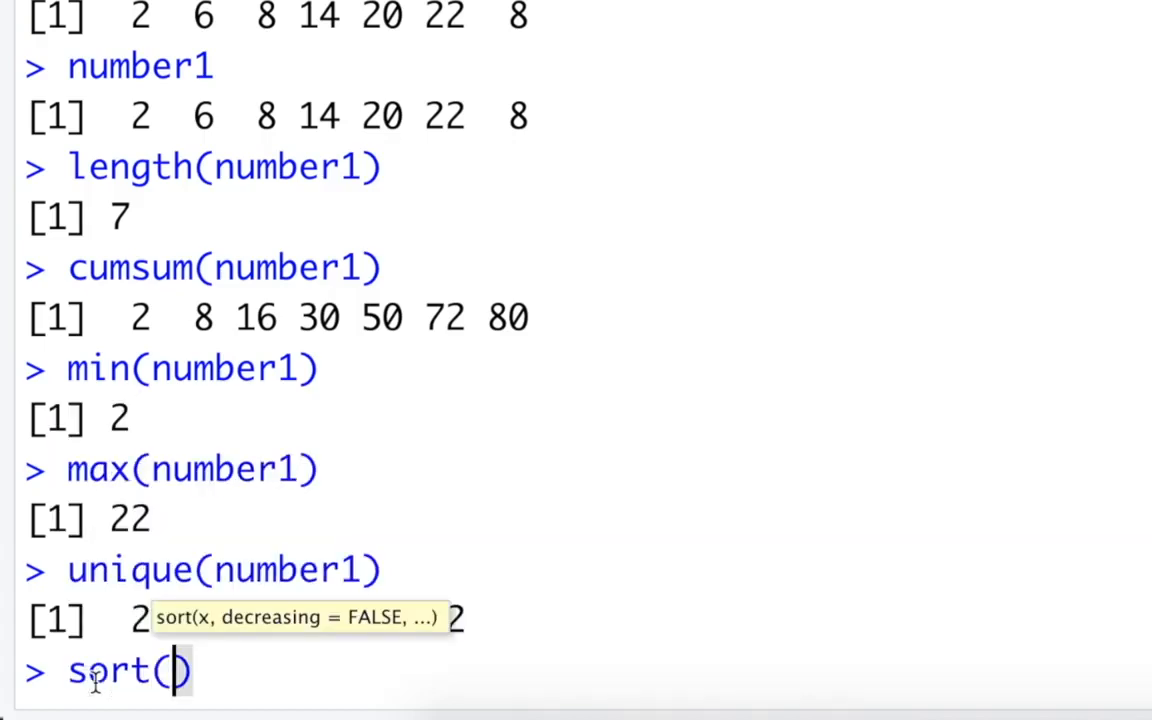
text(number1)
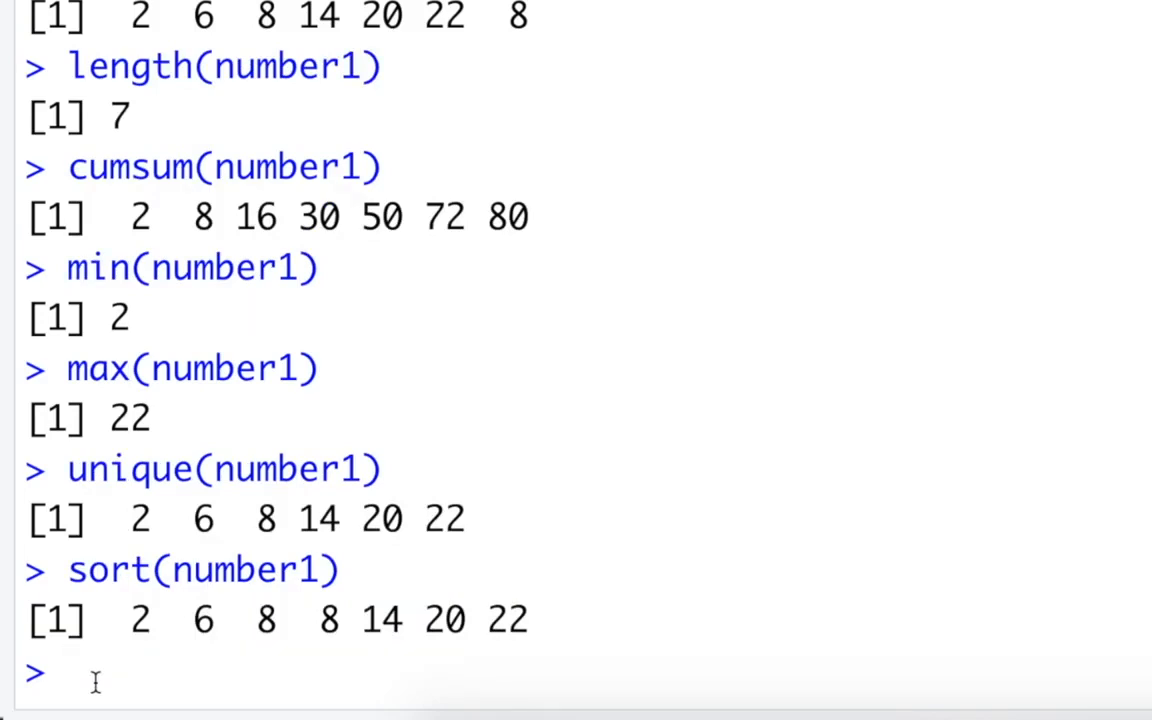
text(sort(number1)
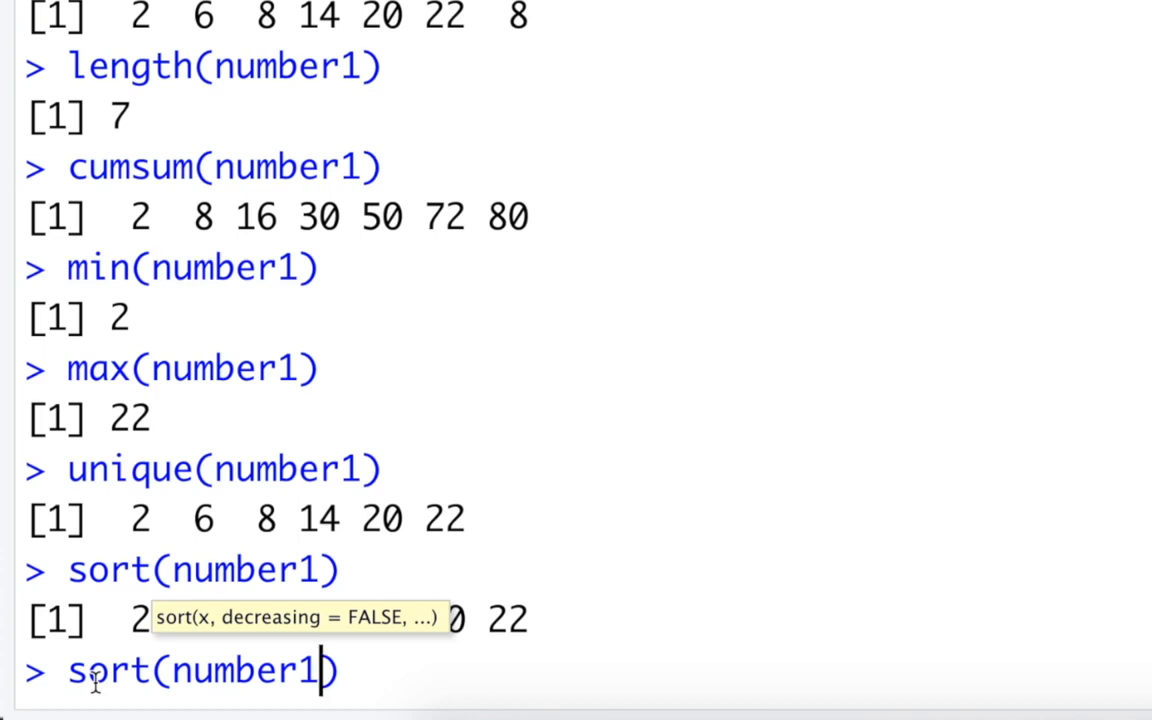
text(,)
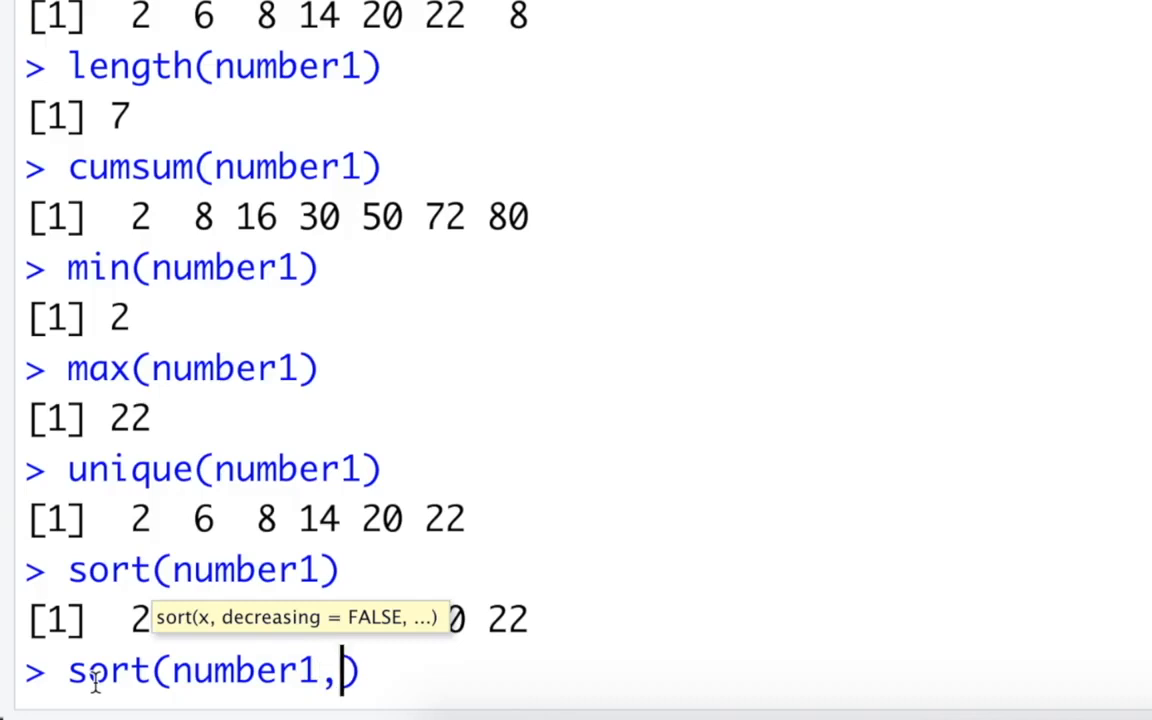
text(d)
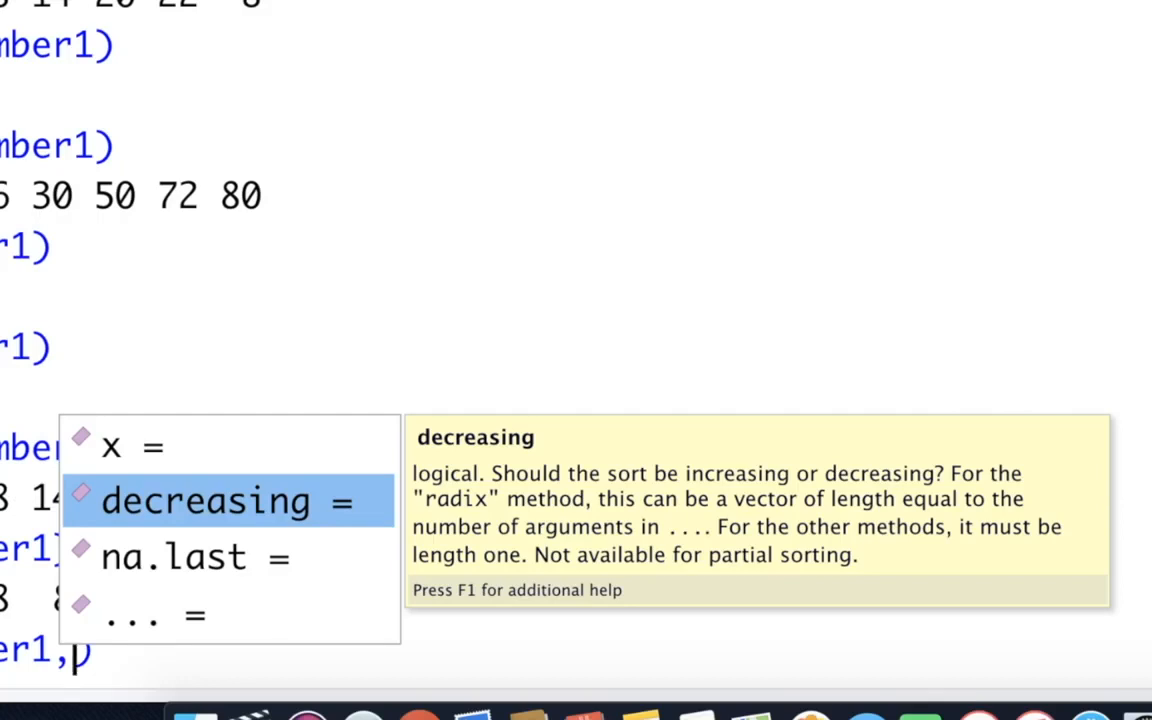
scroll(down, 3)
text(decreasing = TRUE)
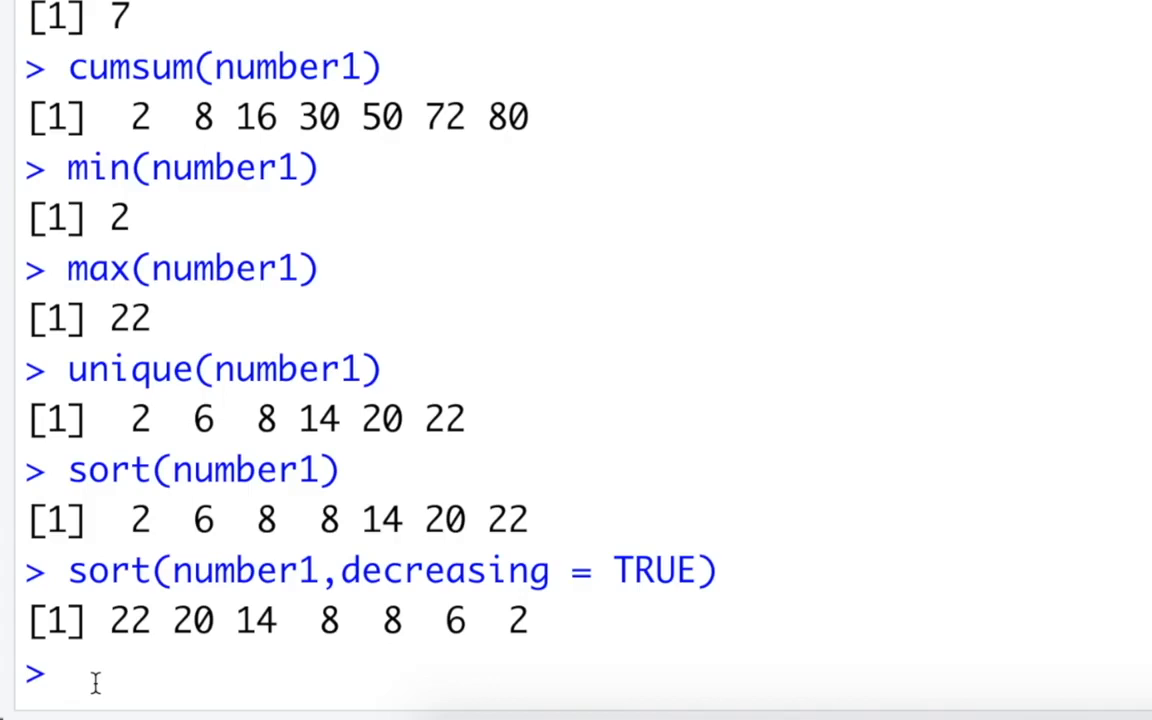
Run round(2.3456, digits = 2) giving 2.35 and digits = 3 giving 2.346.
text(rou)
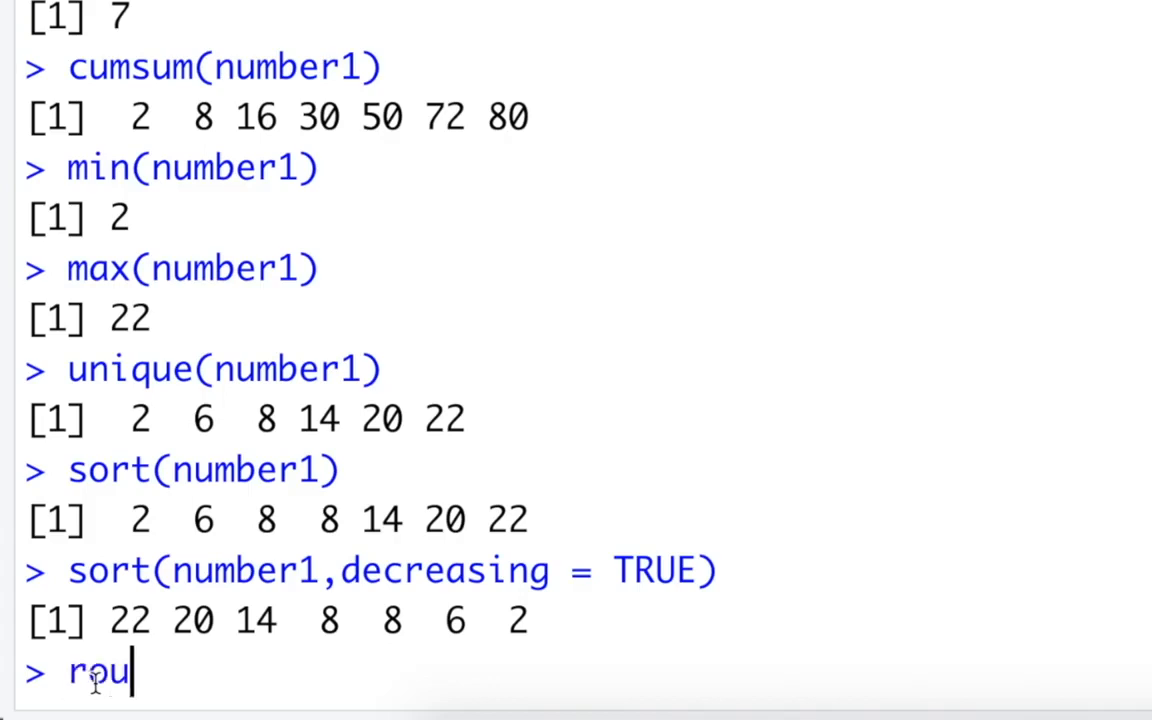
text(nd(2))
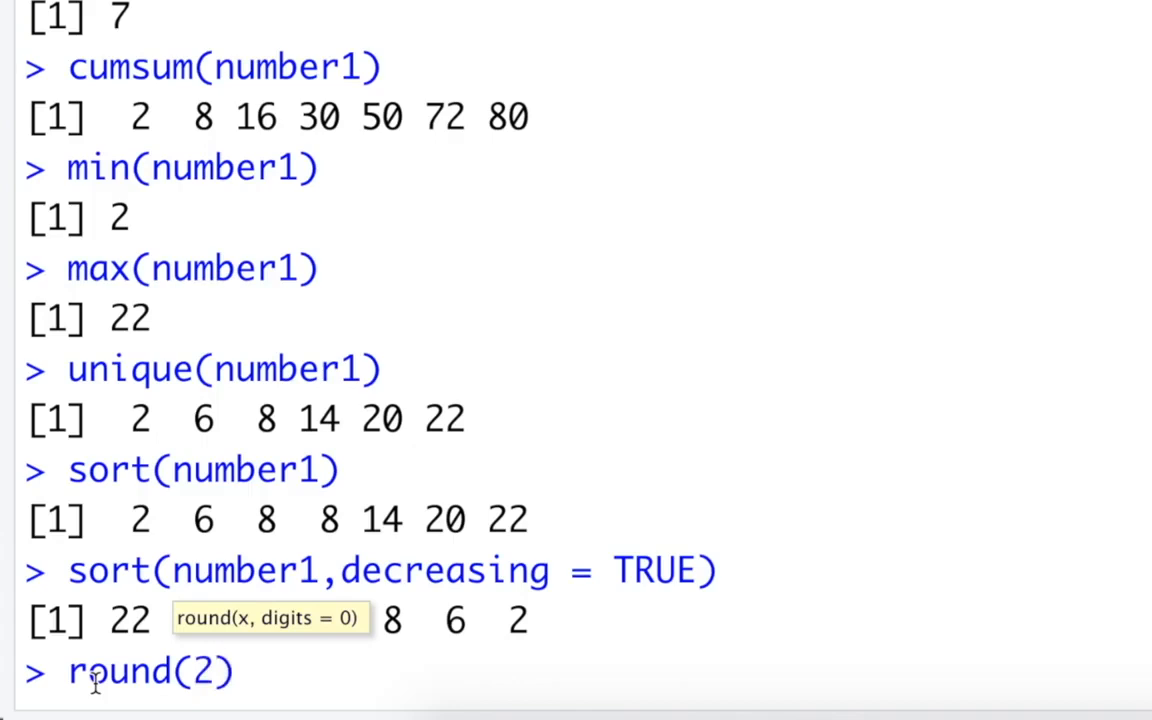
text(.3456)
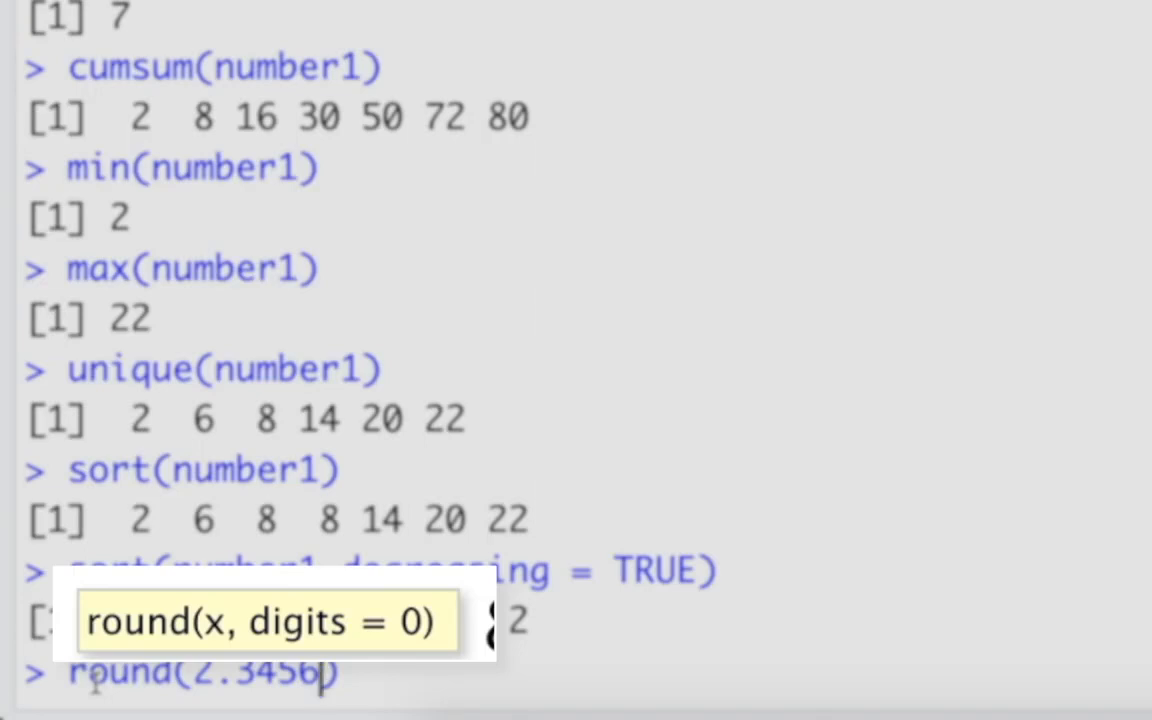
text(,)
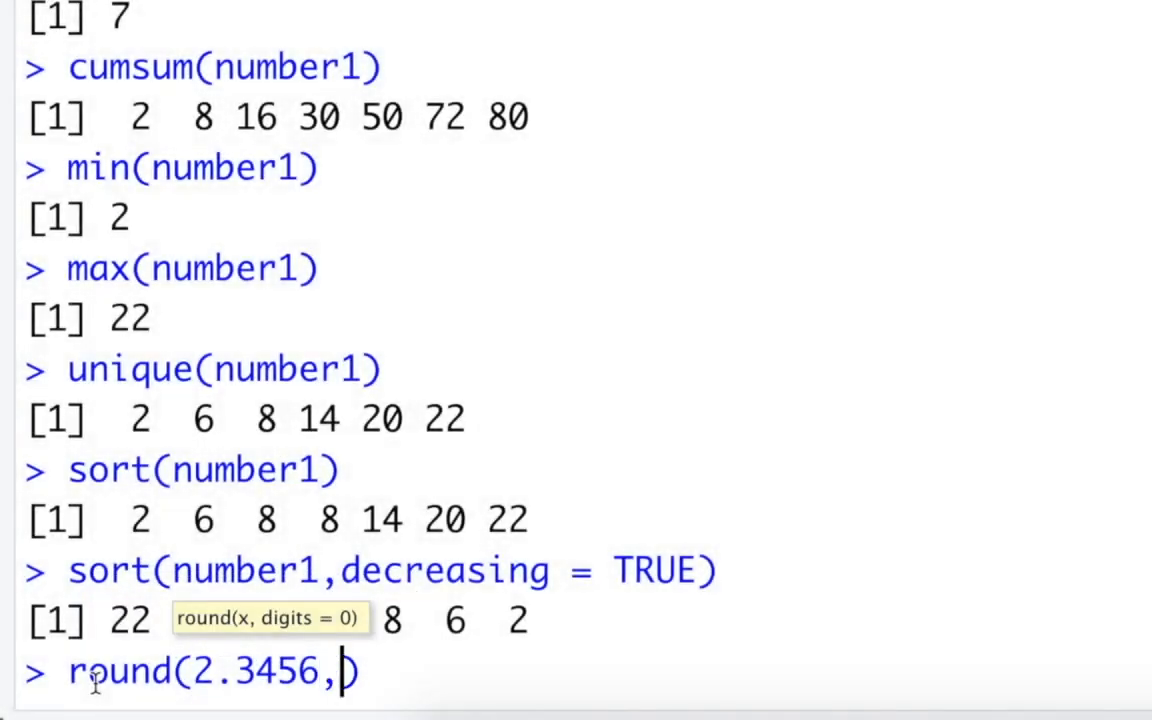
text(digits =)
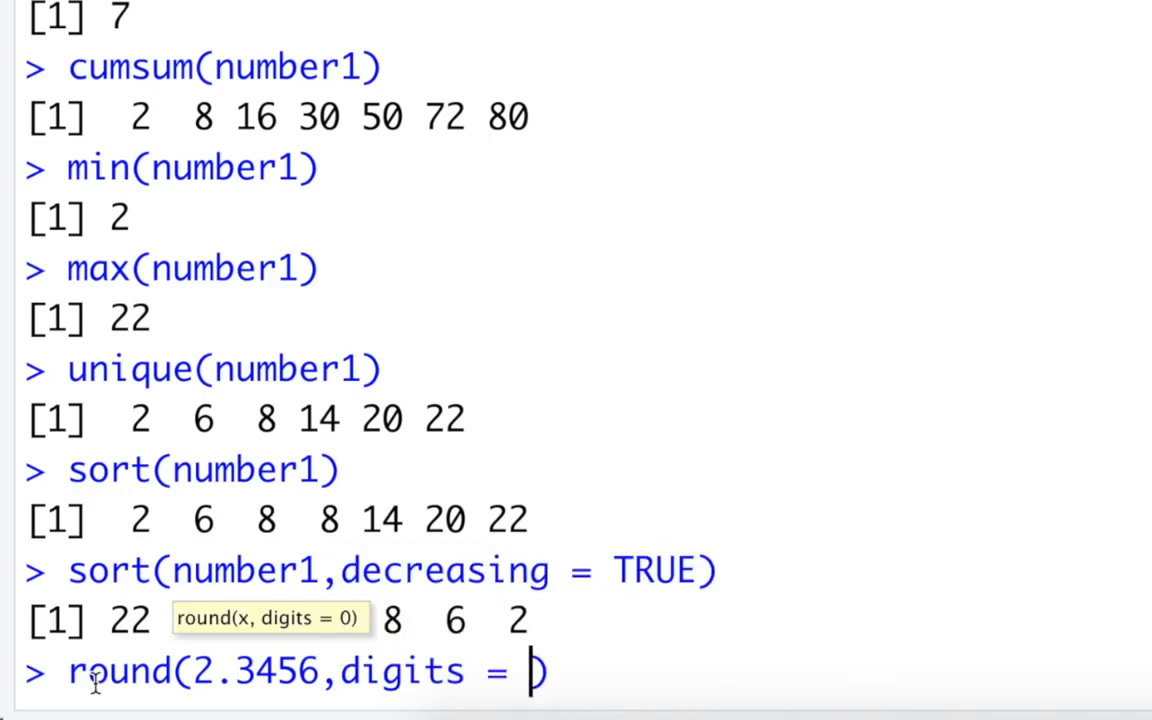
text(2))
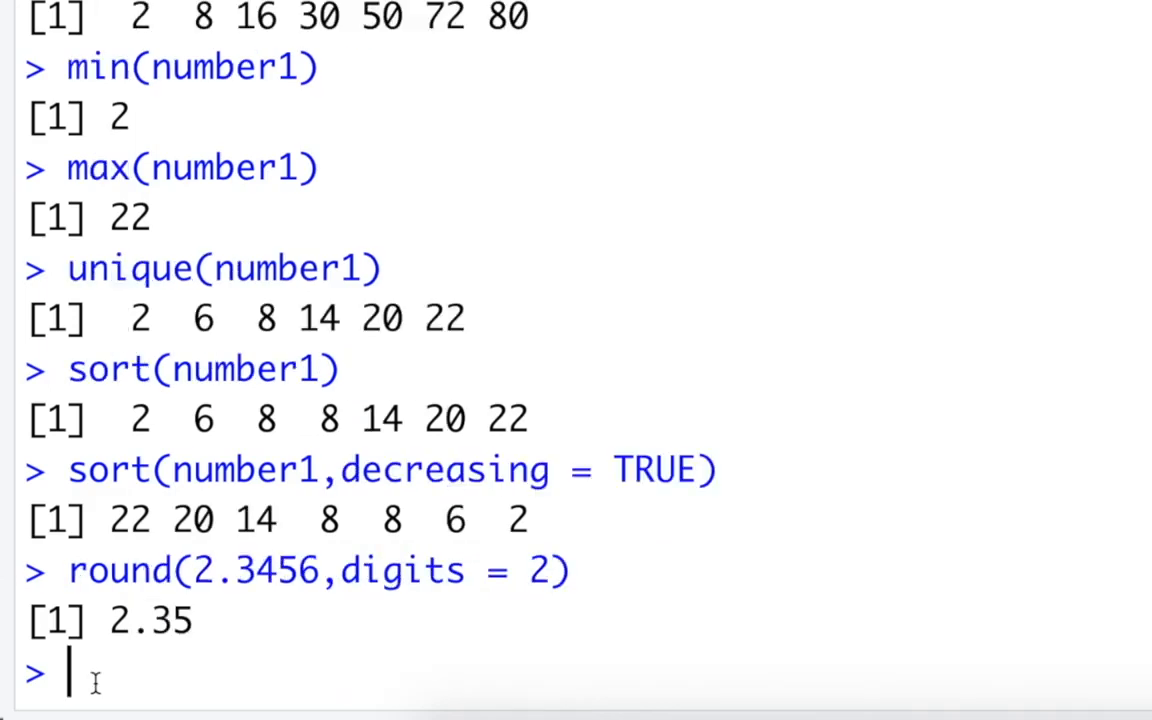
text(round(2.3456,digits = 2))
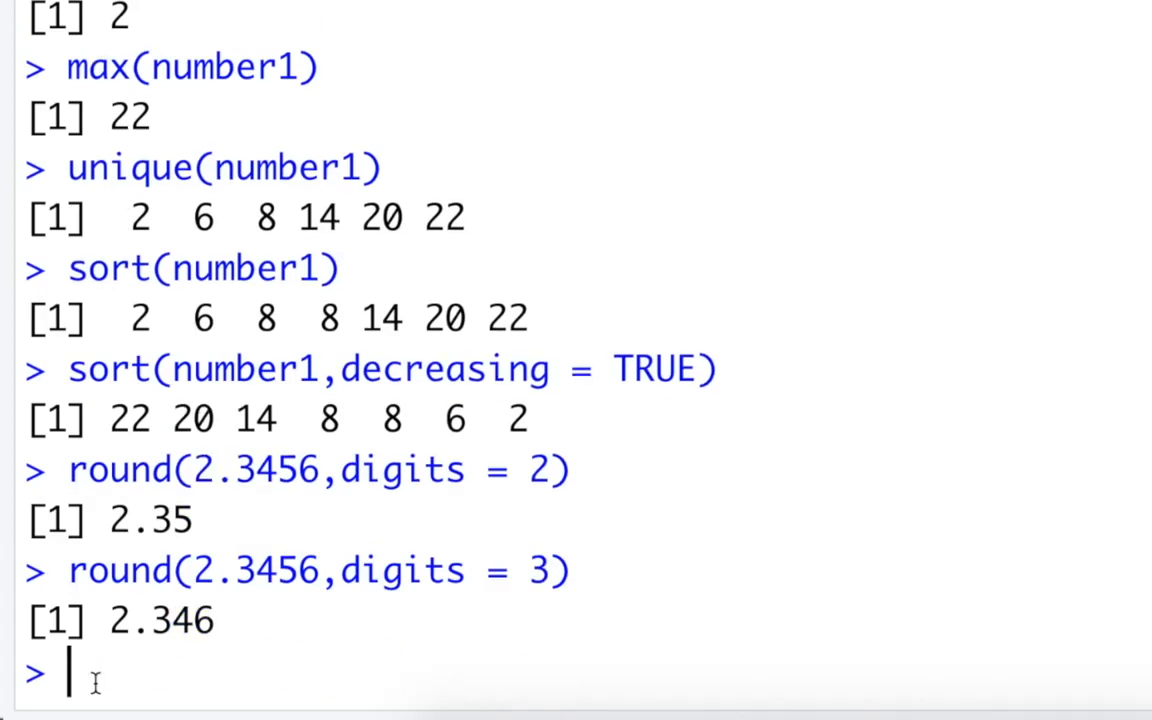
Enter round(digits = 3, x = 2.34...) with named arguments swapped, not yet run.
text(round(2.3456,digits = 3))
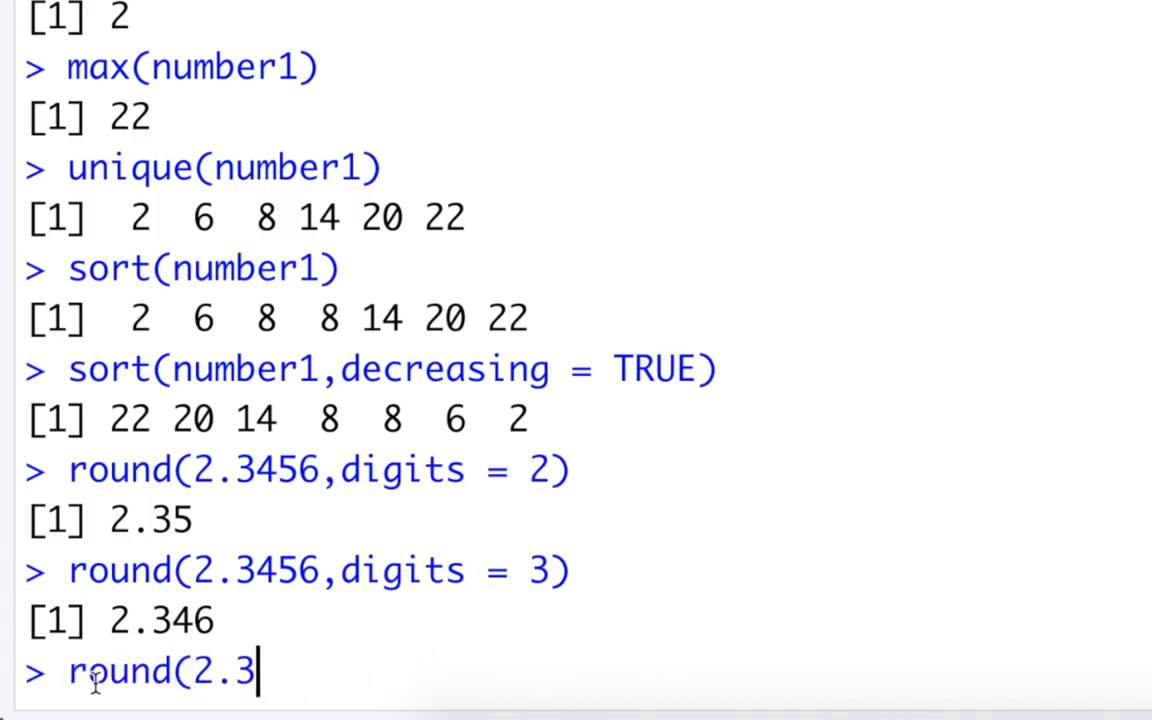
text(())
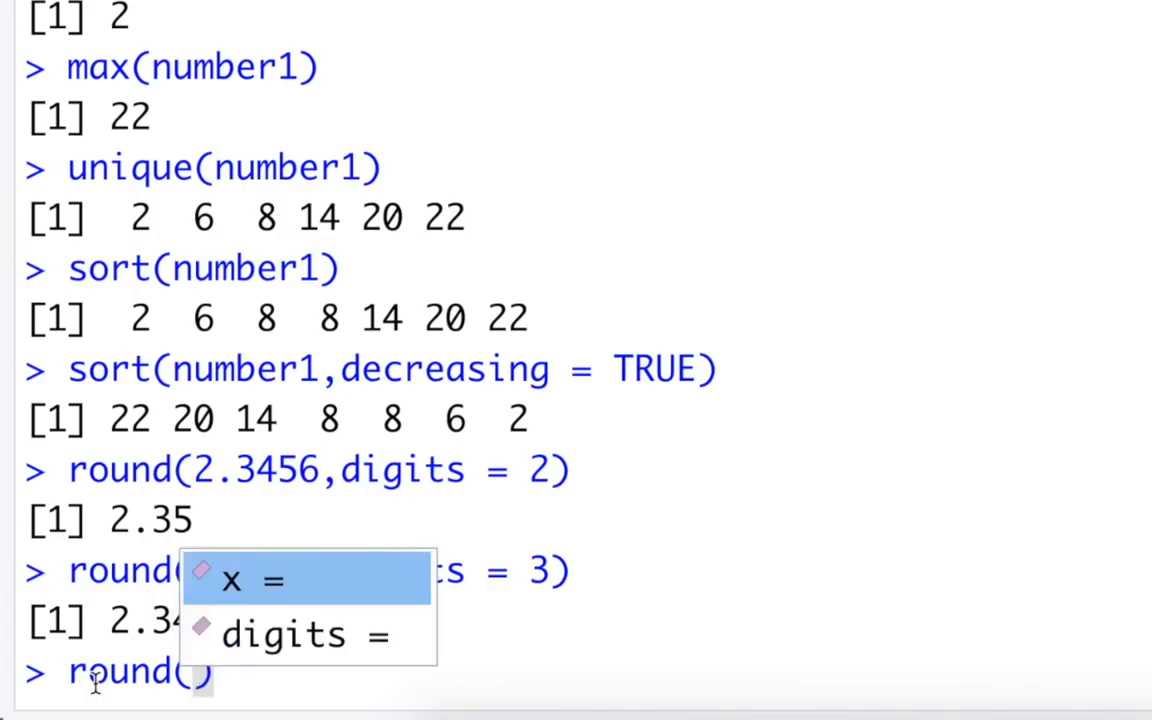
mouse_move(232, 580)
text(digits = )
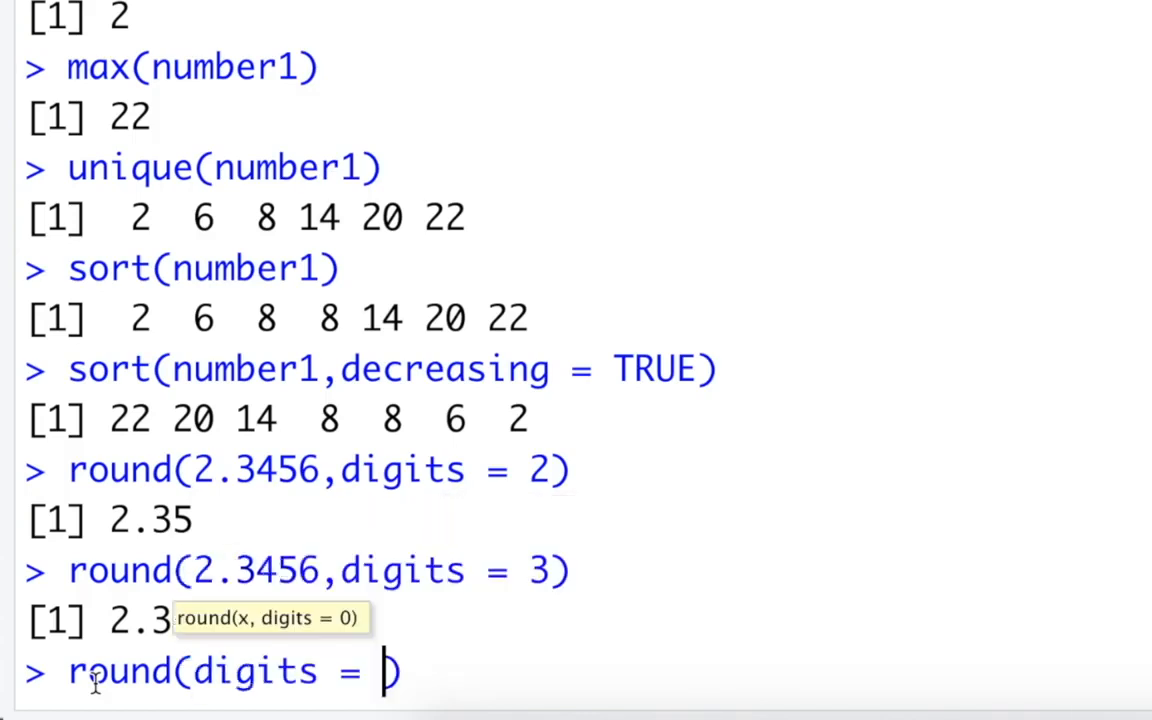
text(3,)
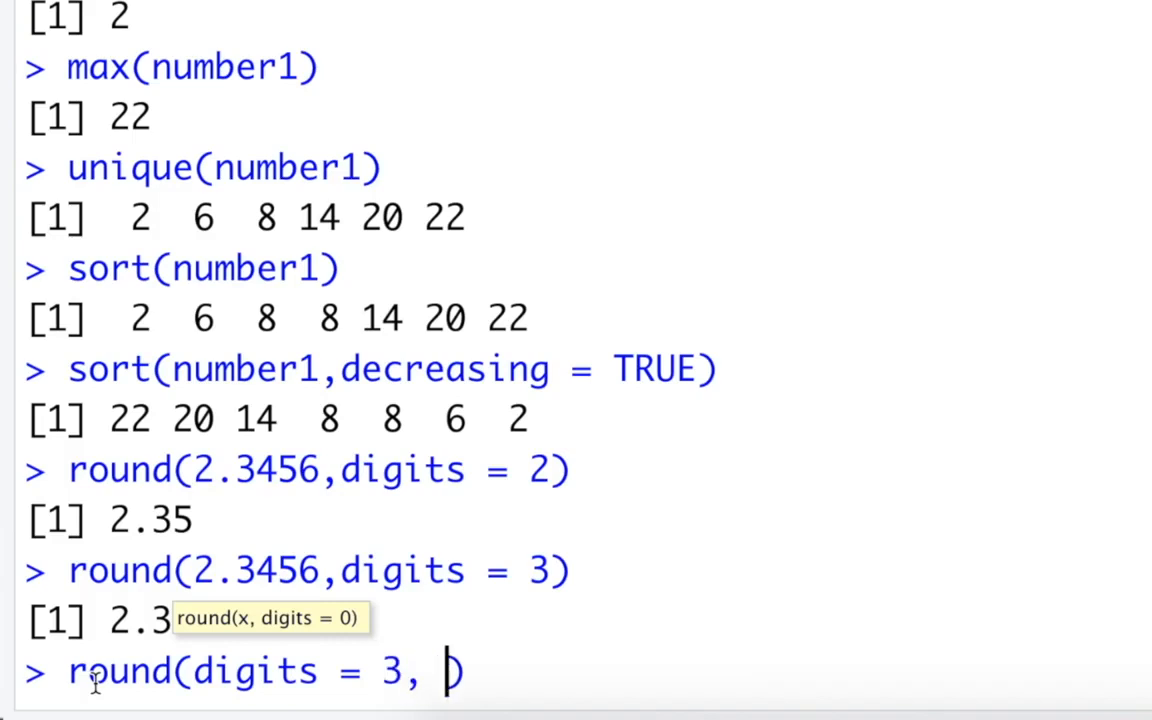
text(x = 2.34)
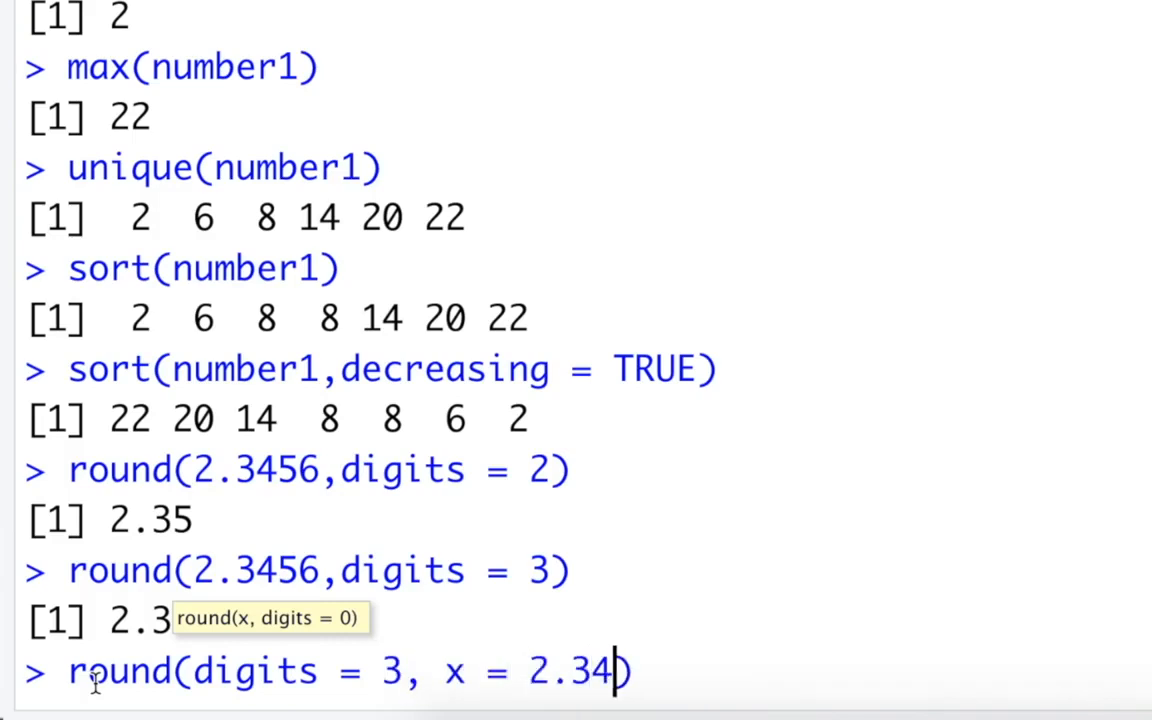